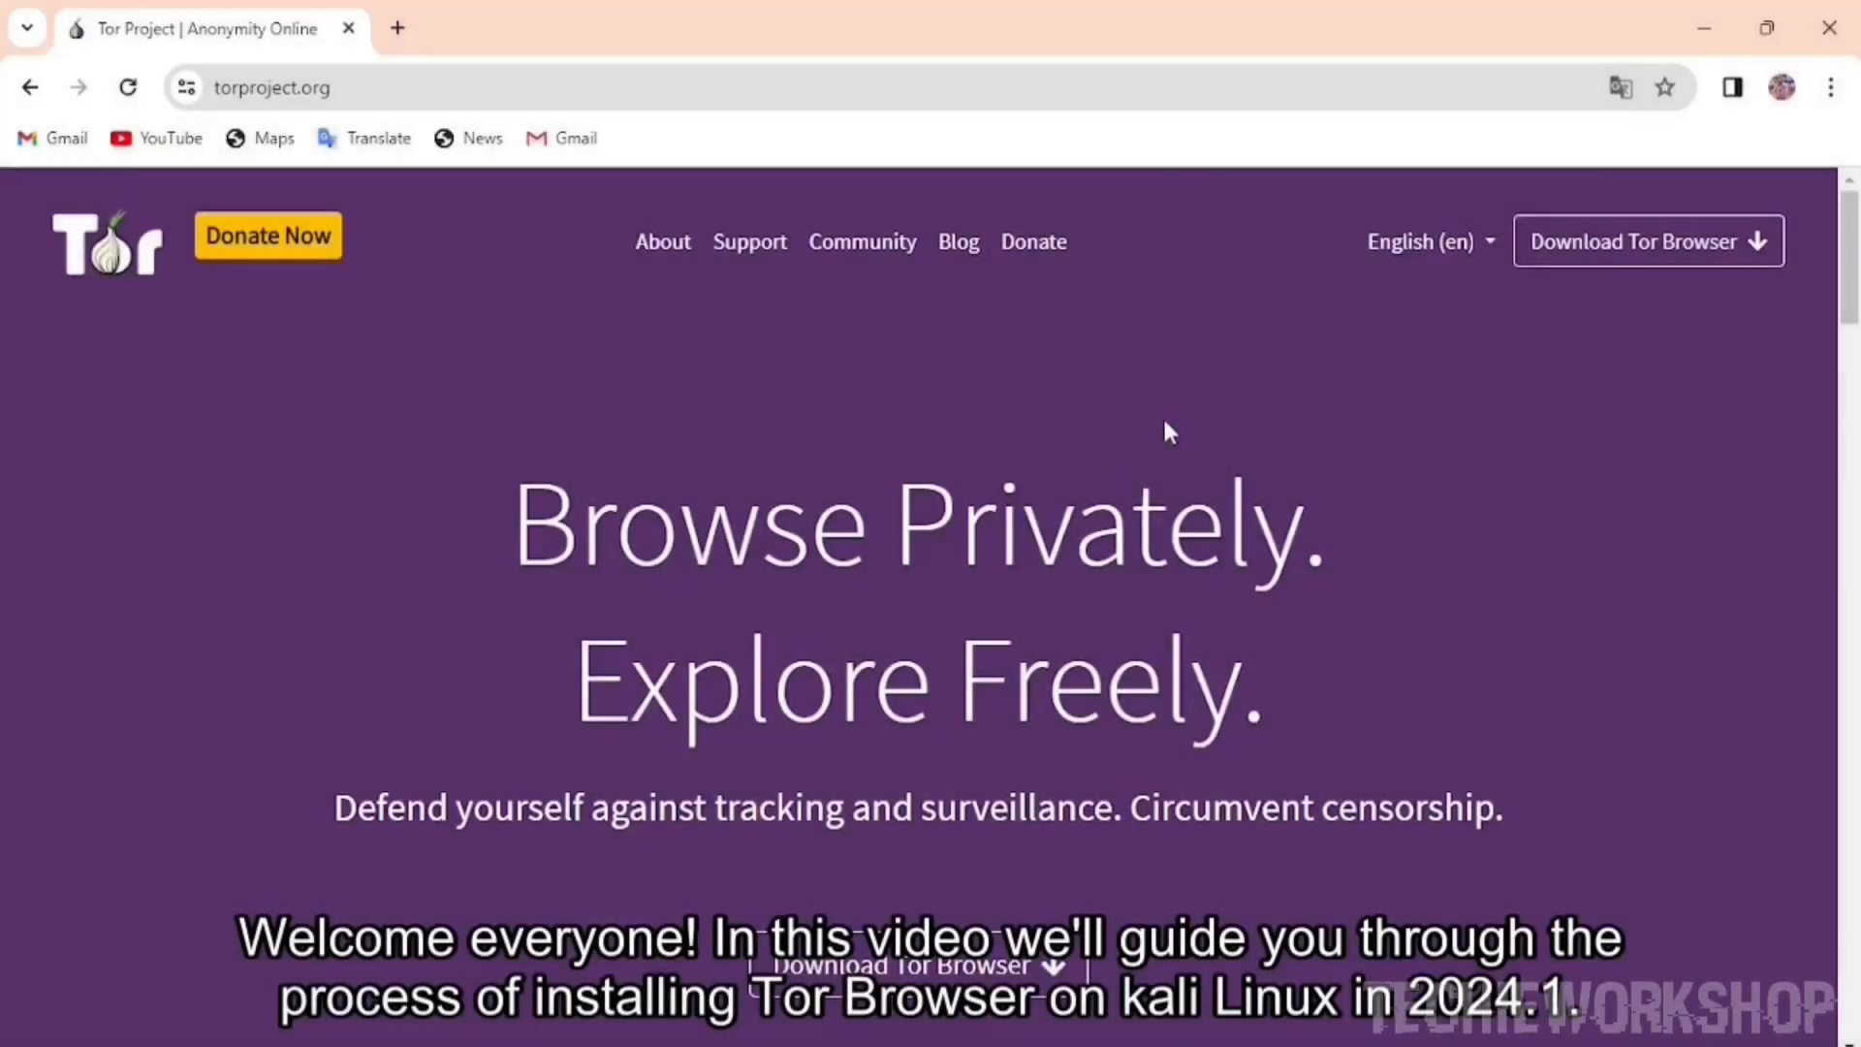
# Enter a sudo sdkmanager command in QTerminal and enlarge the terminal text via Edit > Zoom in.
pyautogui.scroll(-3)
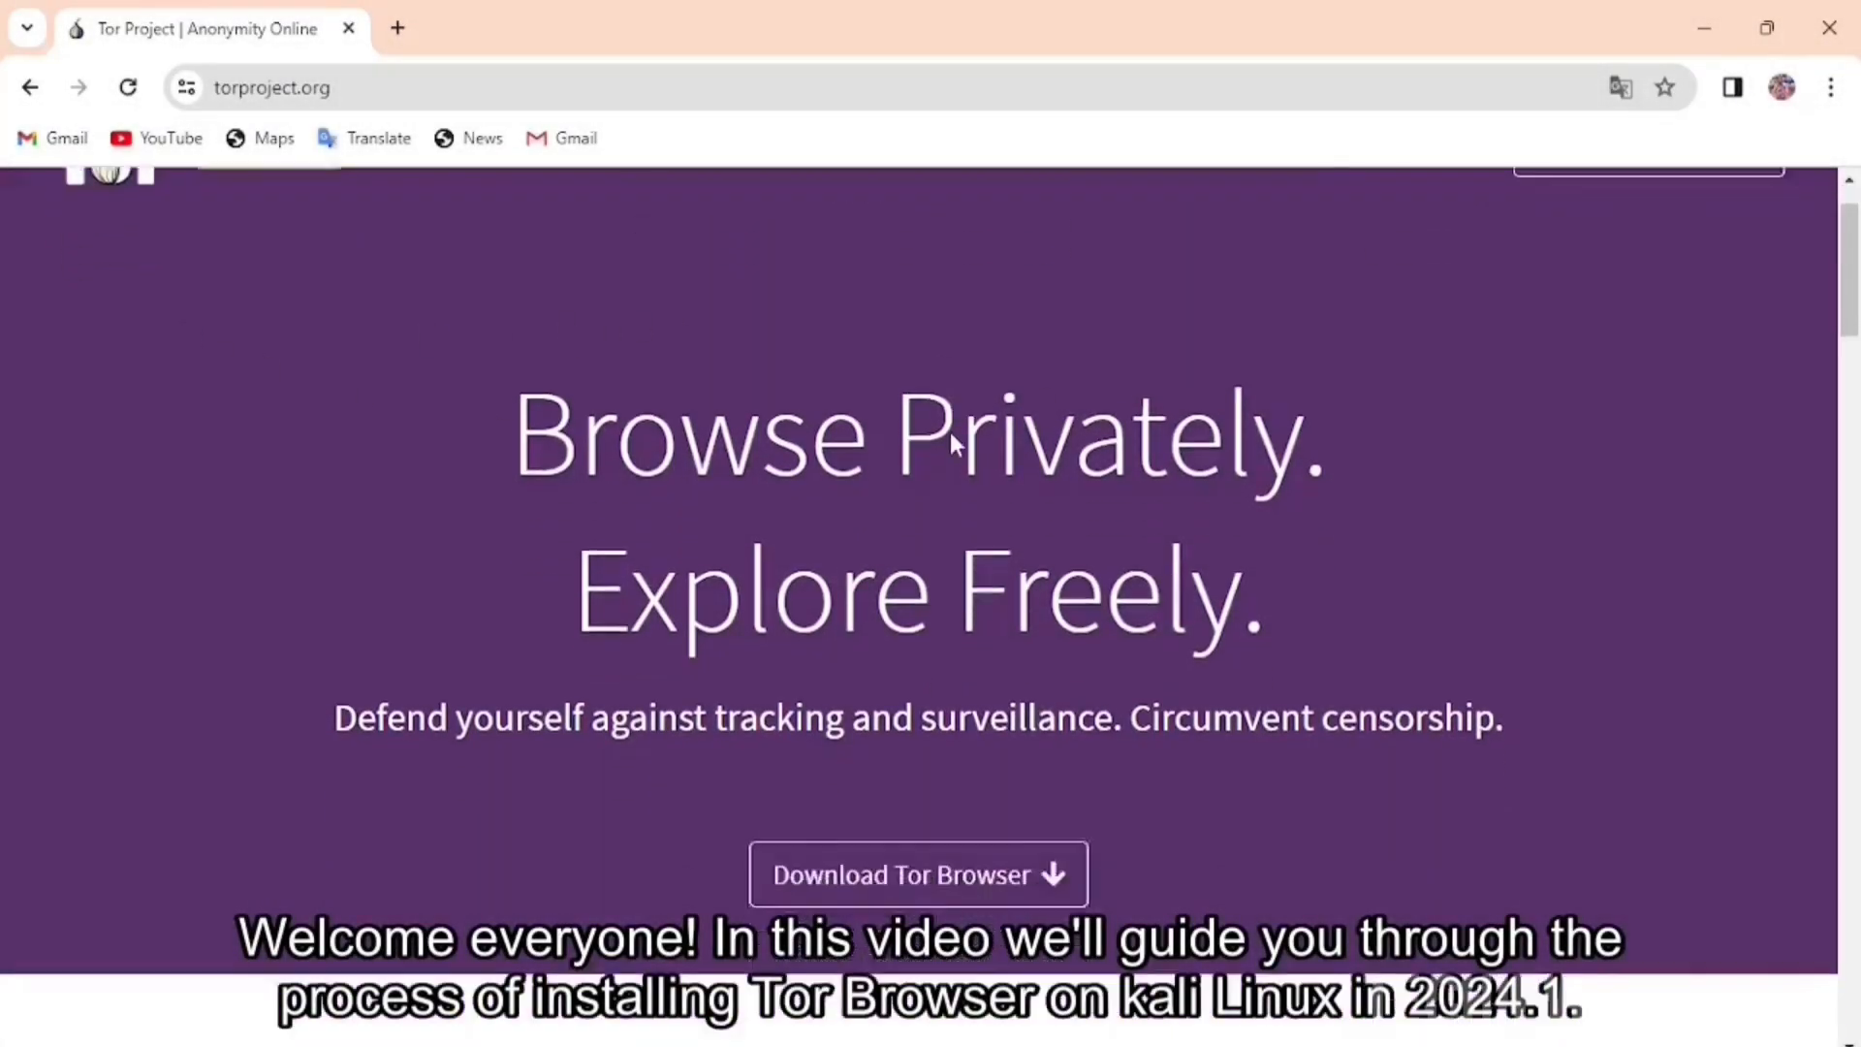
pyautogui.scroll(-3)
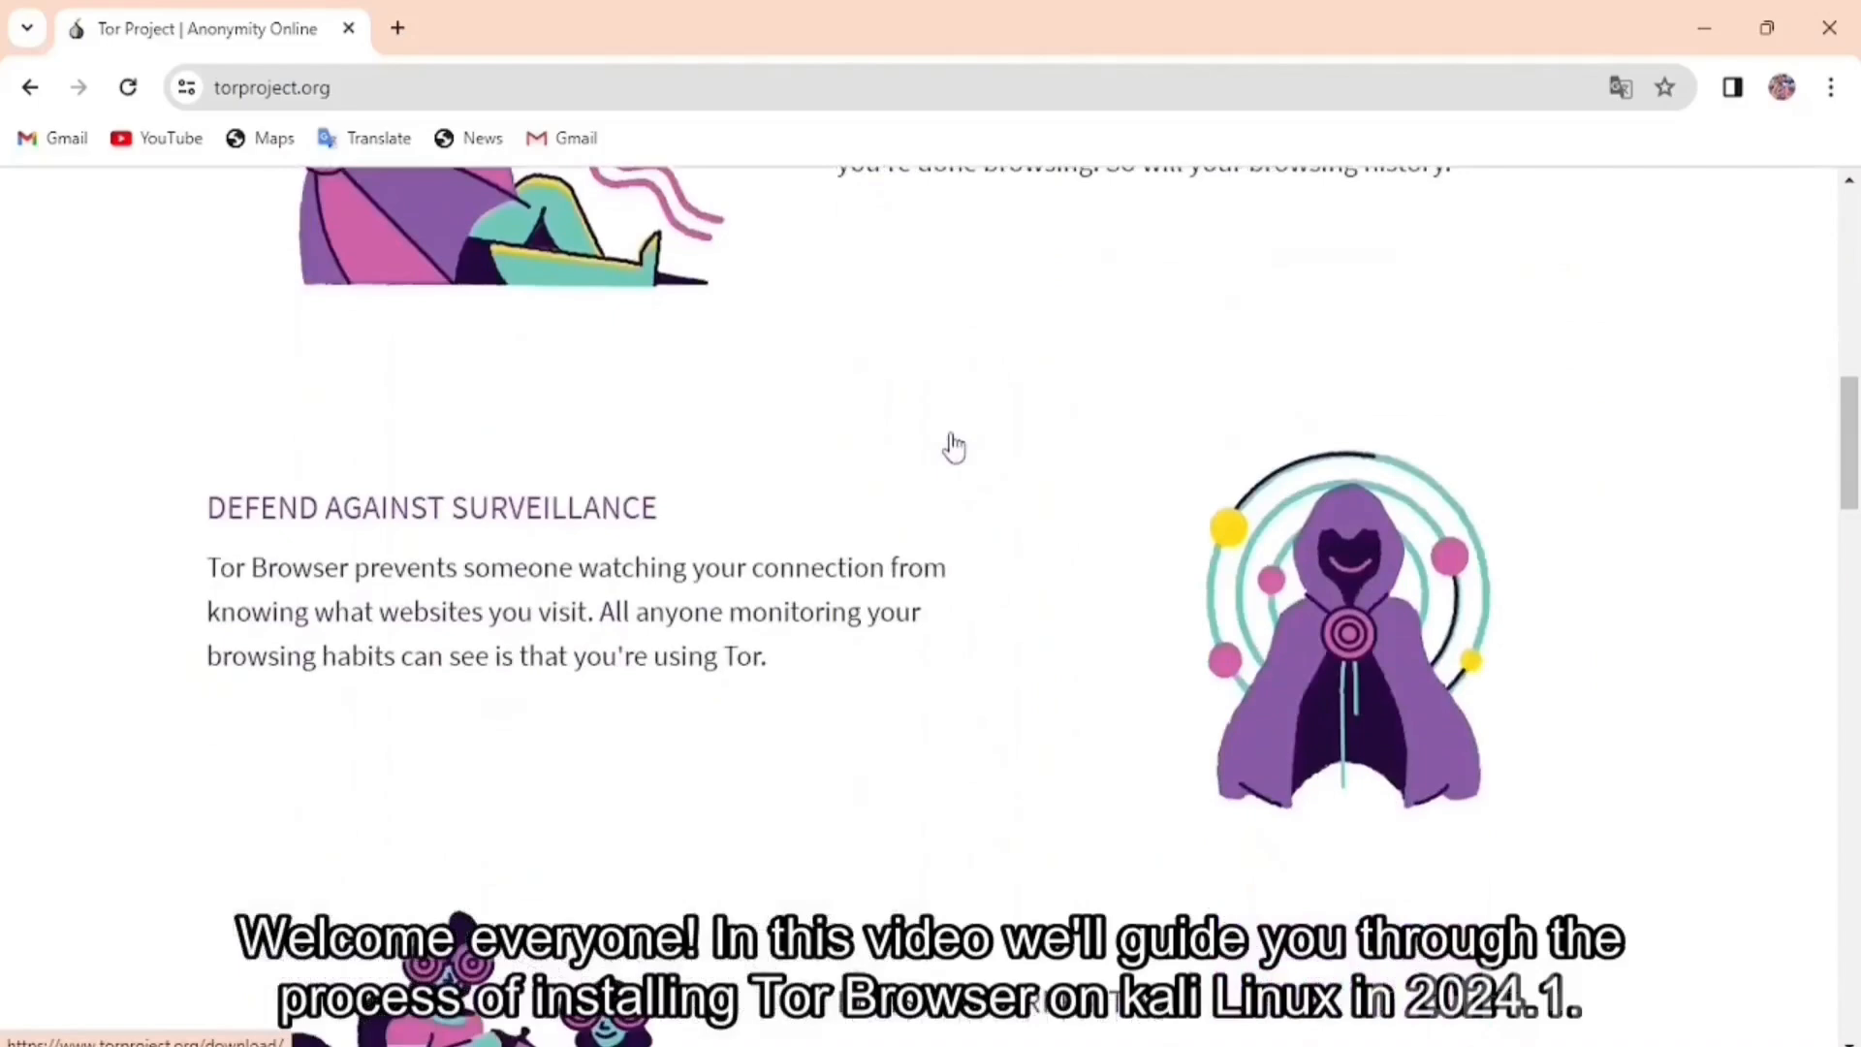
pyautogui.scroll(-3)
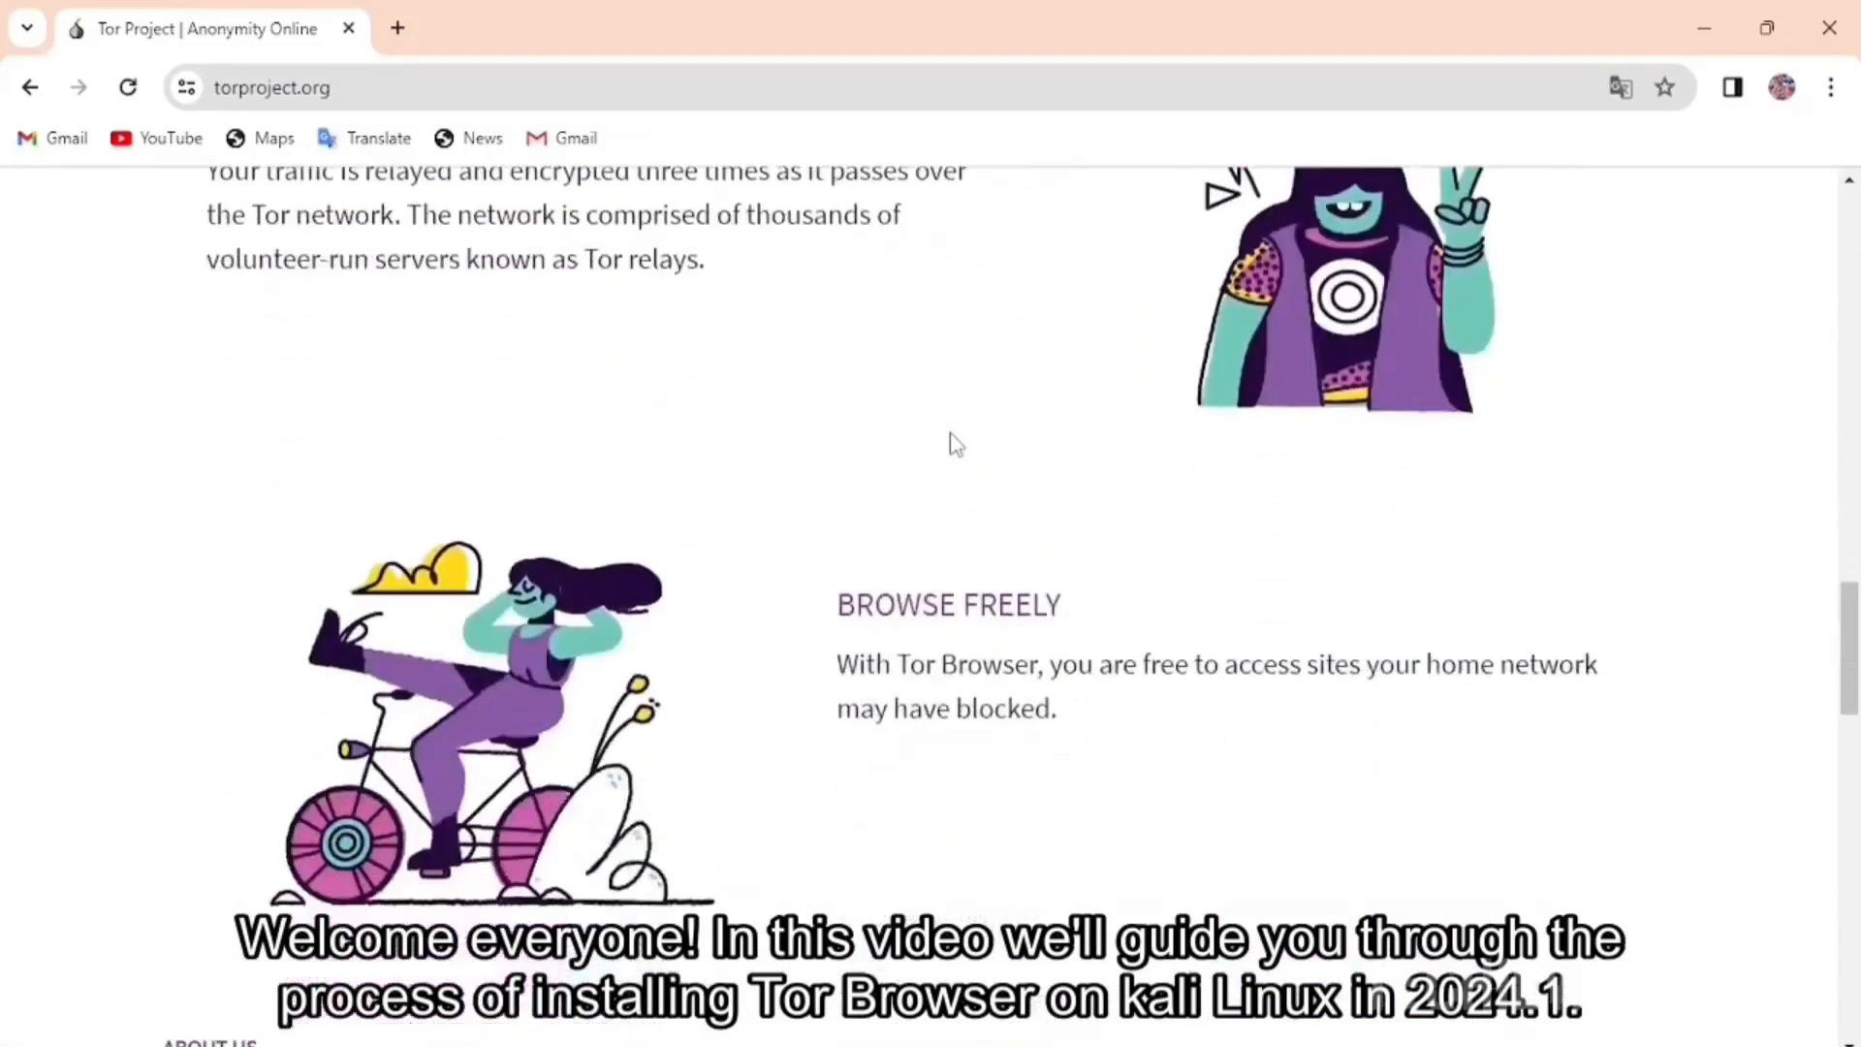
pyautogui.scroll(-3)
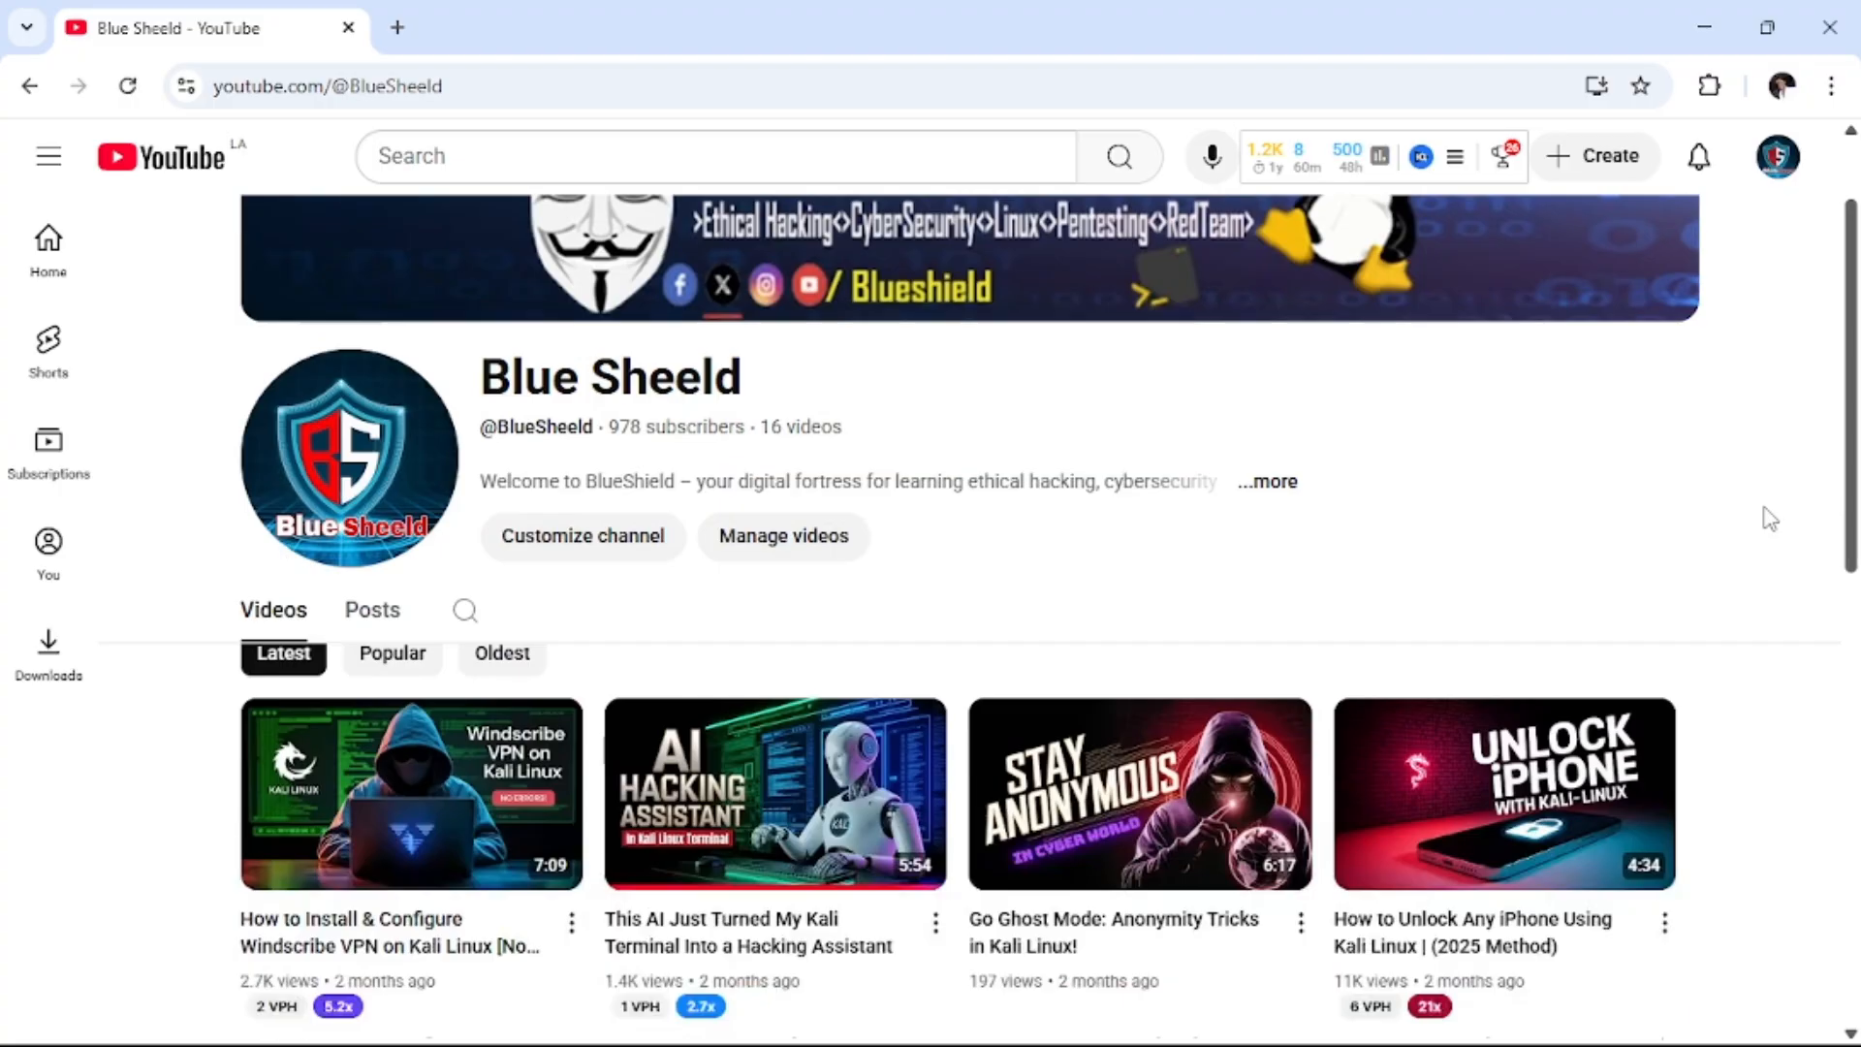
pyautogui.scroll(-3)
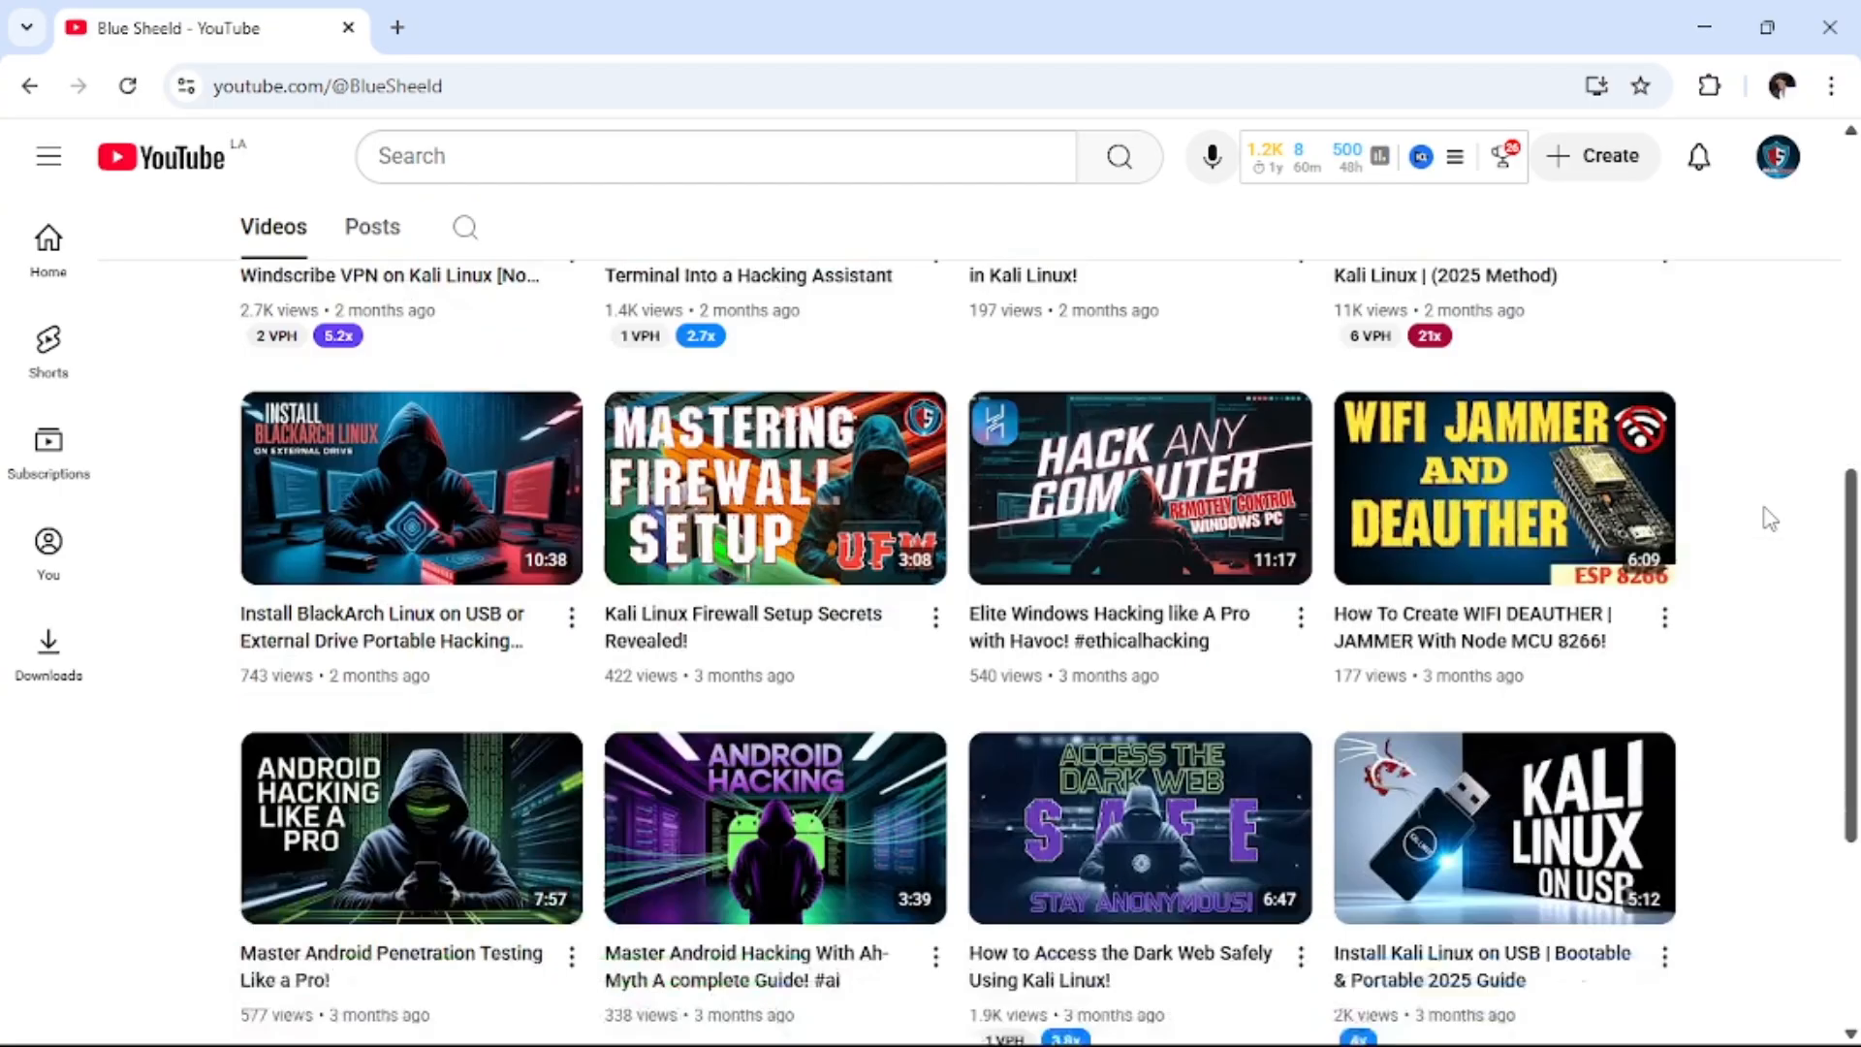
pyautogui.scroll(-3)
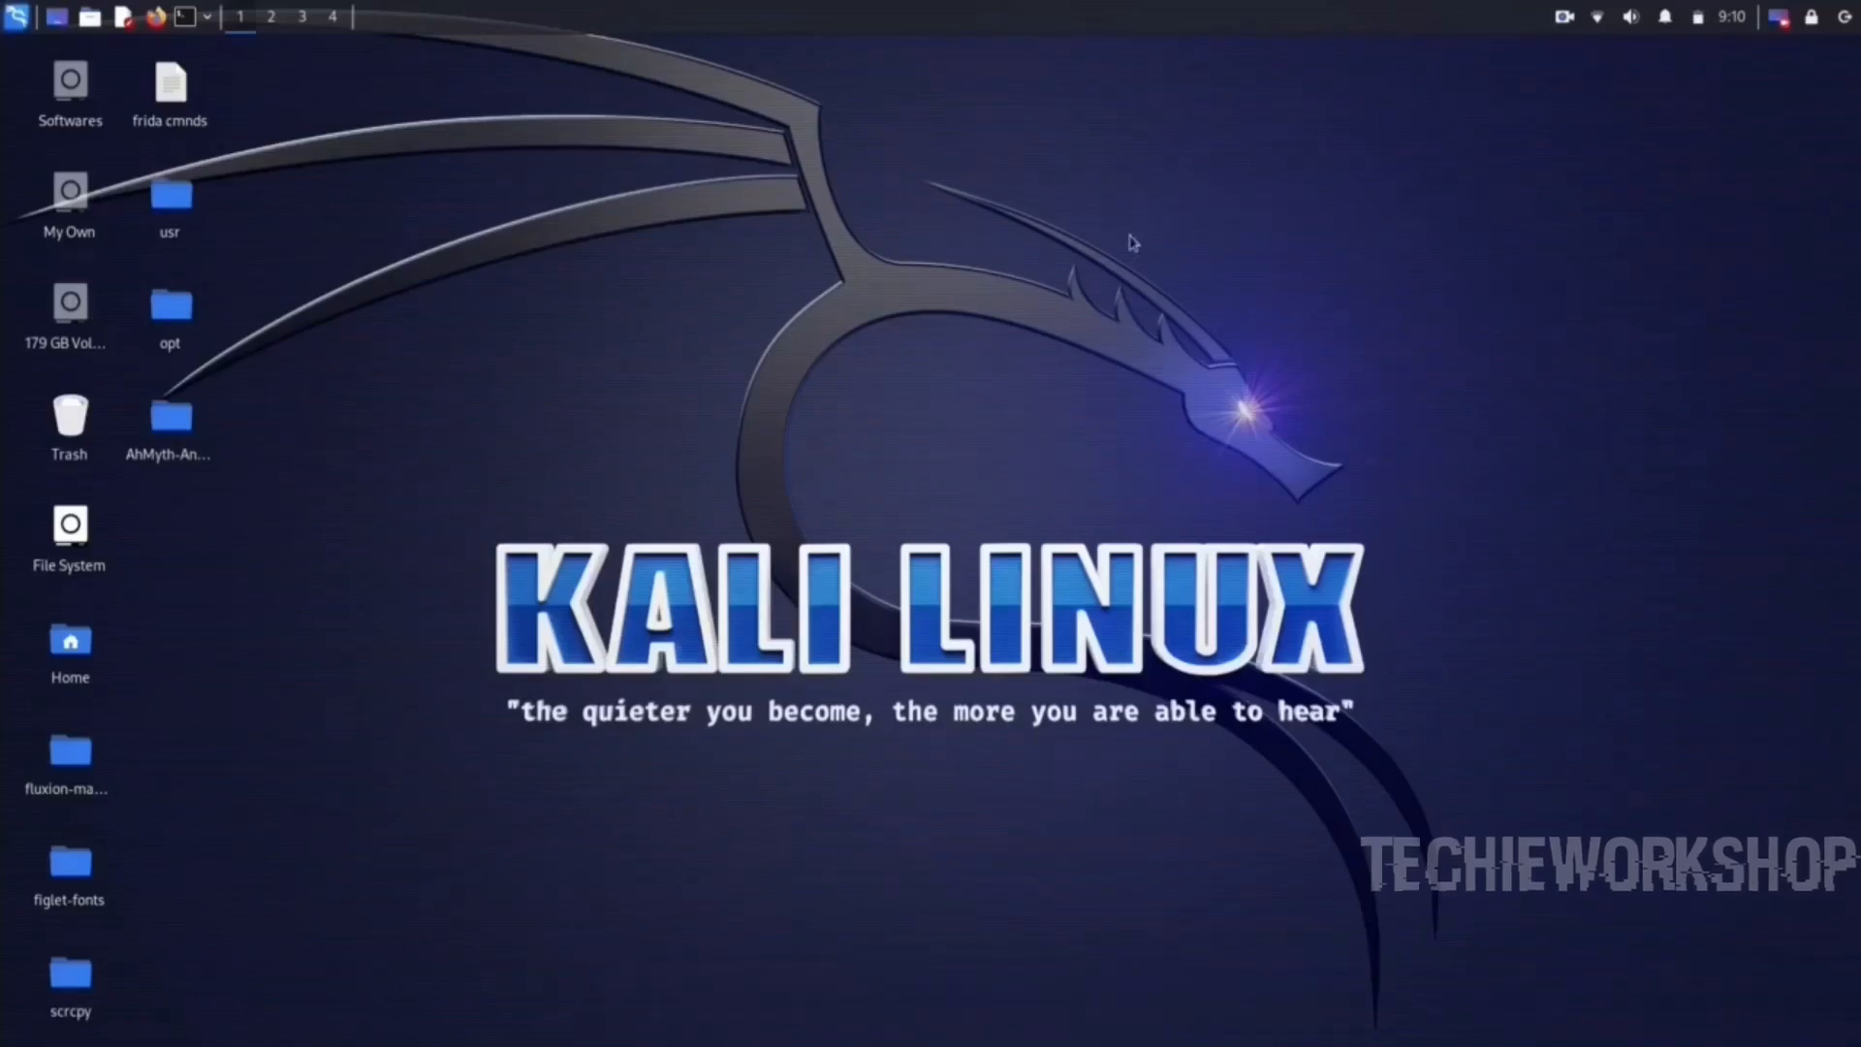
pyautogui.moveTo(220, 146)
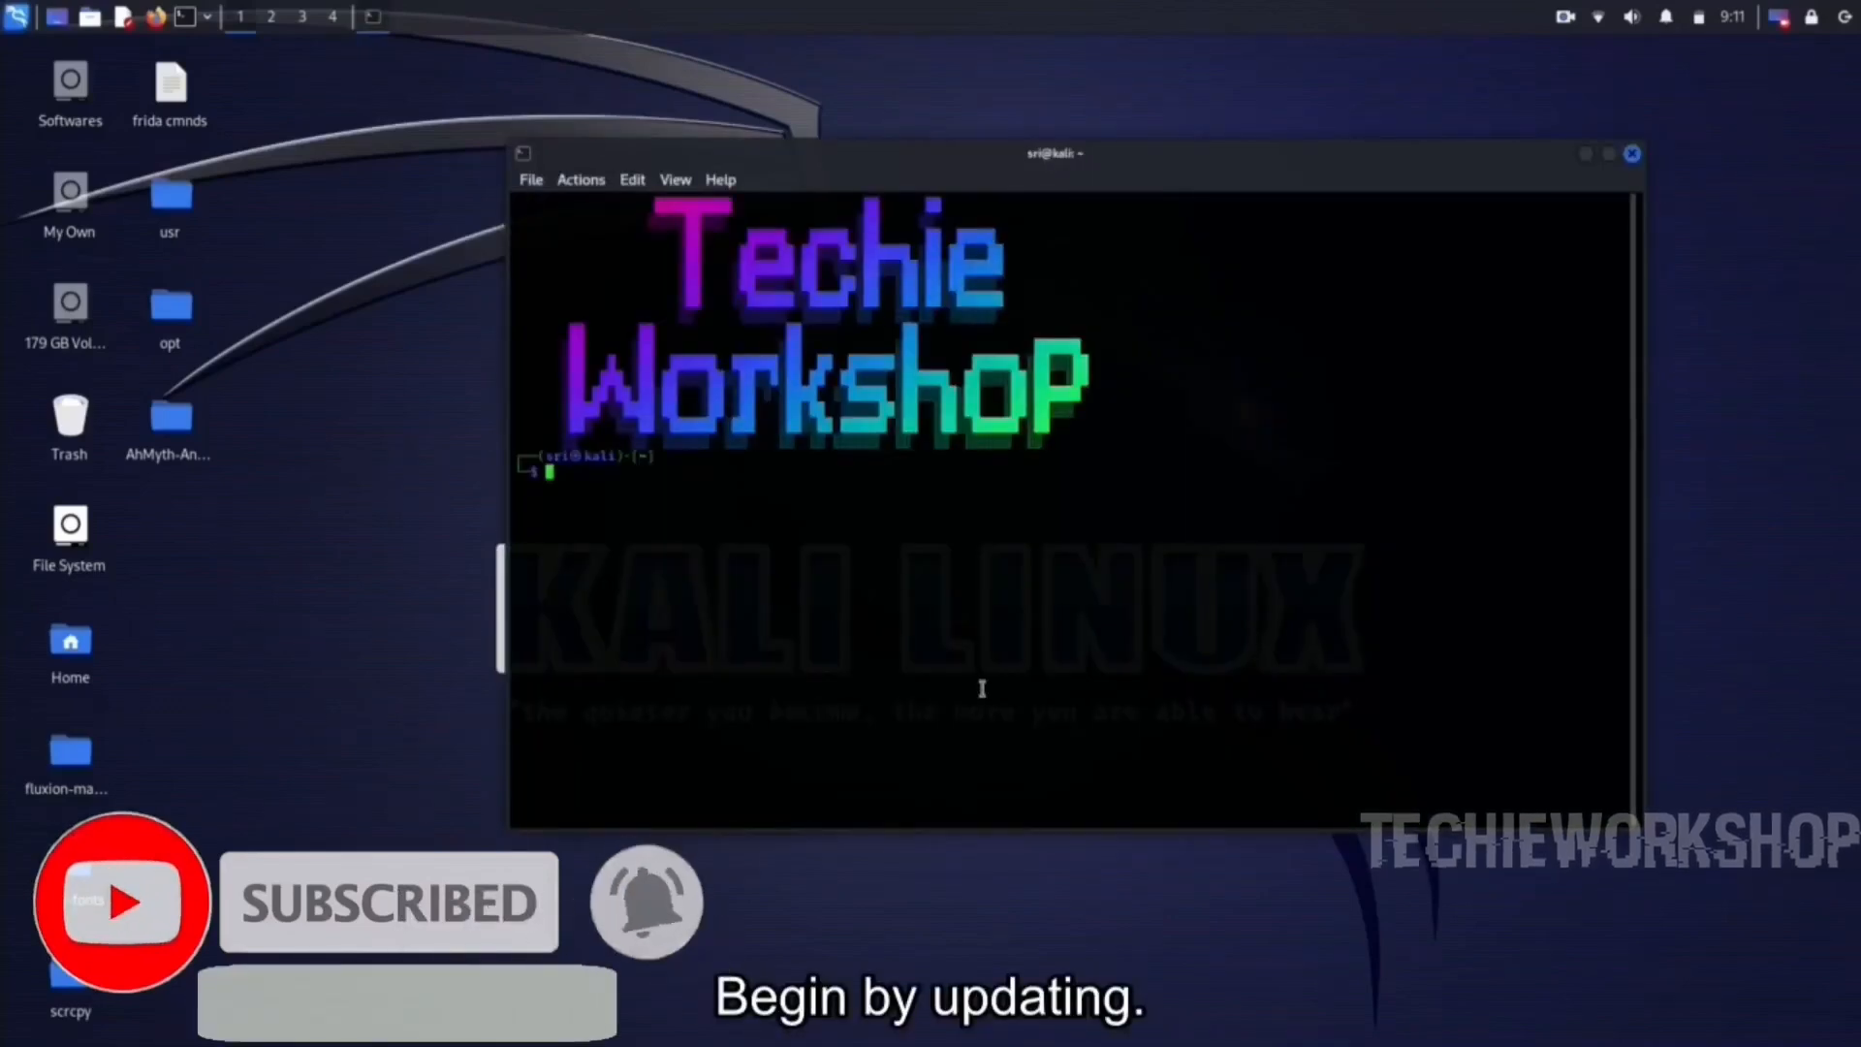
pyautogui.write('sudo sdkmanager "platform-tools" "platforms;android-27" "build-tools;27.0.3"')
pyautogui.write('sudo apt update')
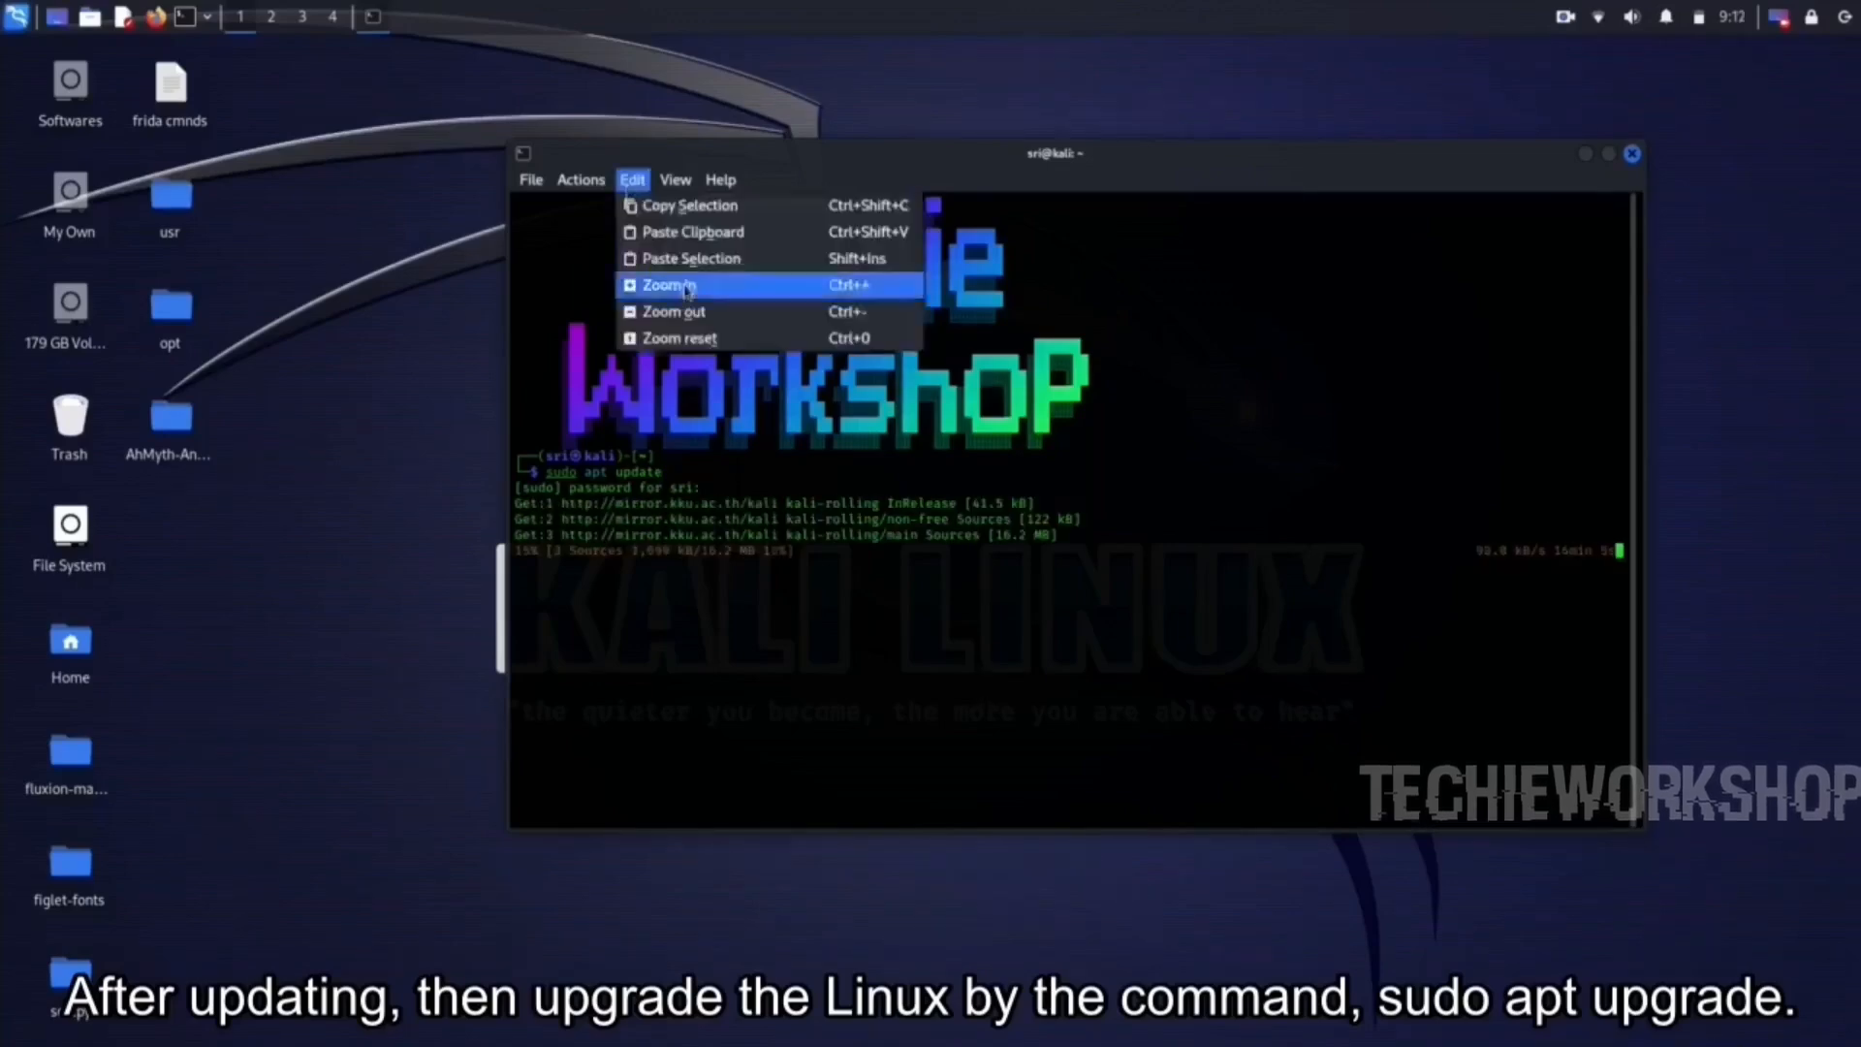
pyautogui.click(668, 285)
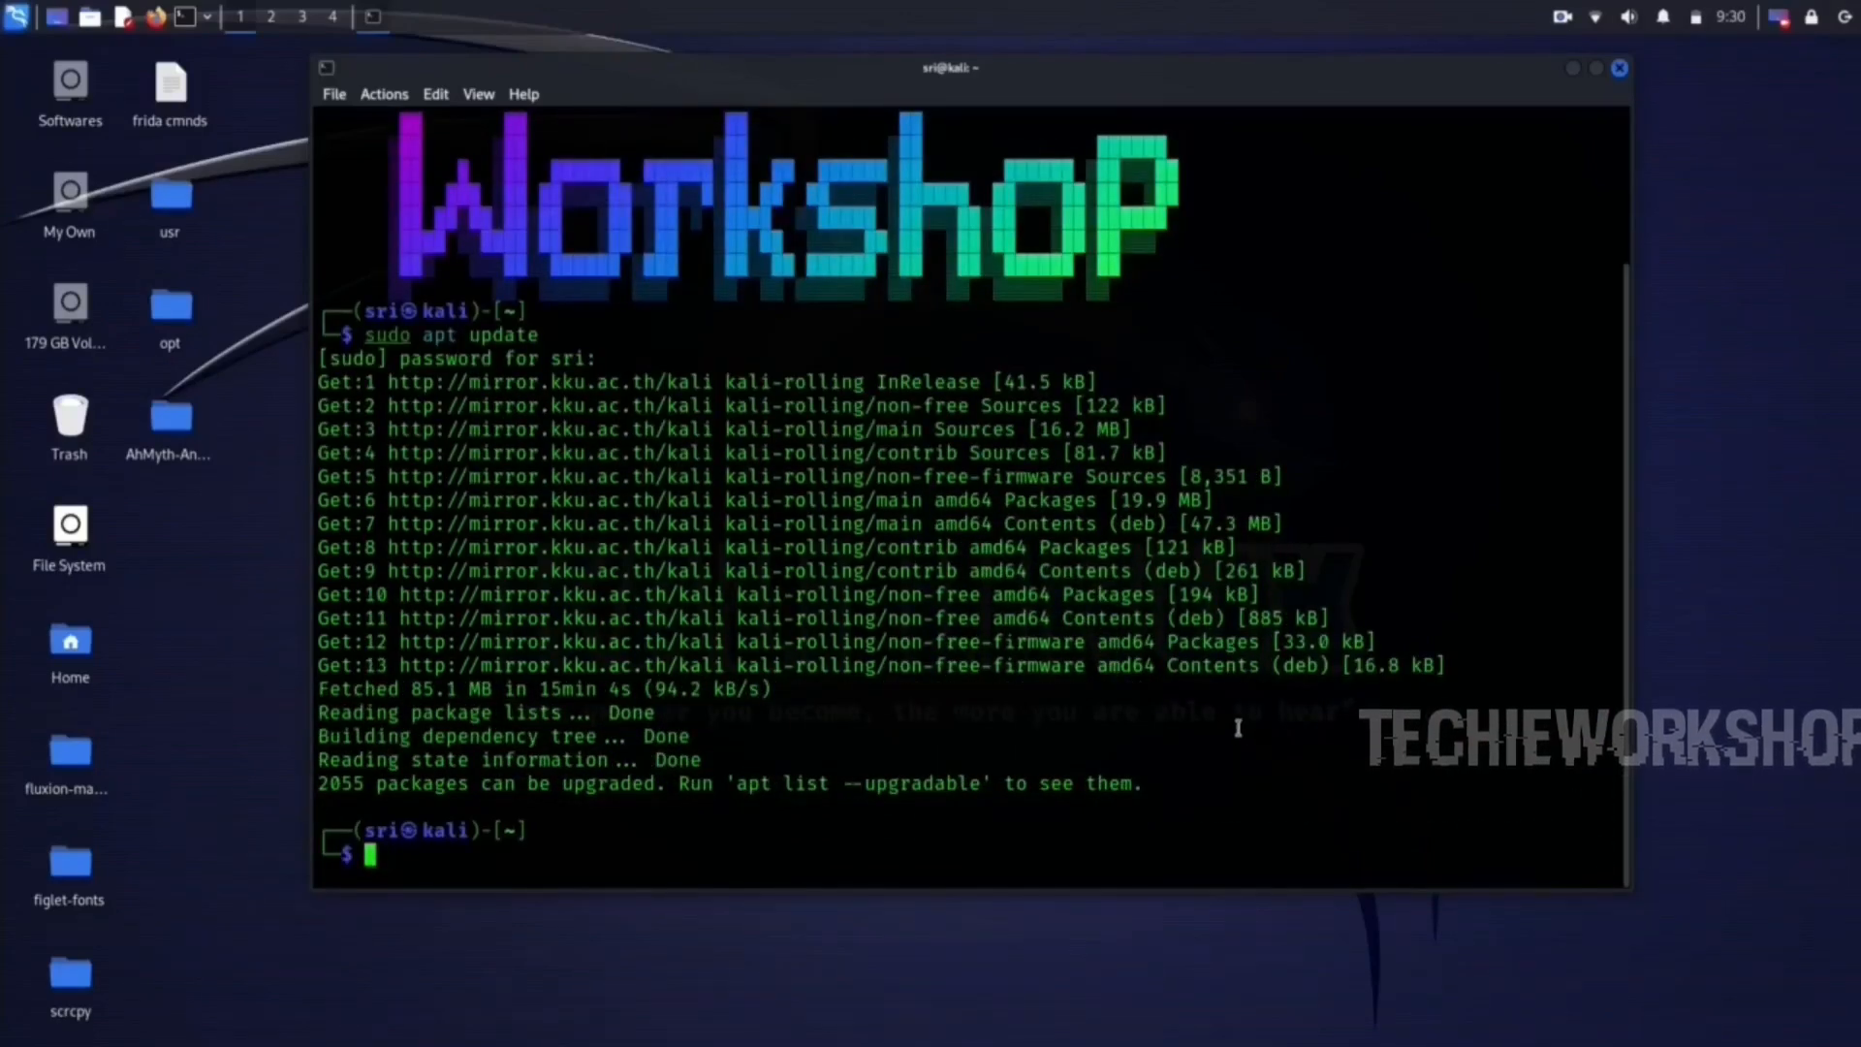
# Refresh the package lists with sudo apt update, reporting 2055 upgradable packages.
pyautogui.write('sudo apt update')
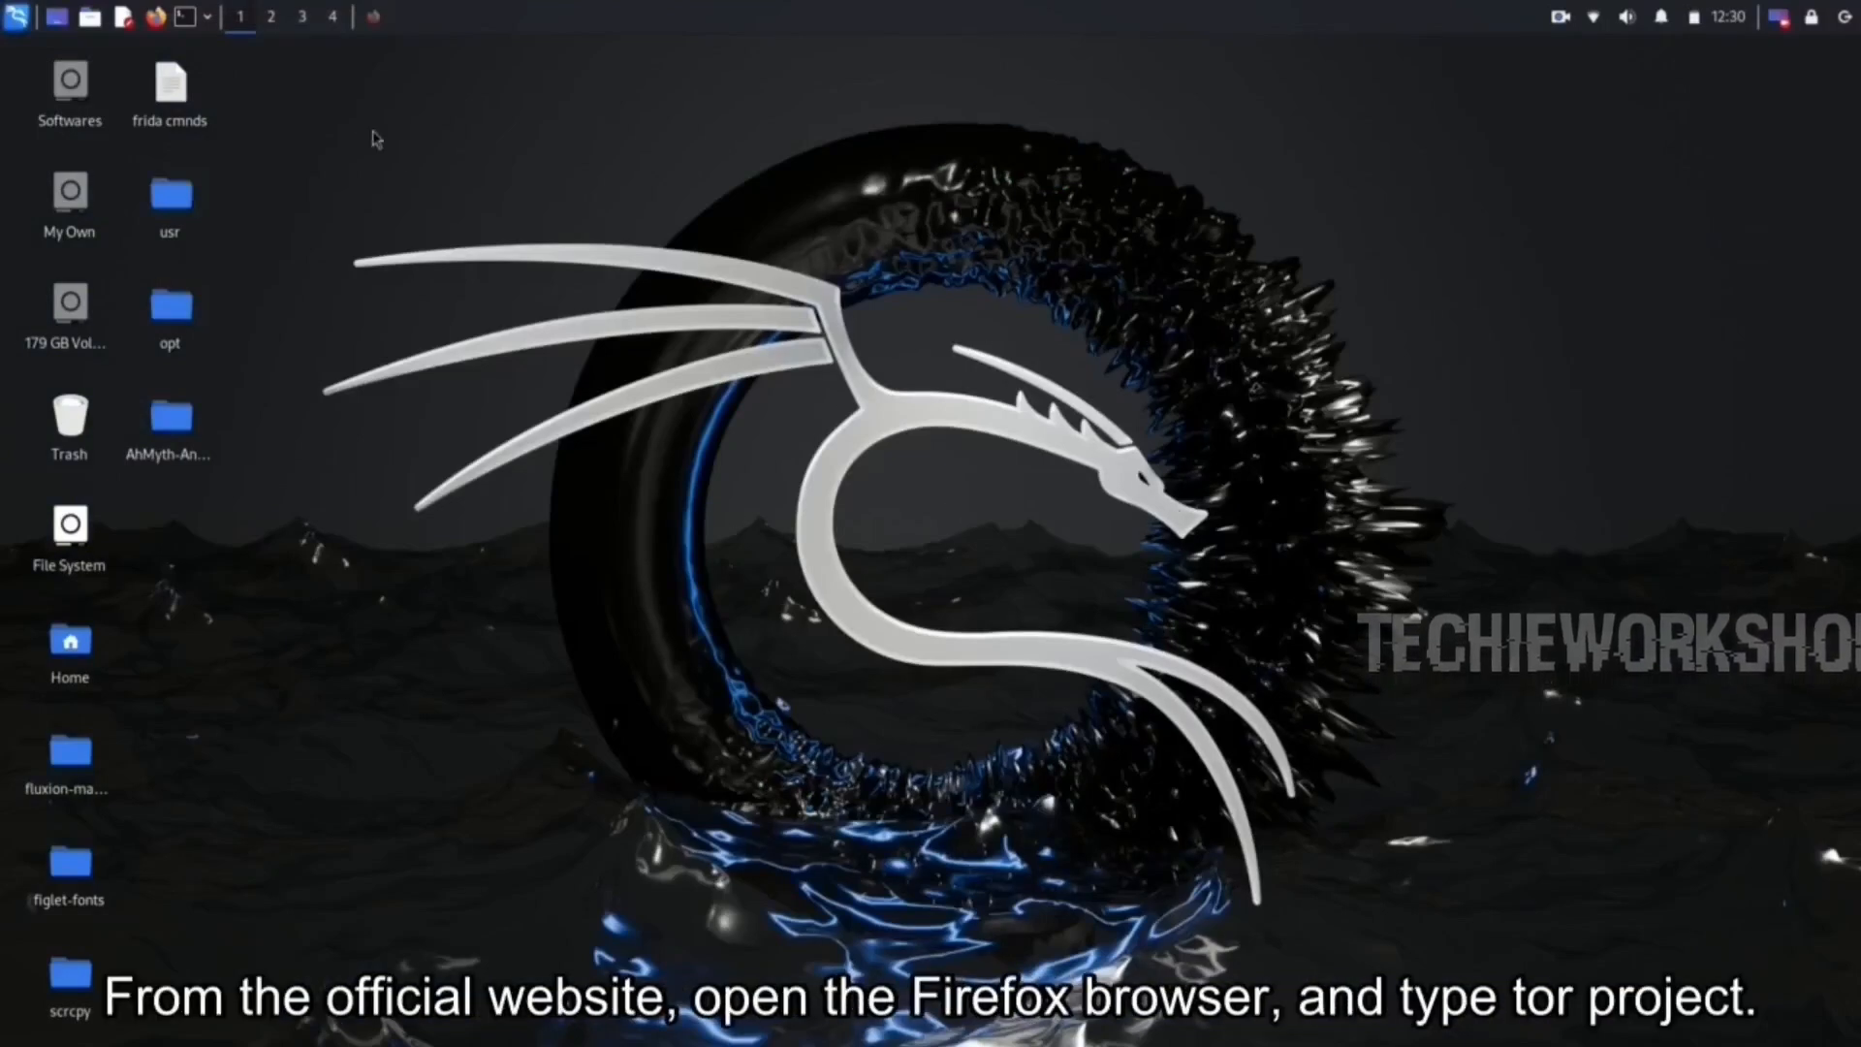
# Launch Firefox, search 'tor' and open the official Tor Project website from the results.
pyautogui.click(154, 17)
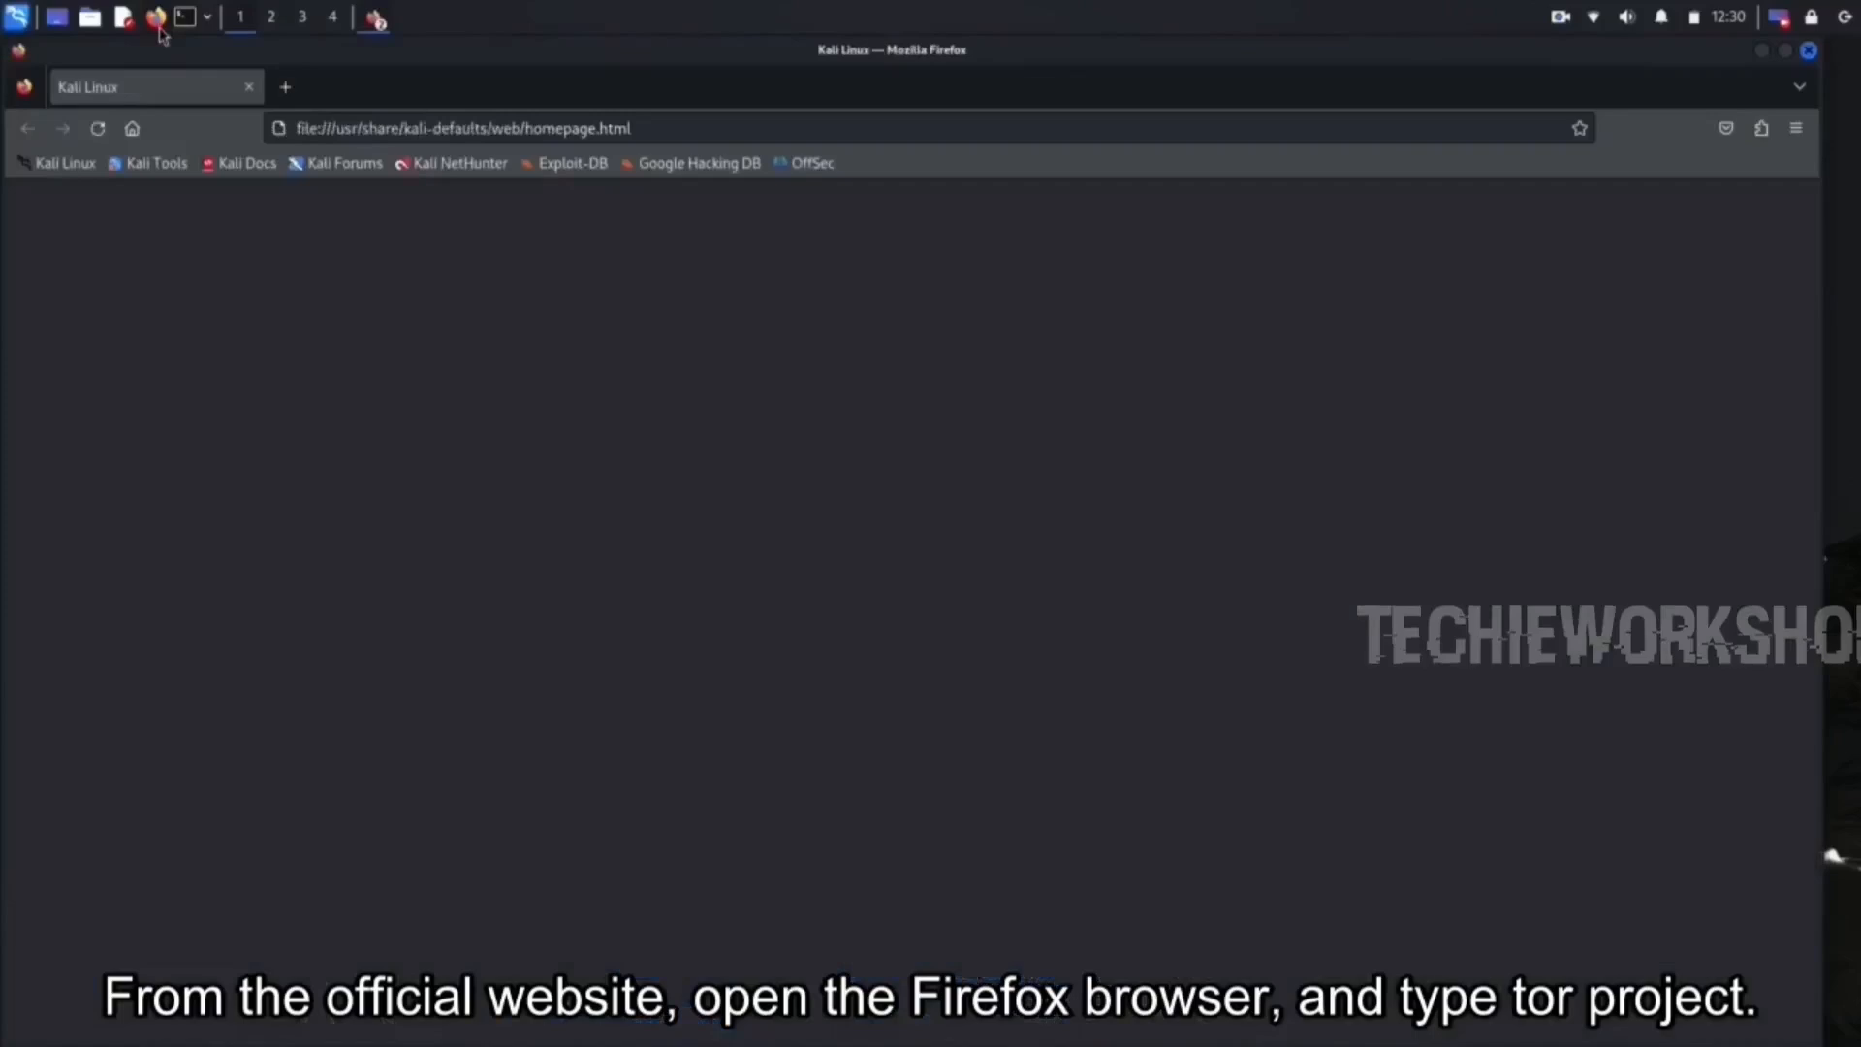
pyautogui.click(284, 86)
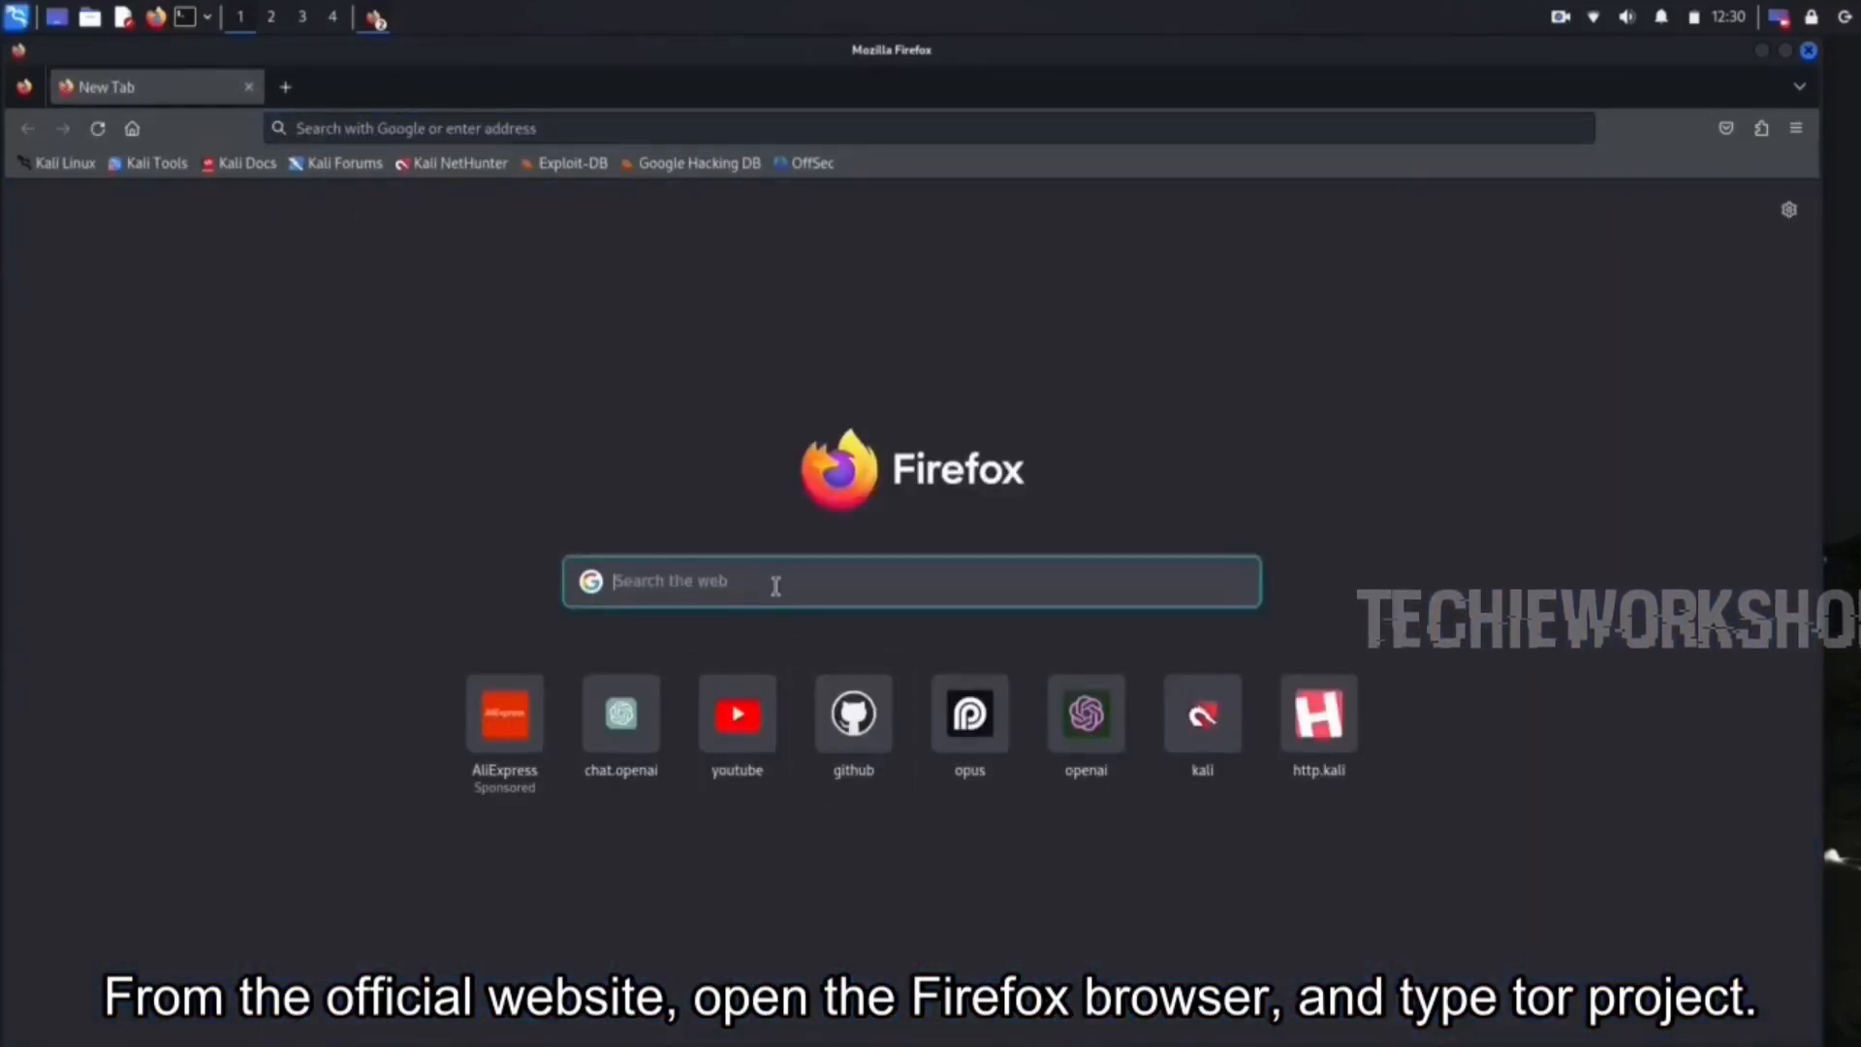
pyautogui.write('tor project')
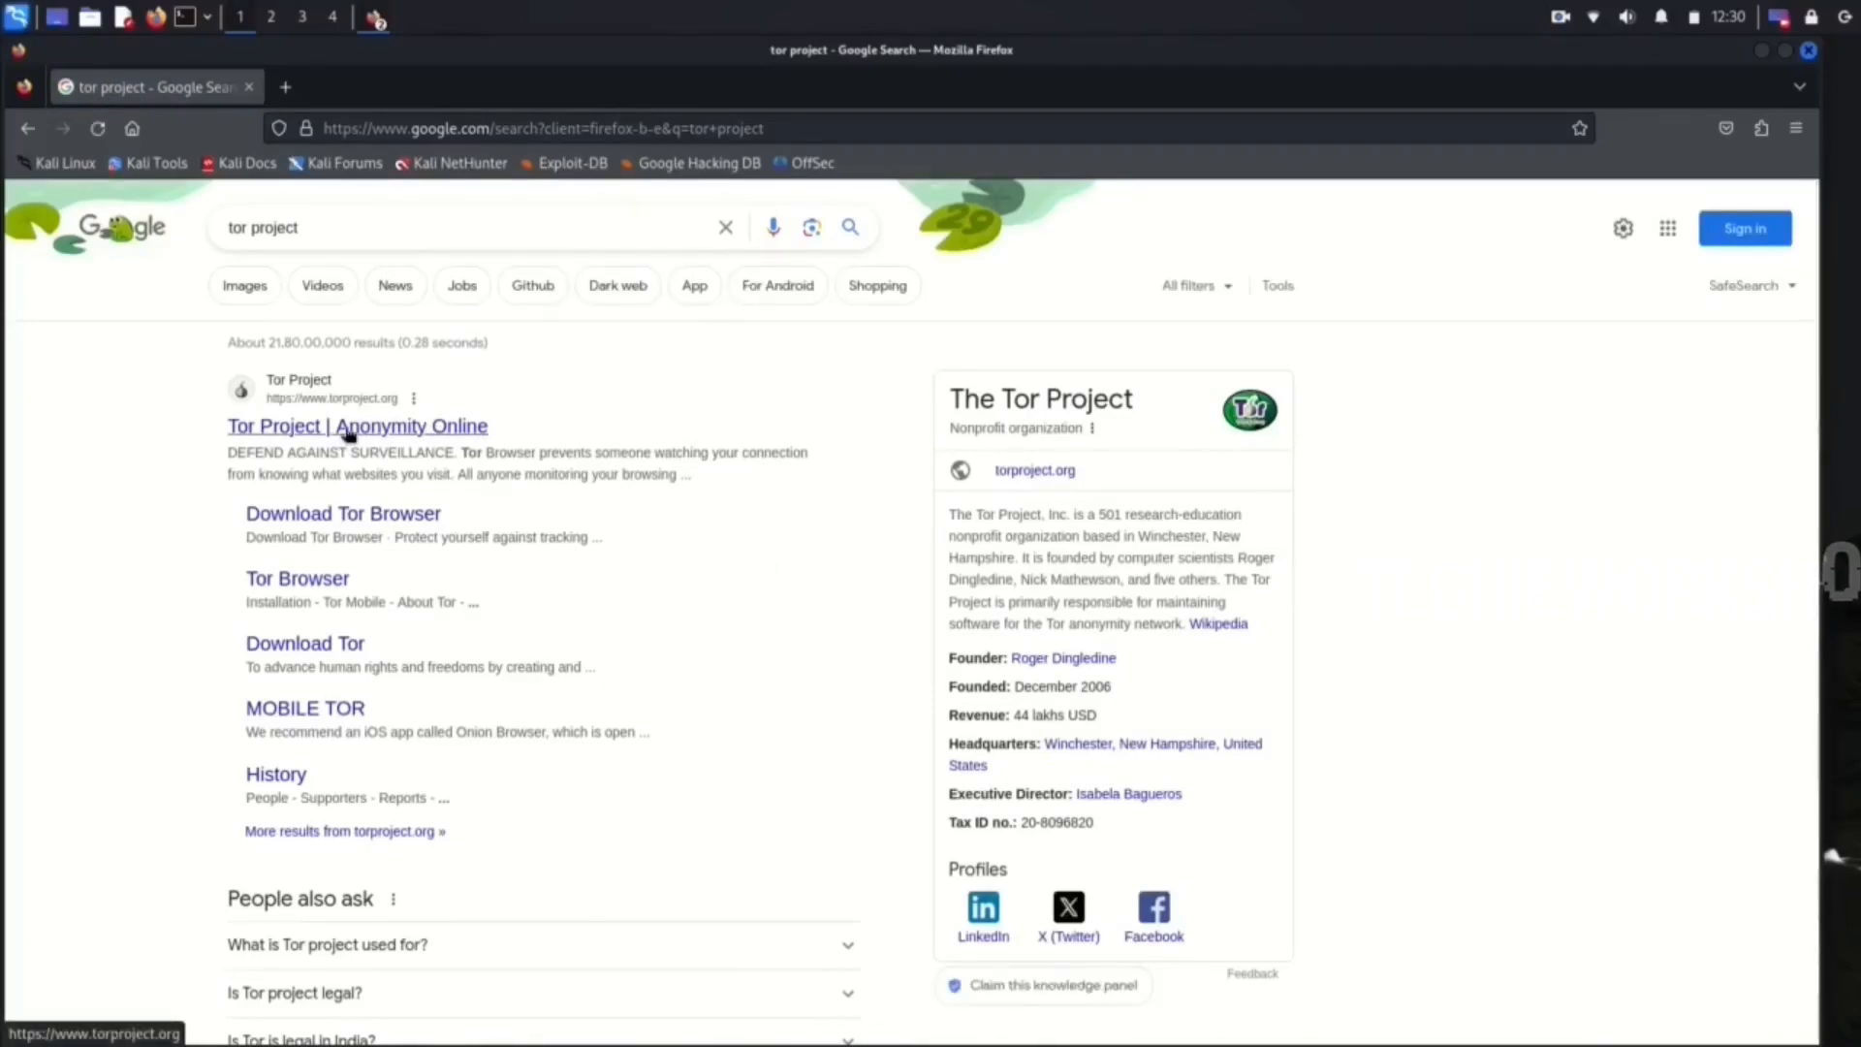
pyautogui.click(356, 425)
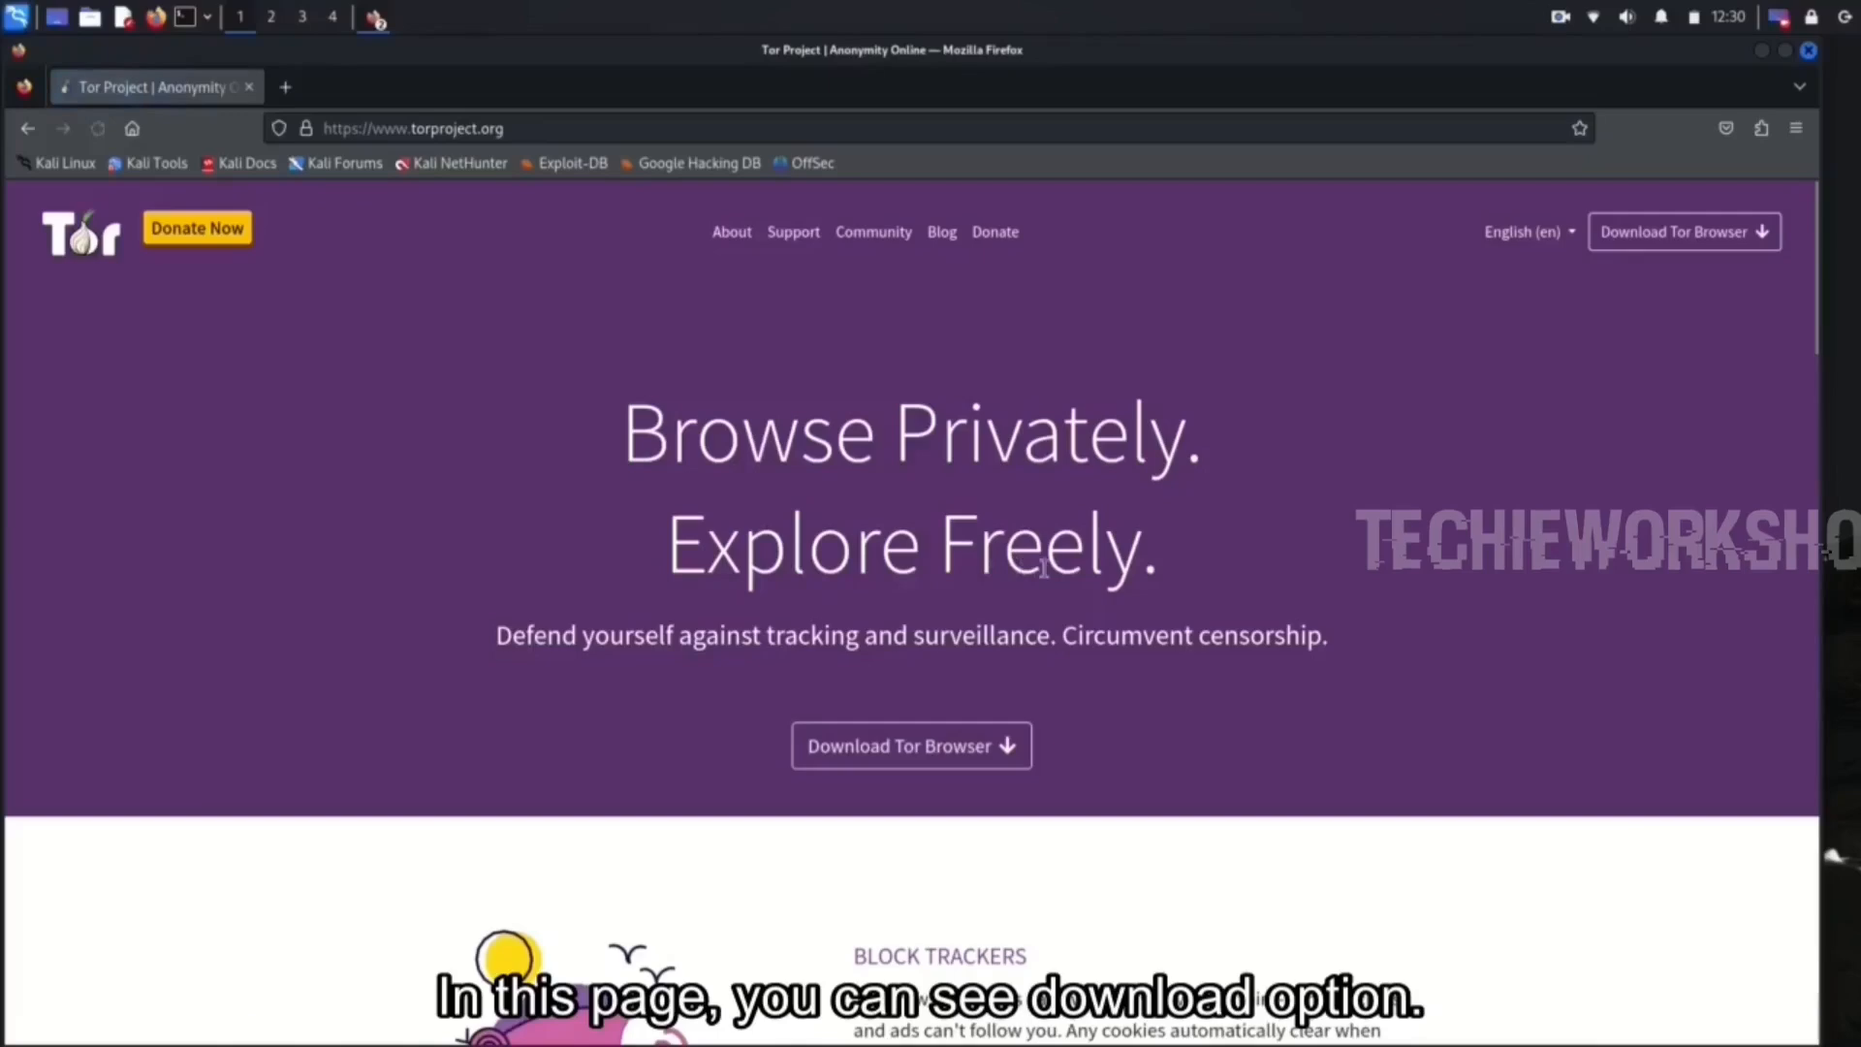
# Go to the Tor Browser download page from torproject.org.
pyautogui.scroll(-3)
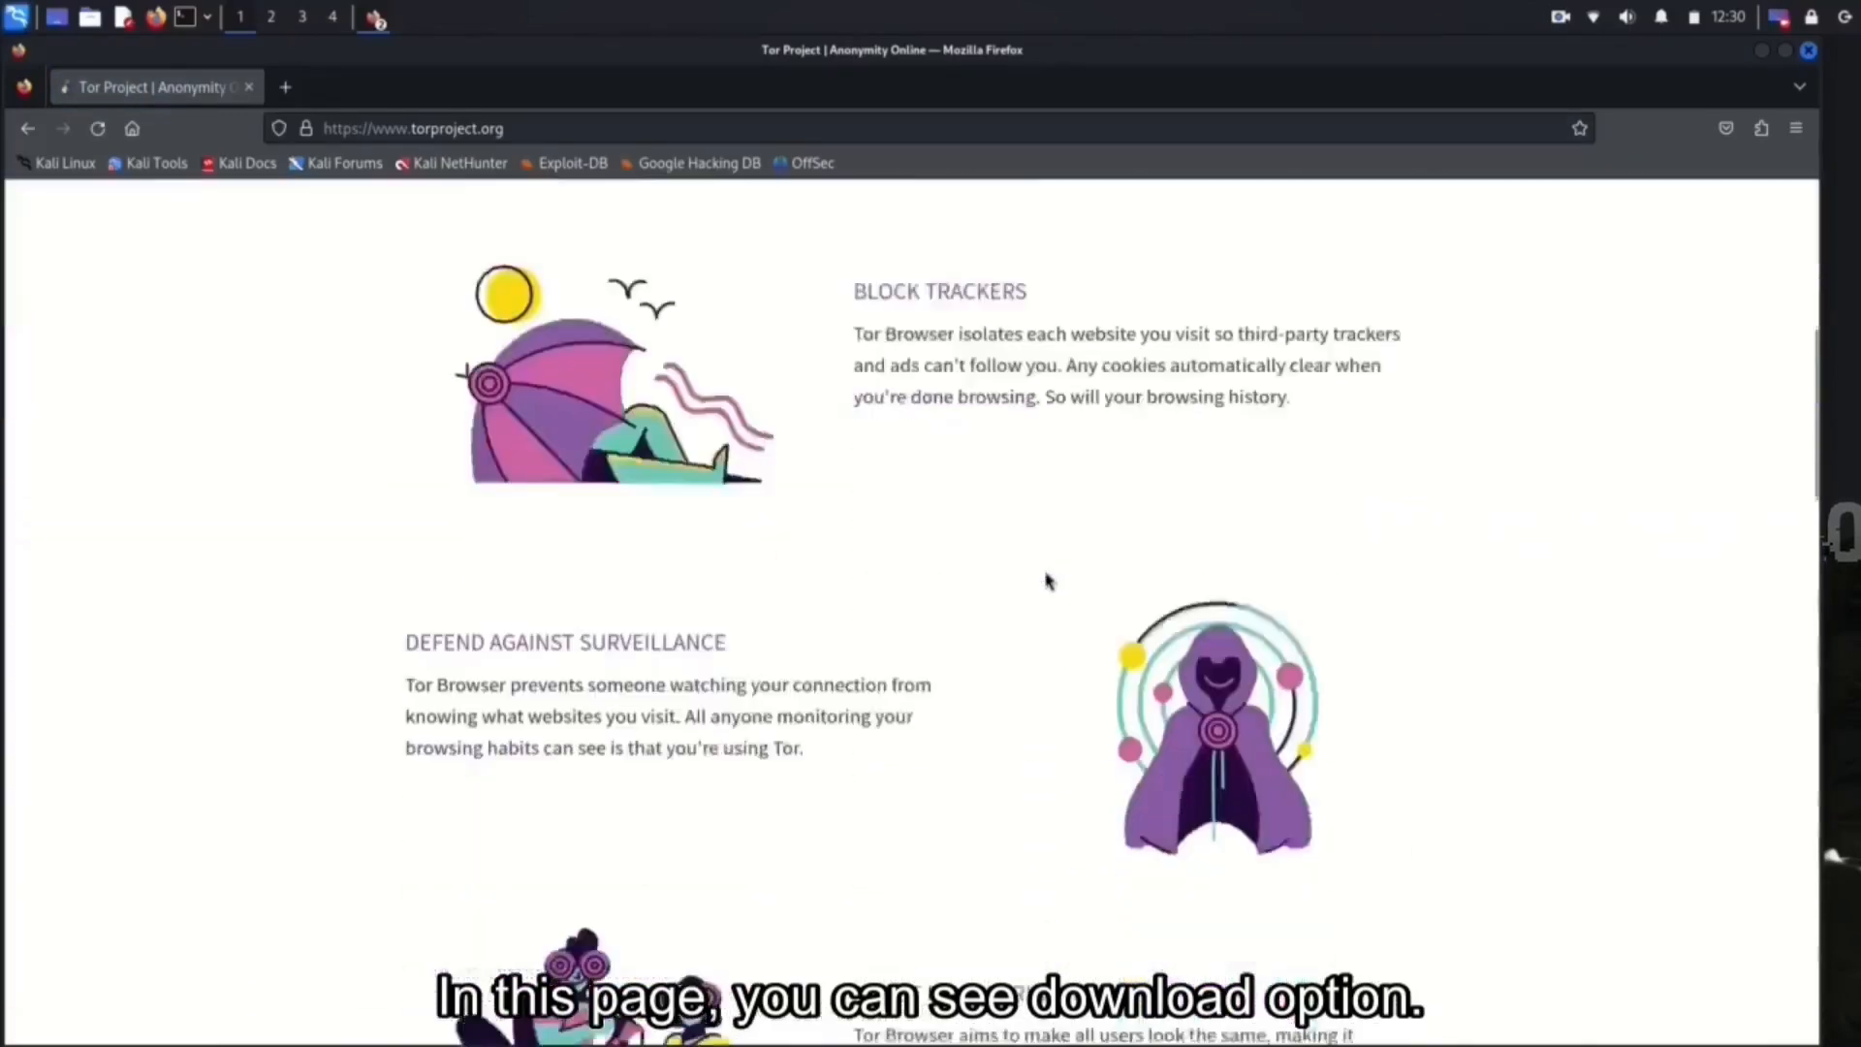
pyautogui.scroll(3)
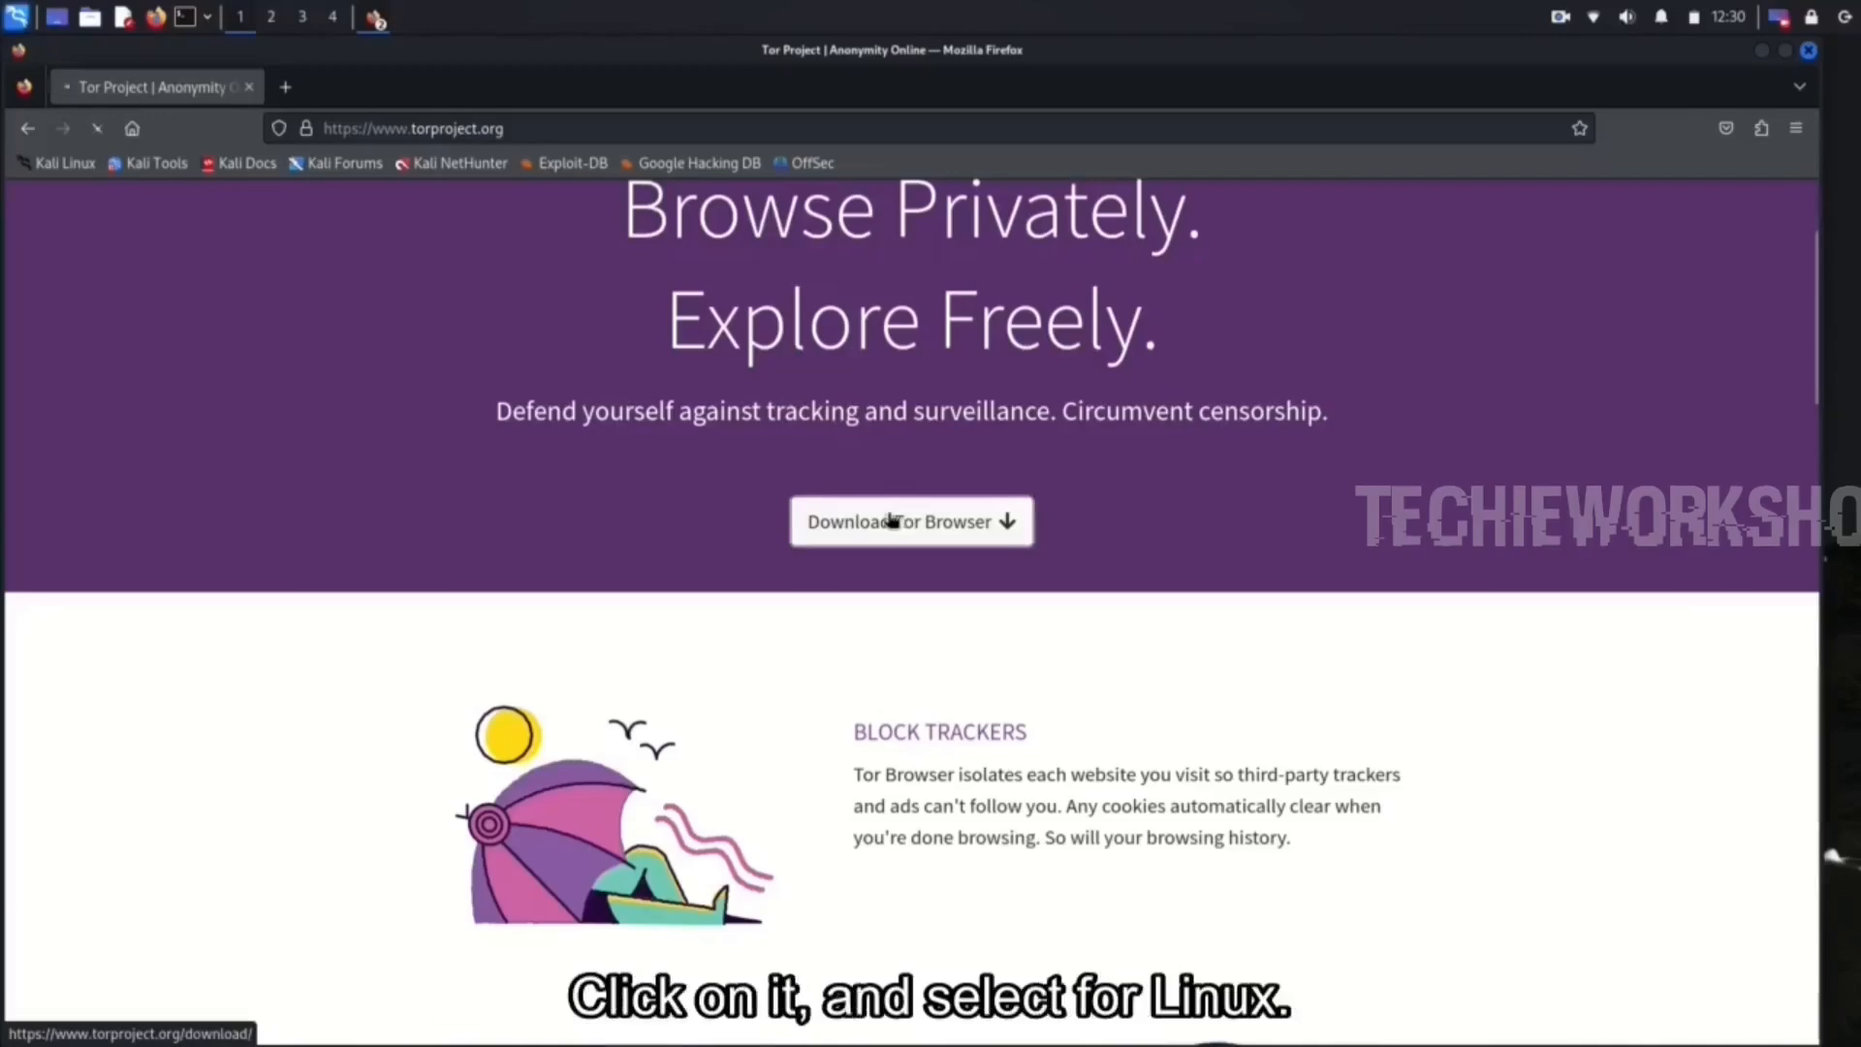
pyautogui.click(910, 522)
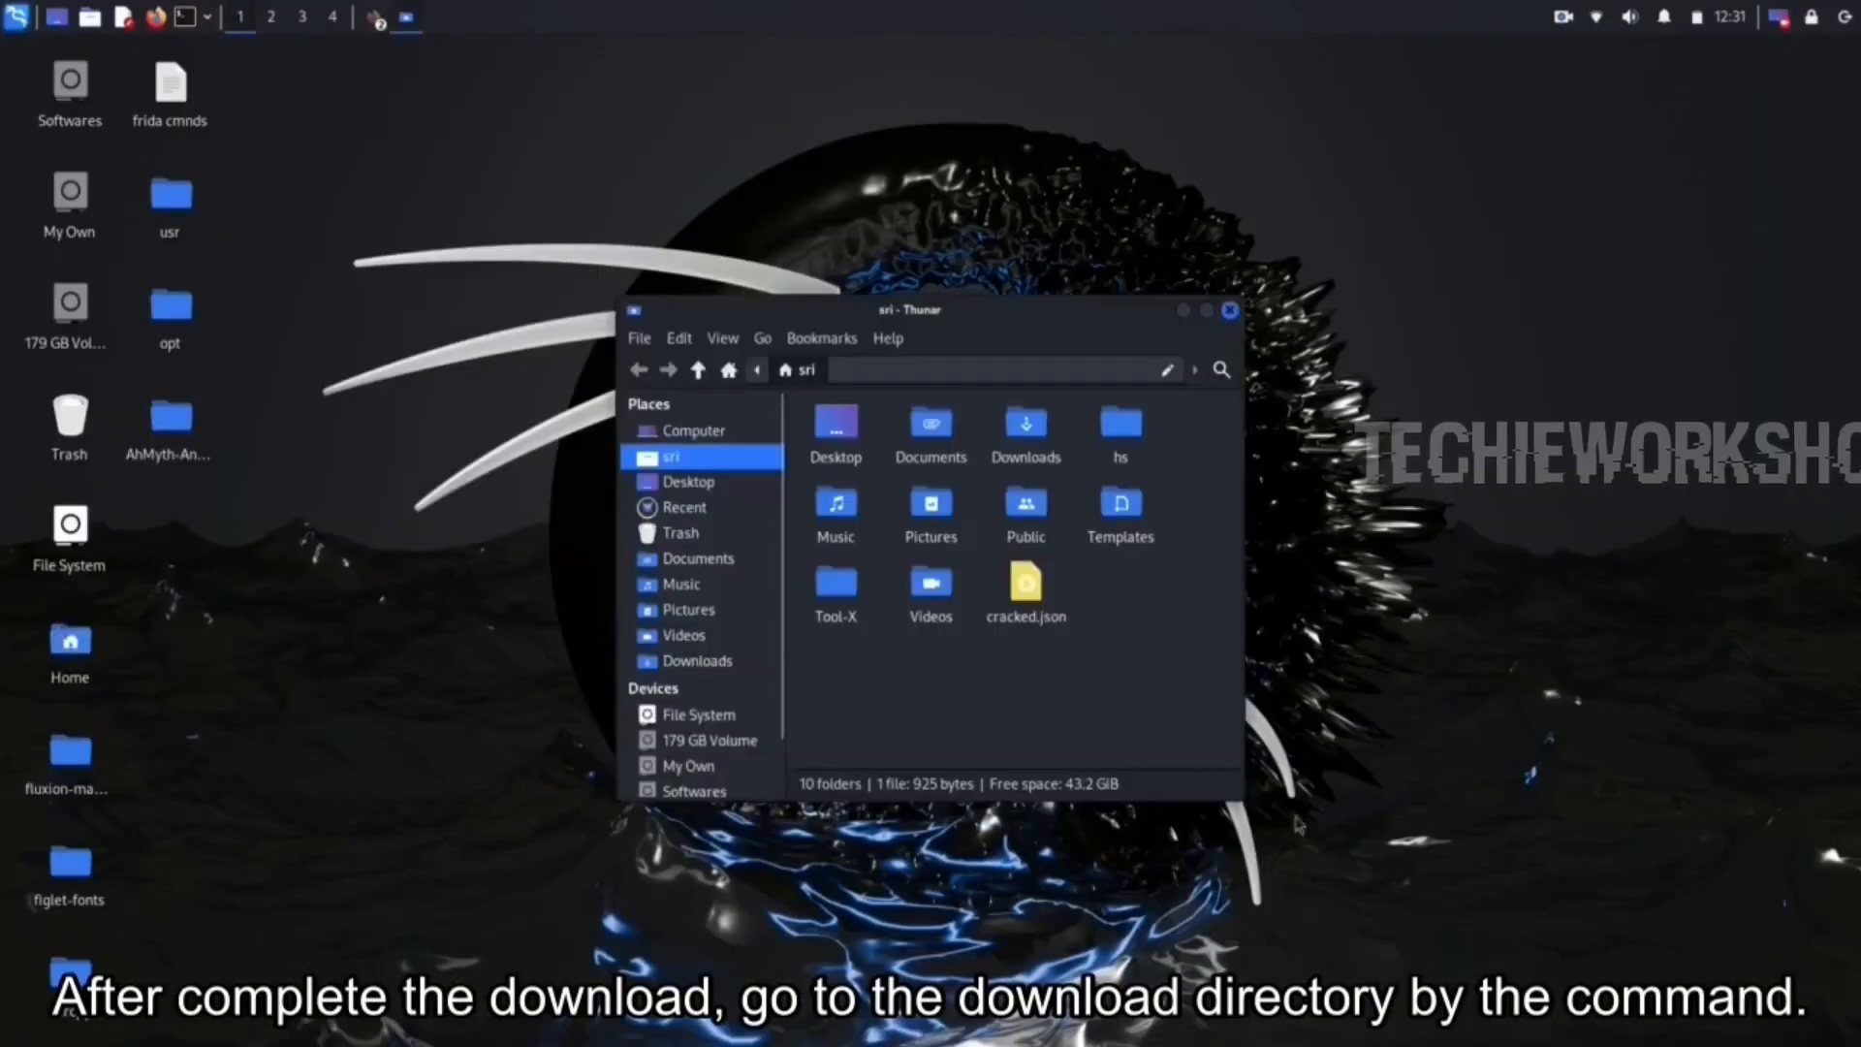
# Show the tor-browser-linux-x86_64-13.0.10.tar.xz archive in Thunar's Downloads folder, then switch to a terminal.
pyautogui.click(698, 661)
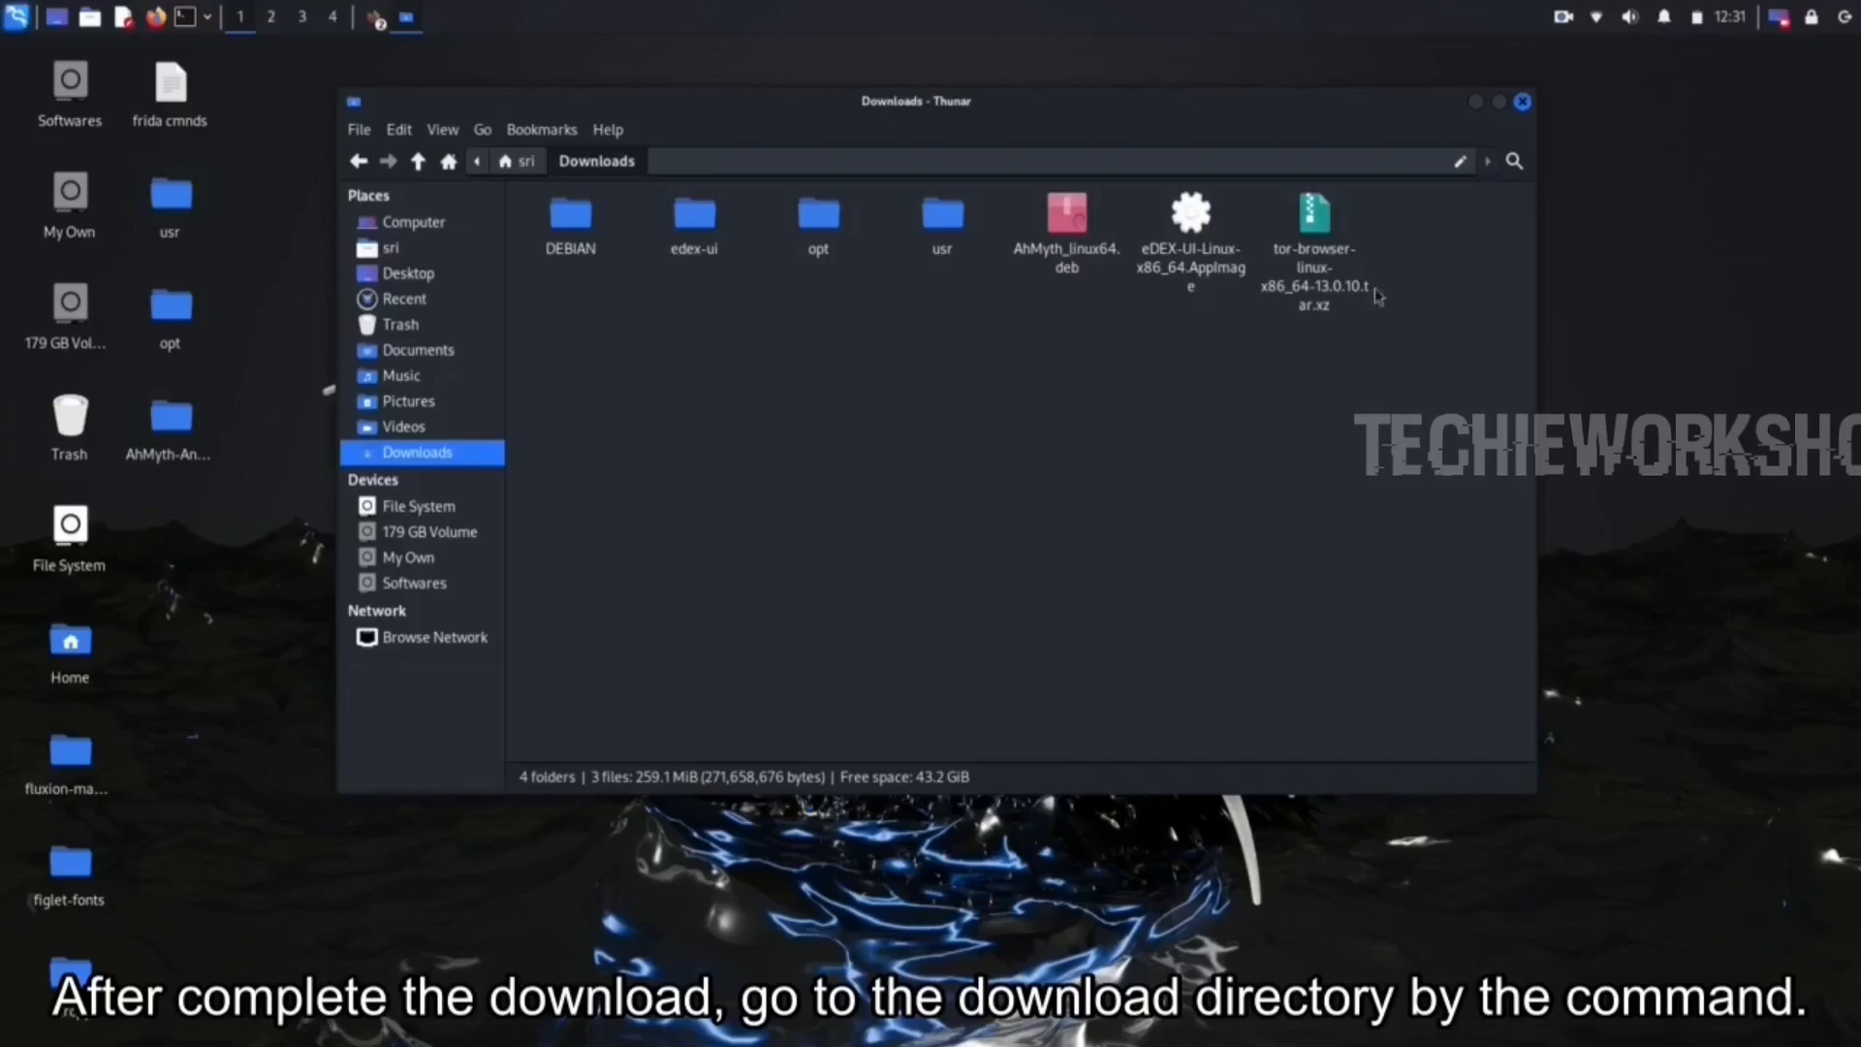
pyautogui.click(1475, 101)
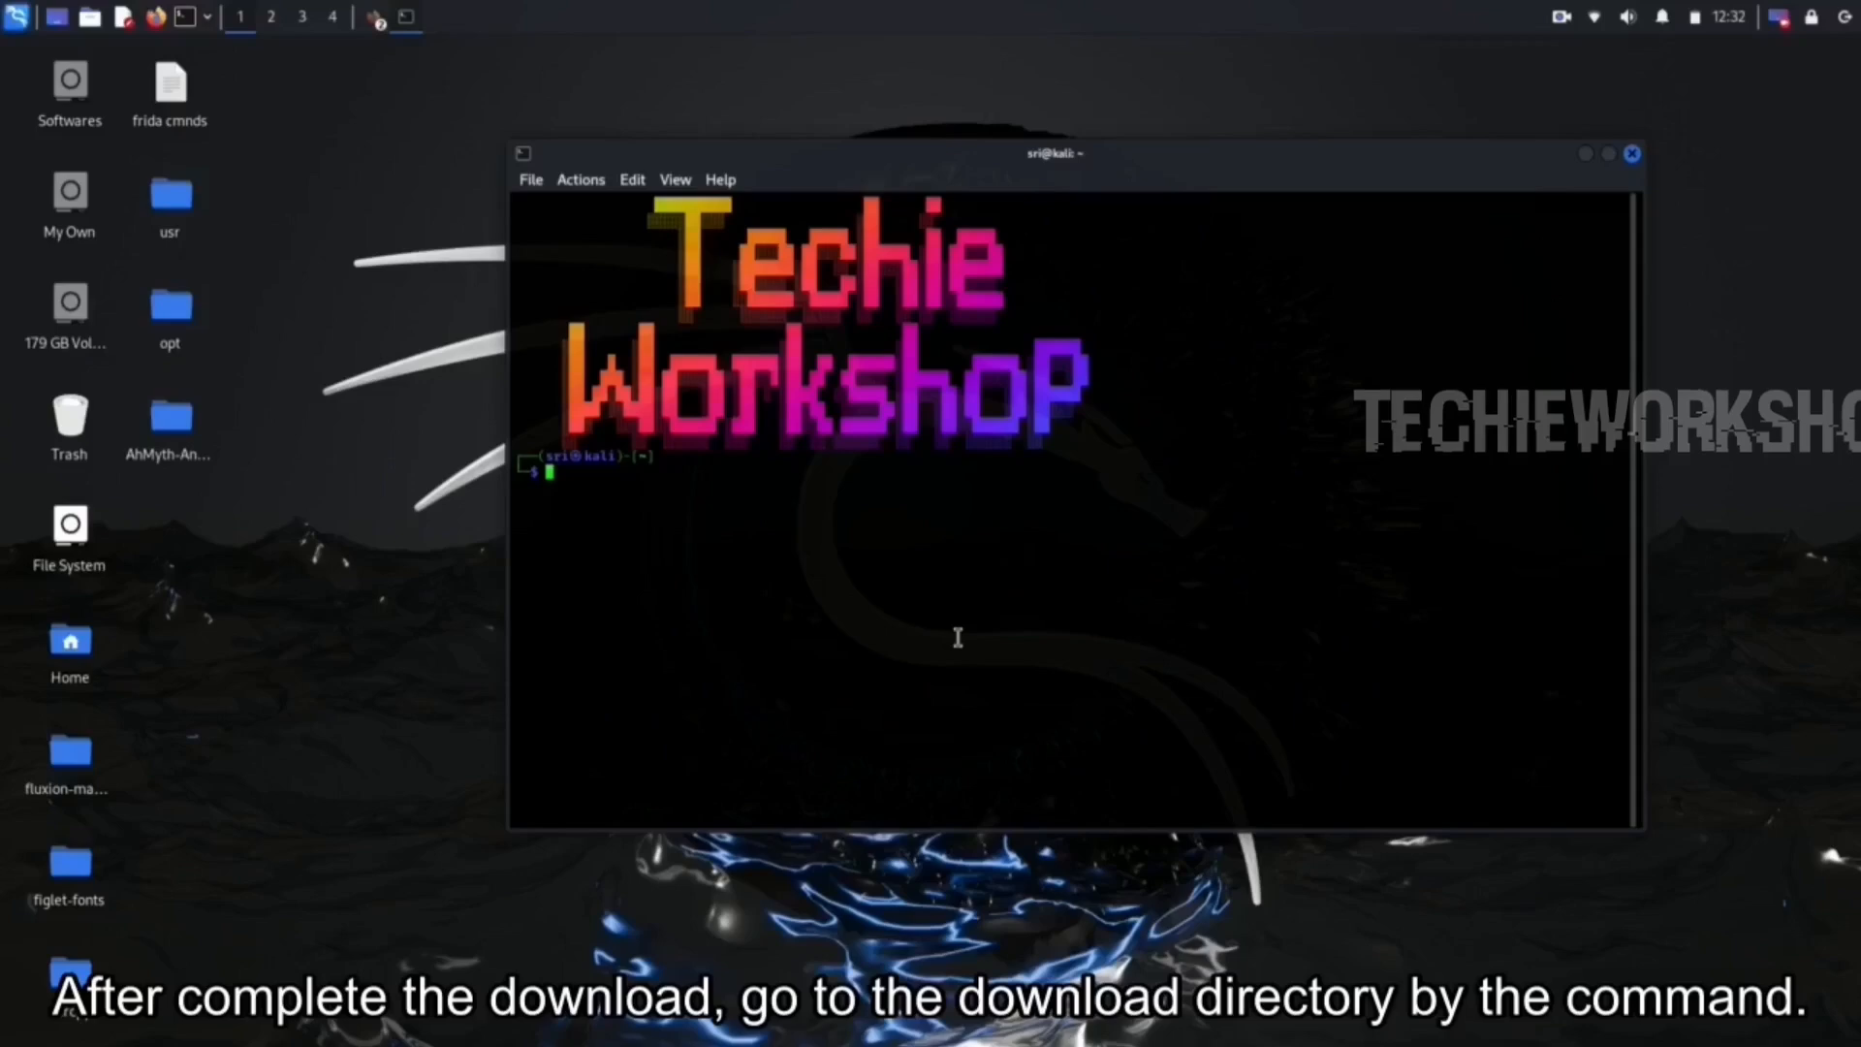
# List the home folder, change into Downloads and list the tor-browser archive.
pyautogui.write('ls')
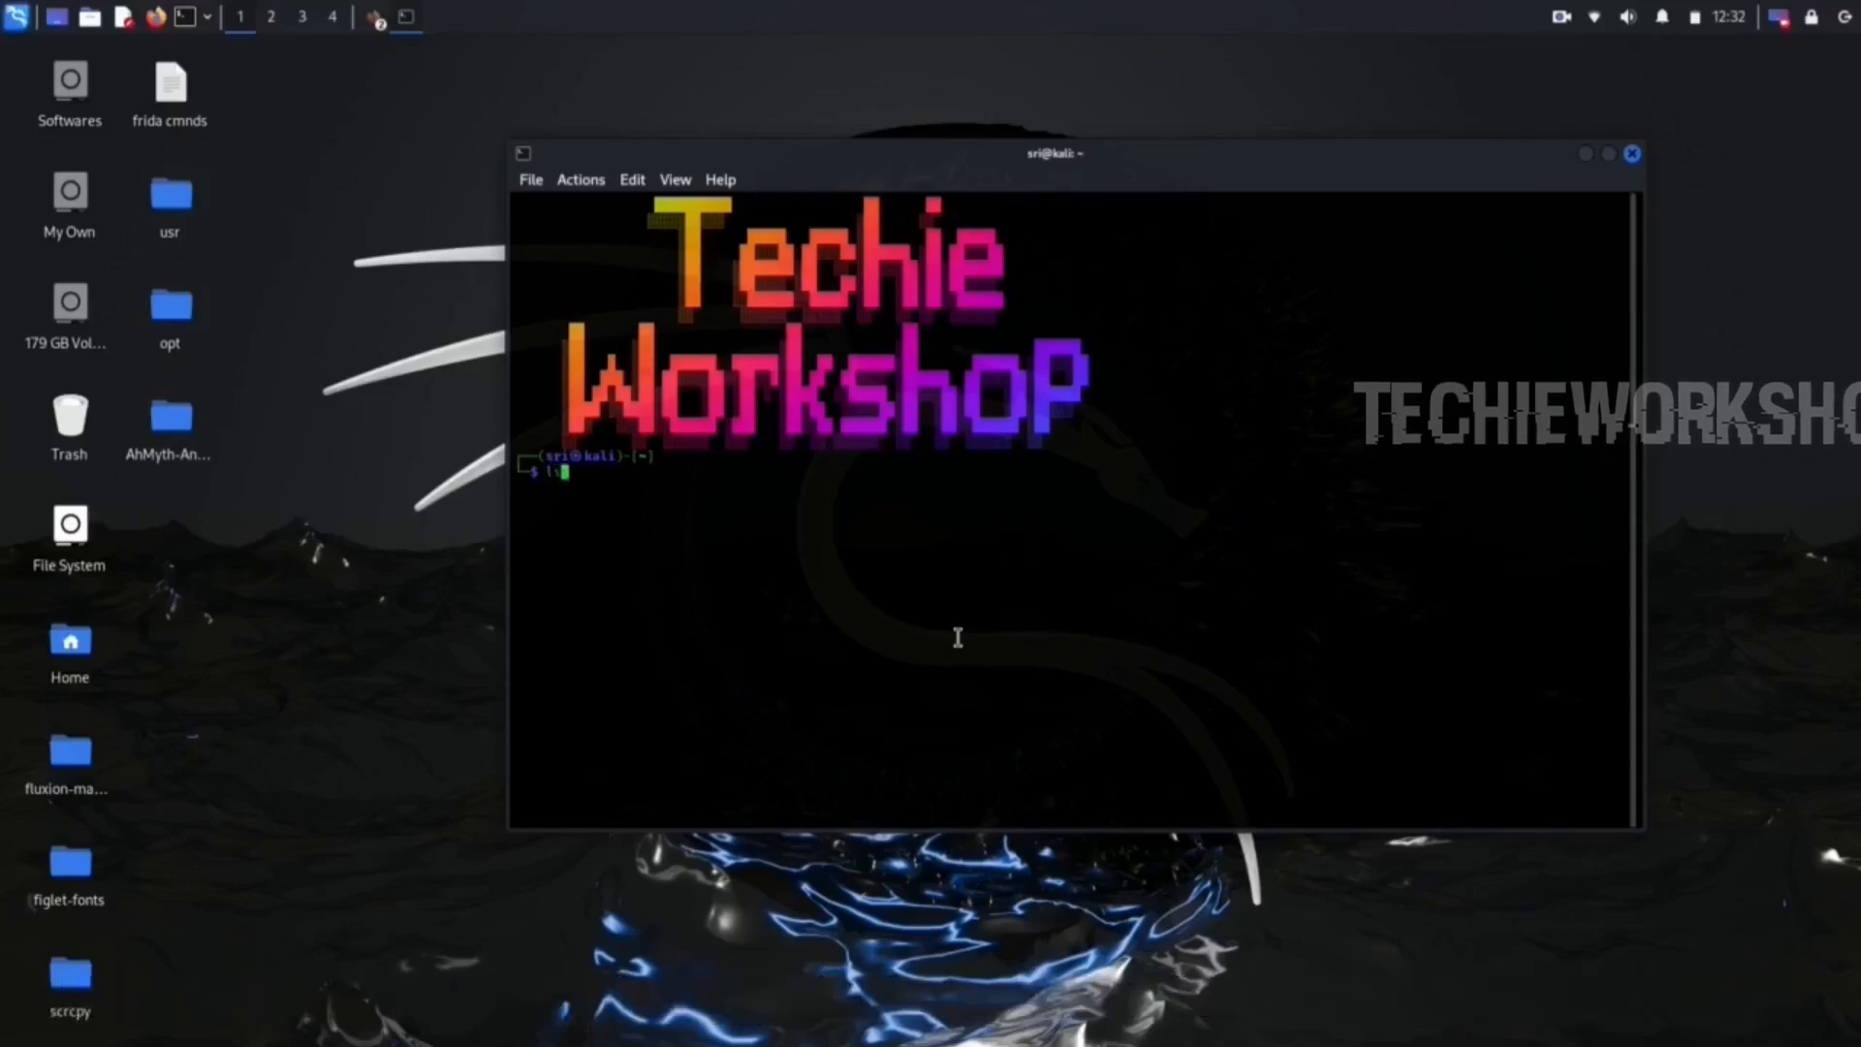
pyautogui.press('Return')
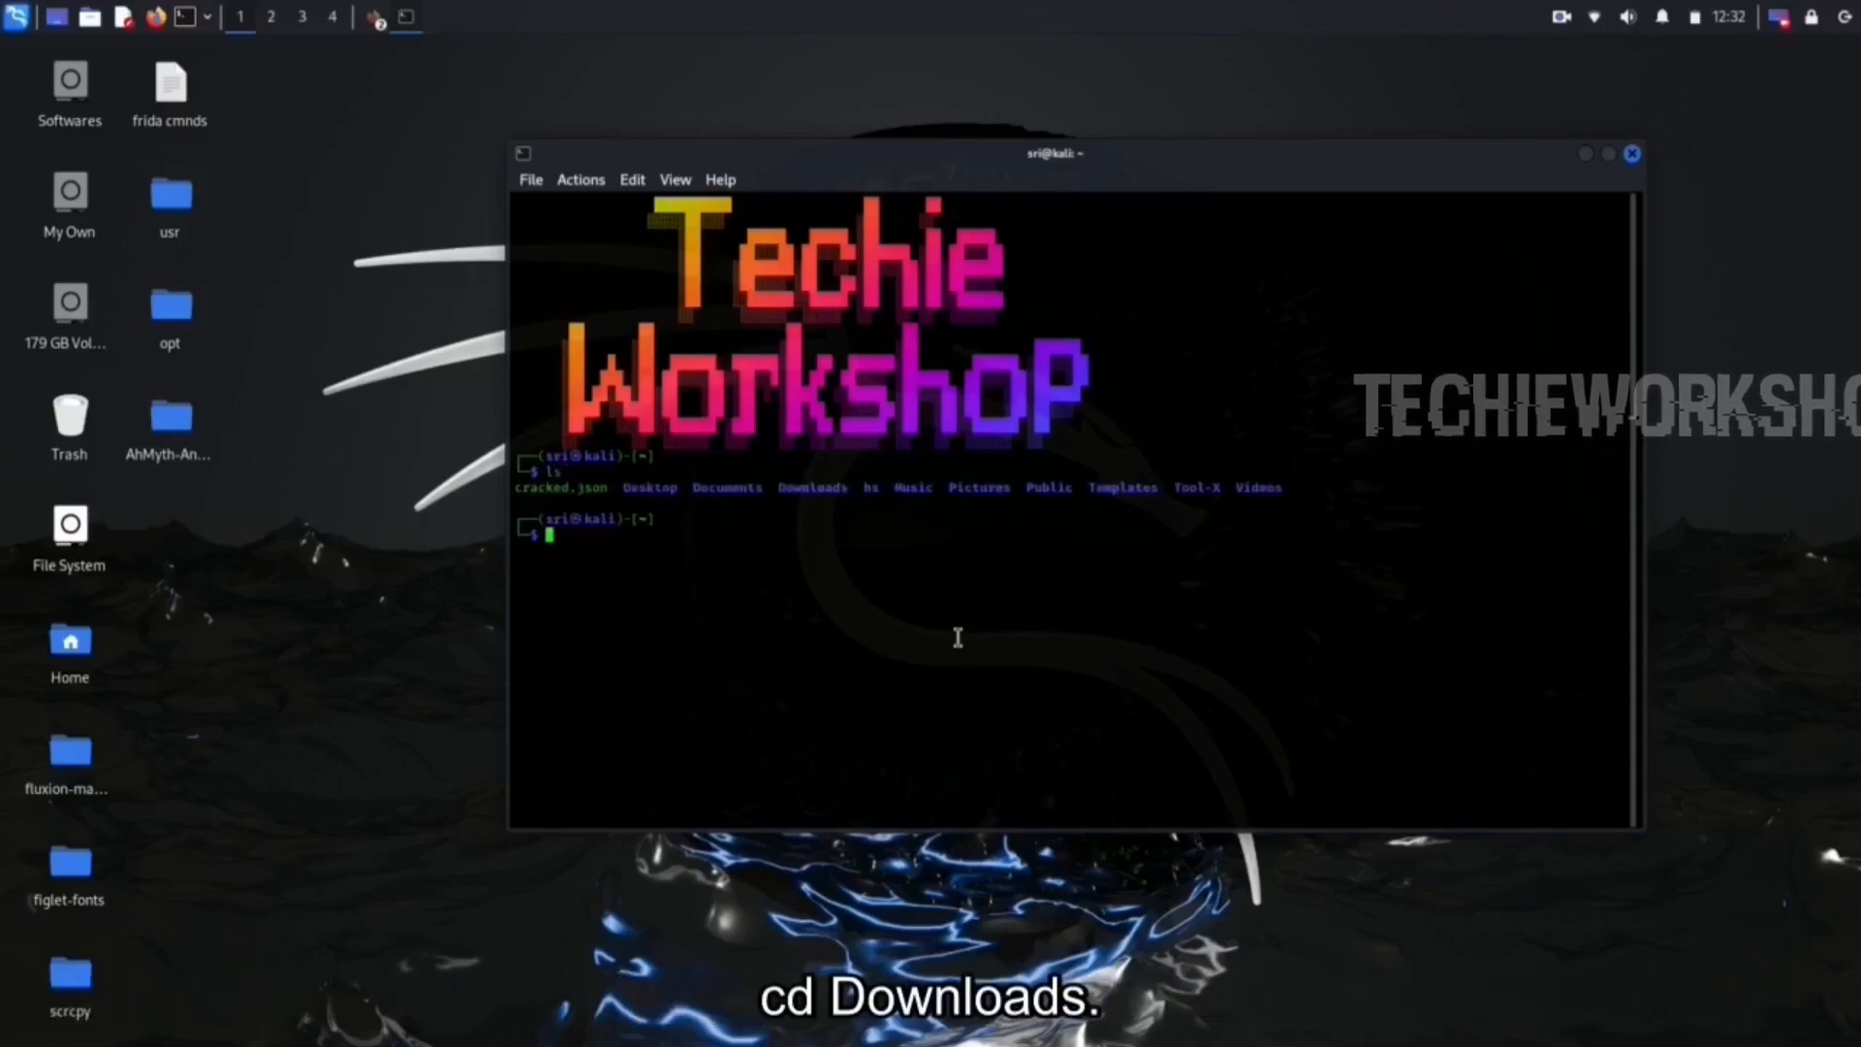
pyautogui.write('cd AhMyth-Server')
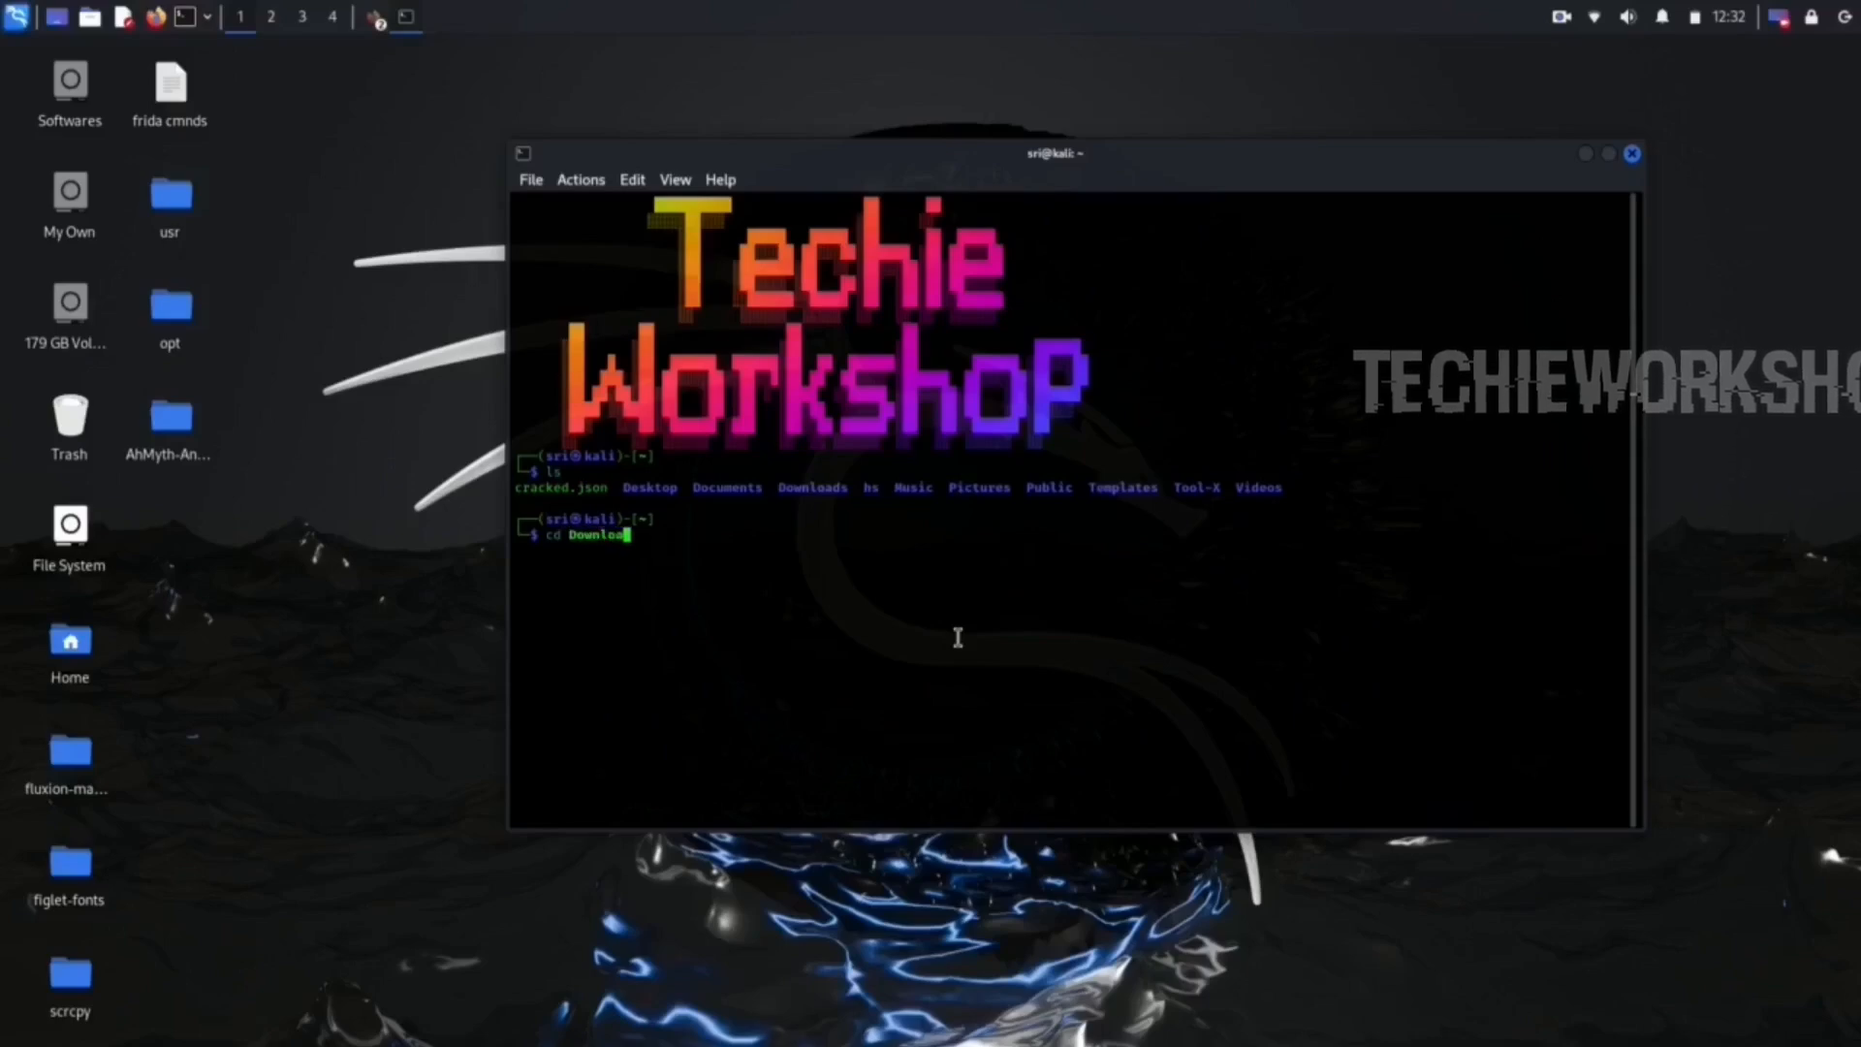
pyautogui.write('ds')
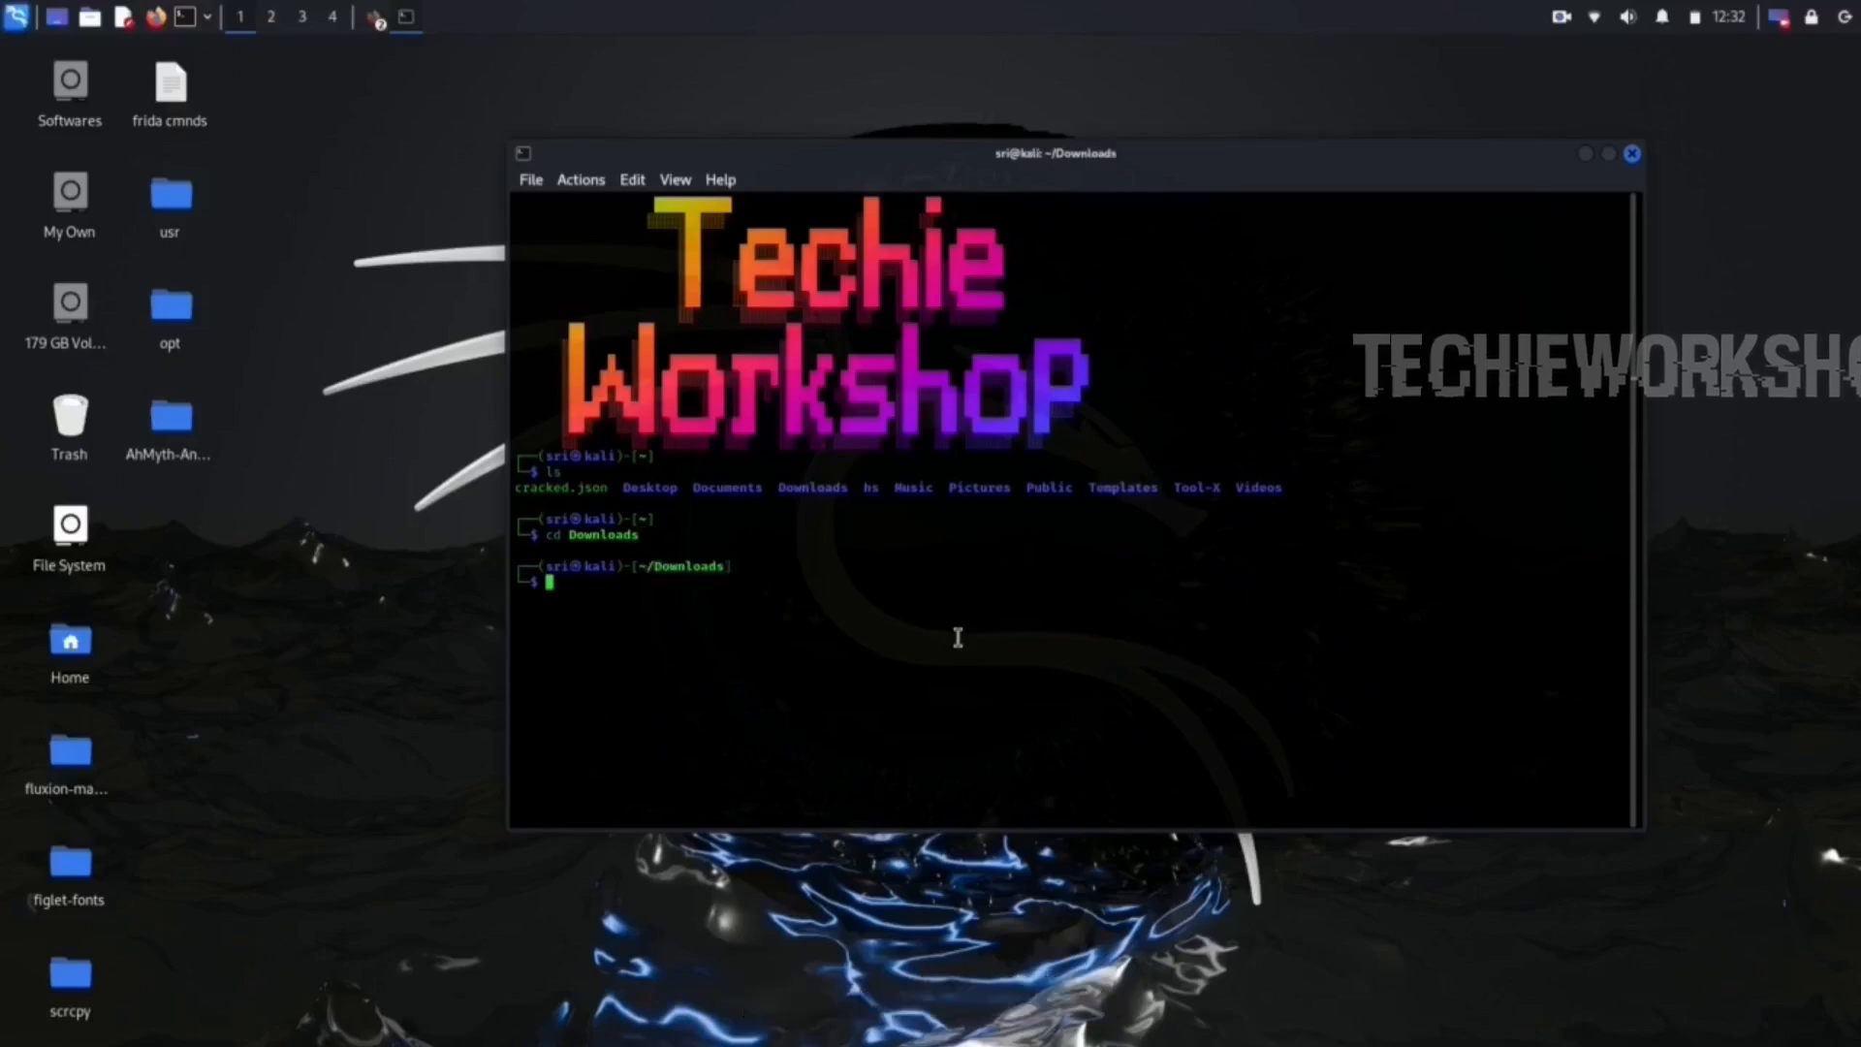
pyautogui.write('ls')
pyautogui.write('tarxvf tor-browser-linux-x86_64-13.0.10.')
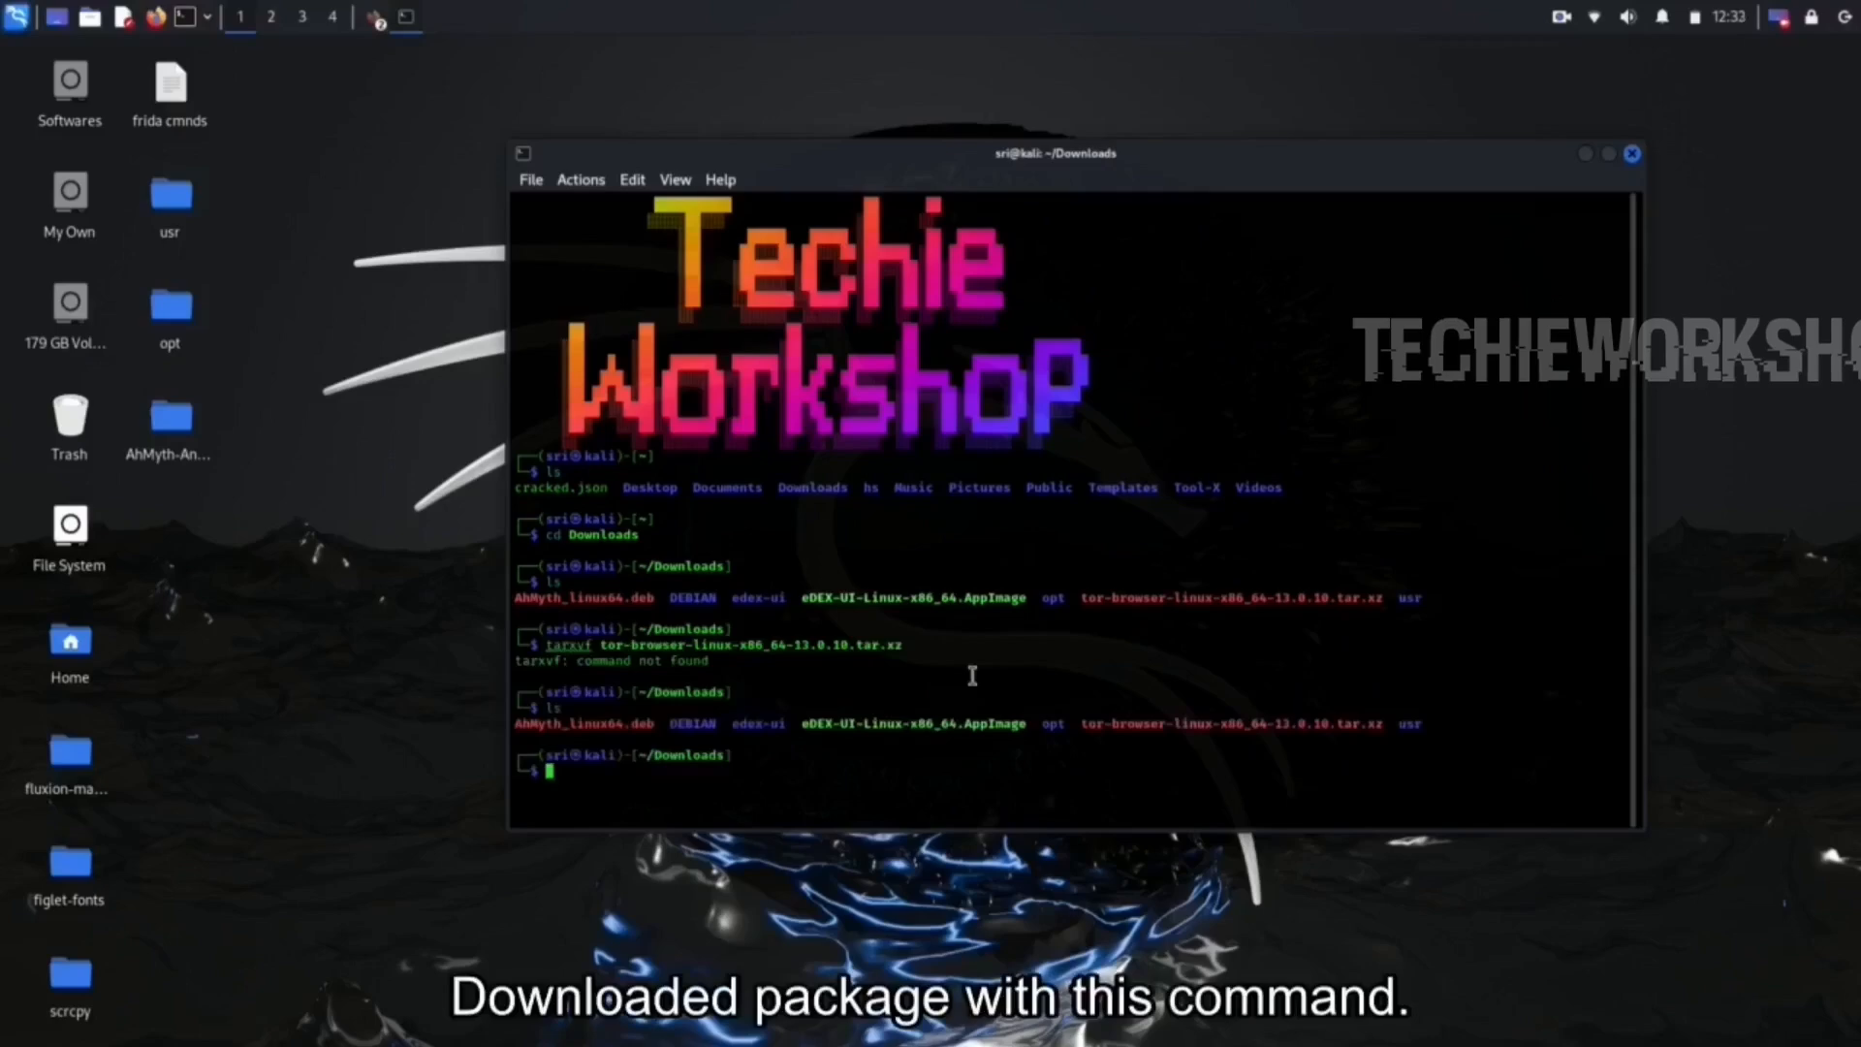
# Extract tor-browser-linux-x86_64-13.0.10.tar.xz with tar -xaf.
pyautogui.write('tar')
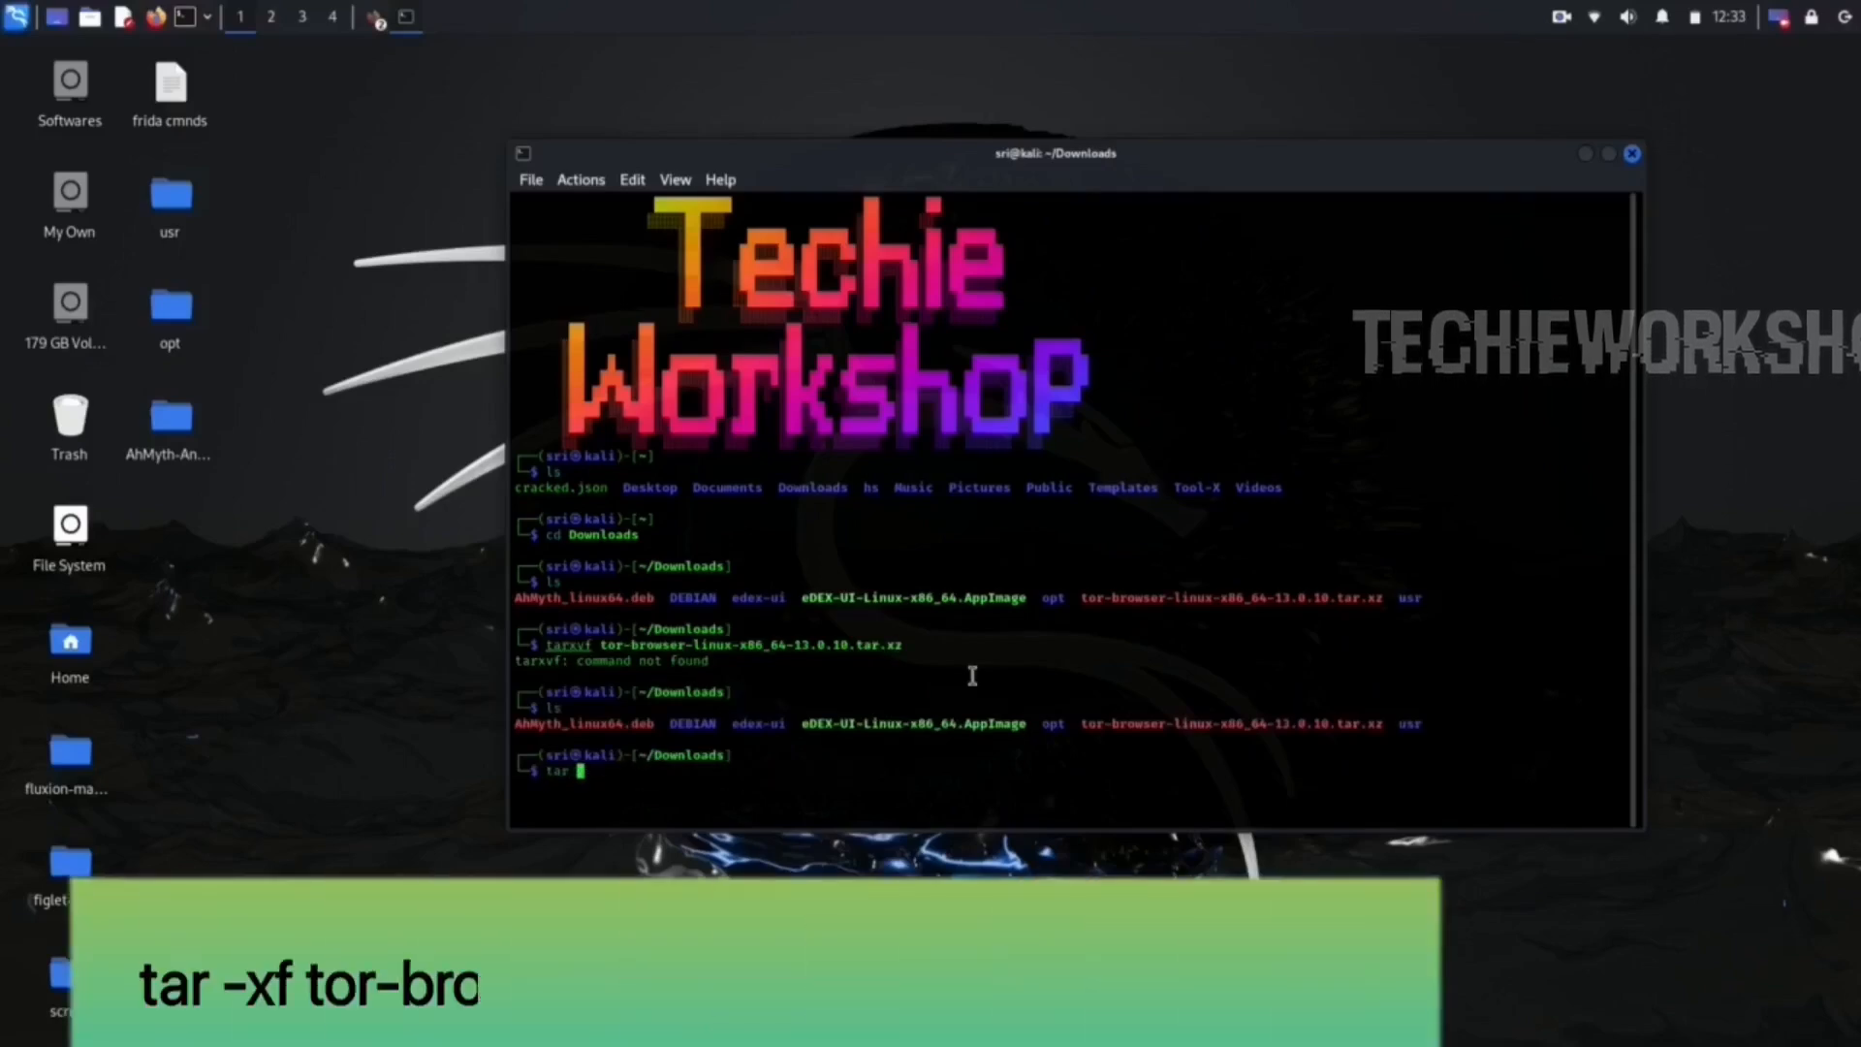
pyautogui.write('-')
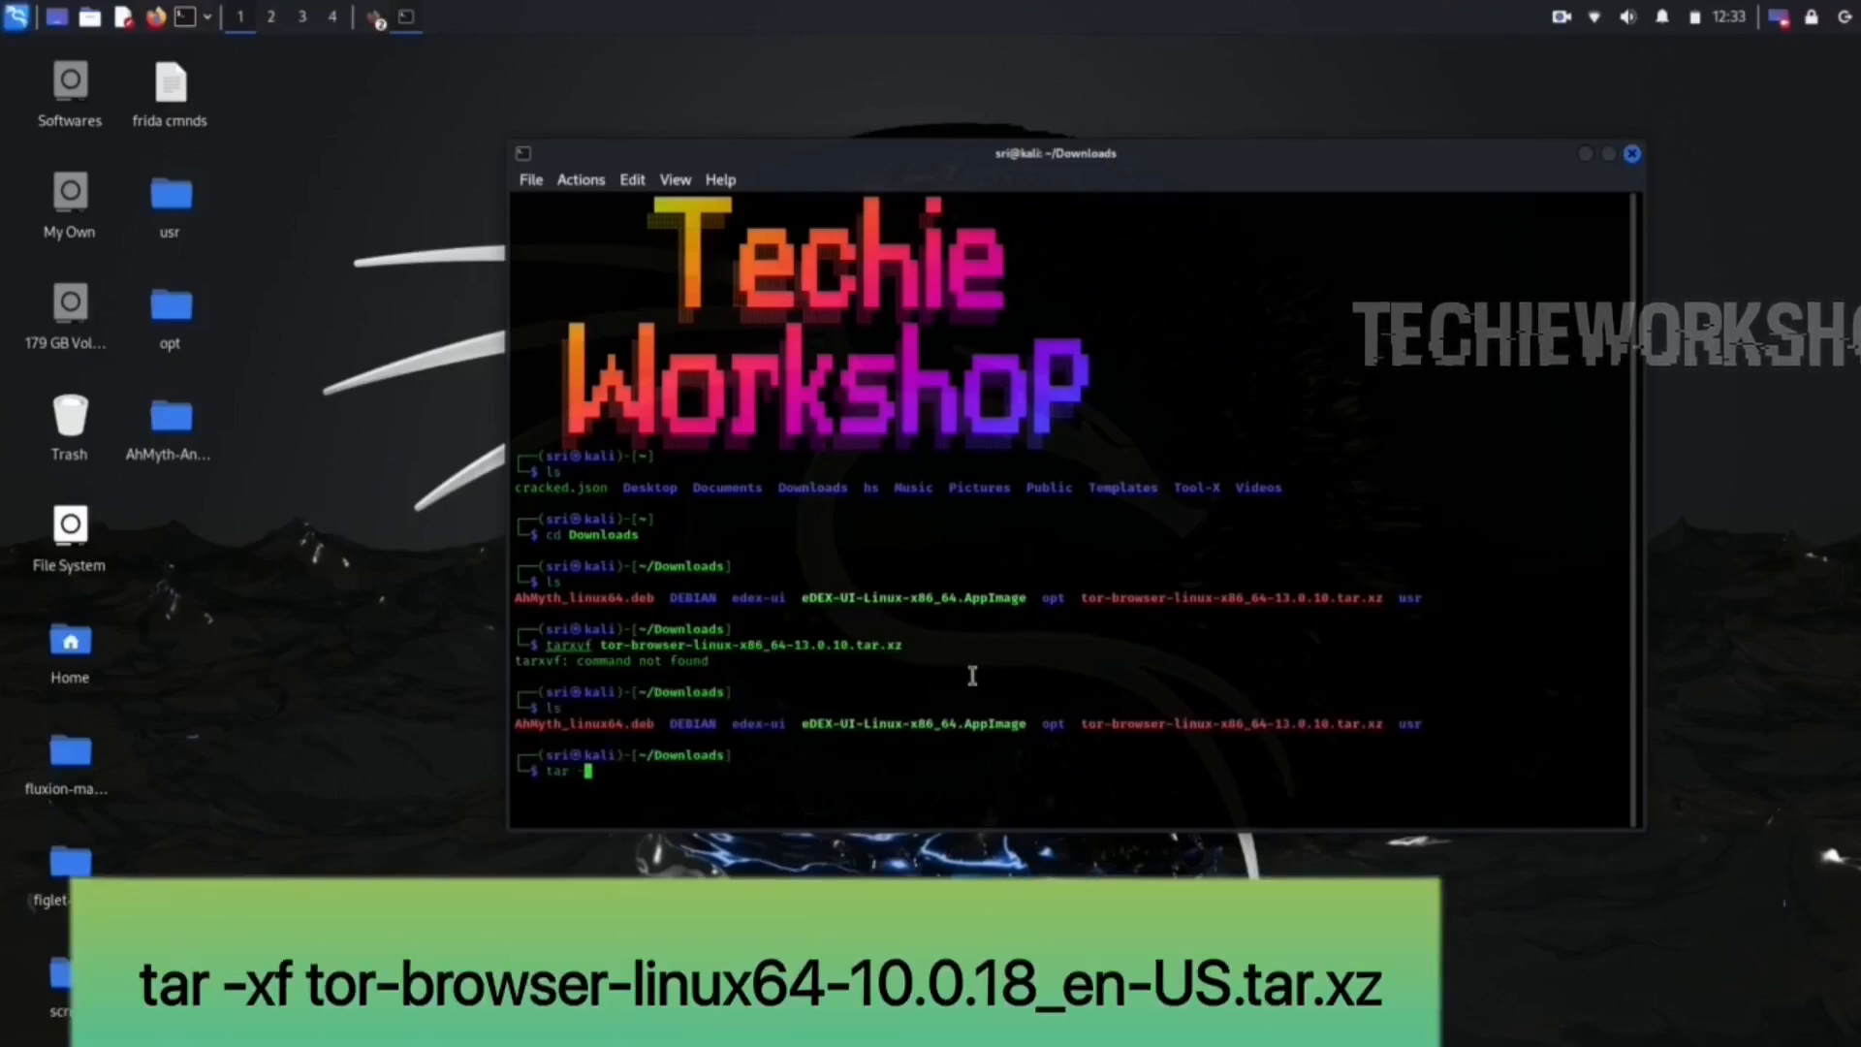
pyautogui.write('xa')
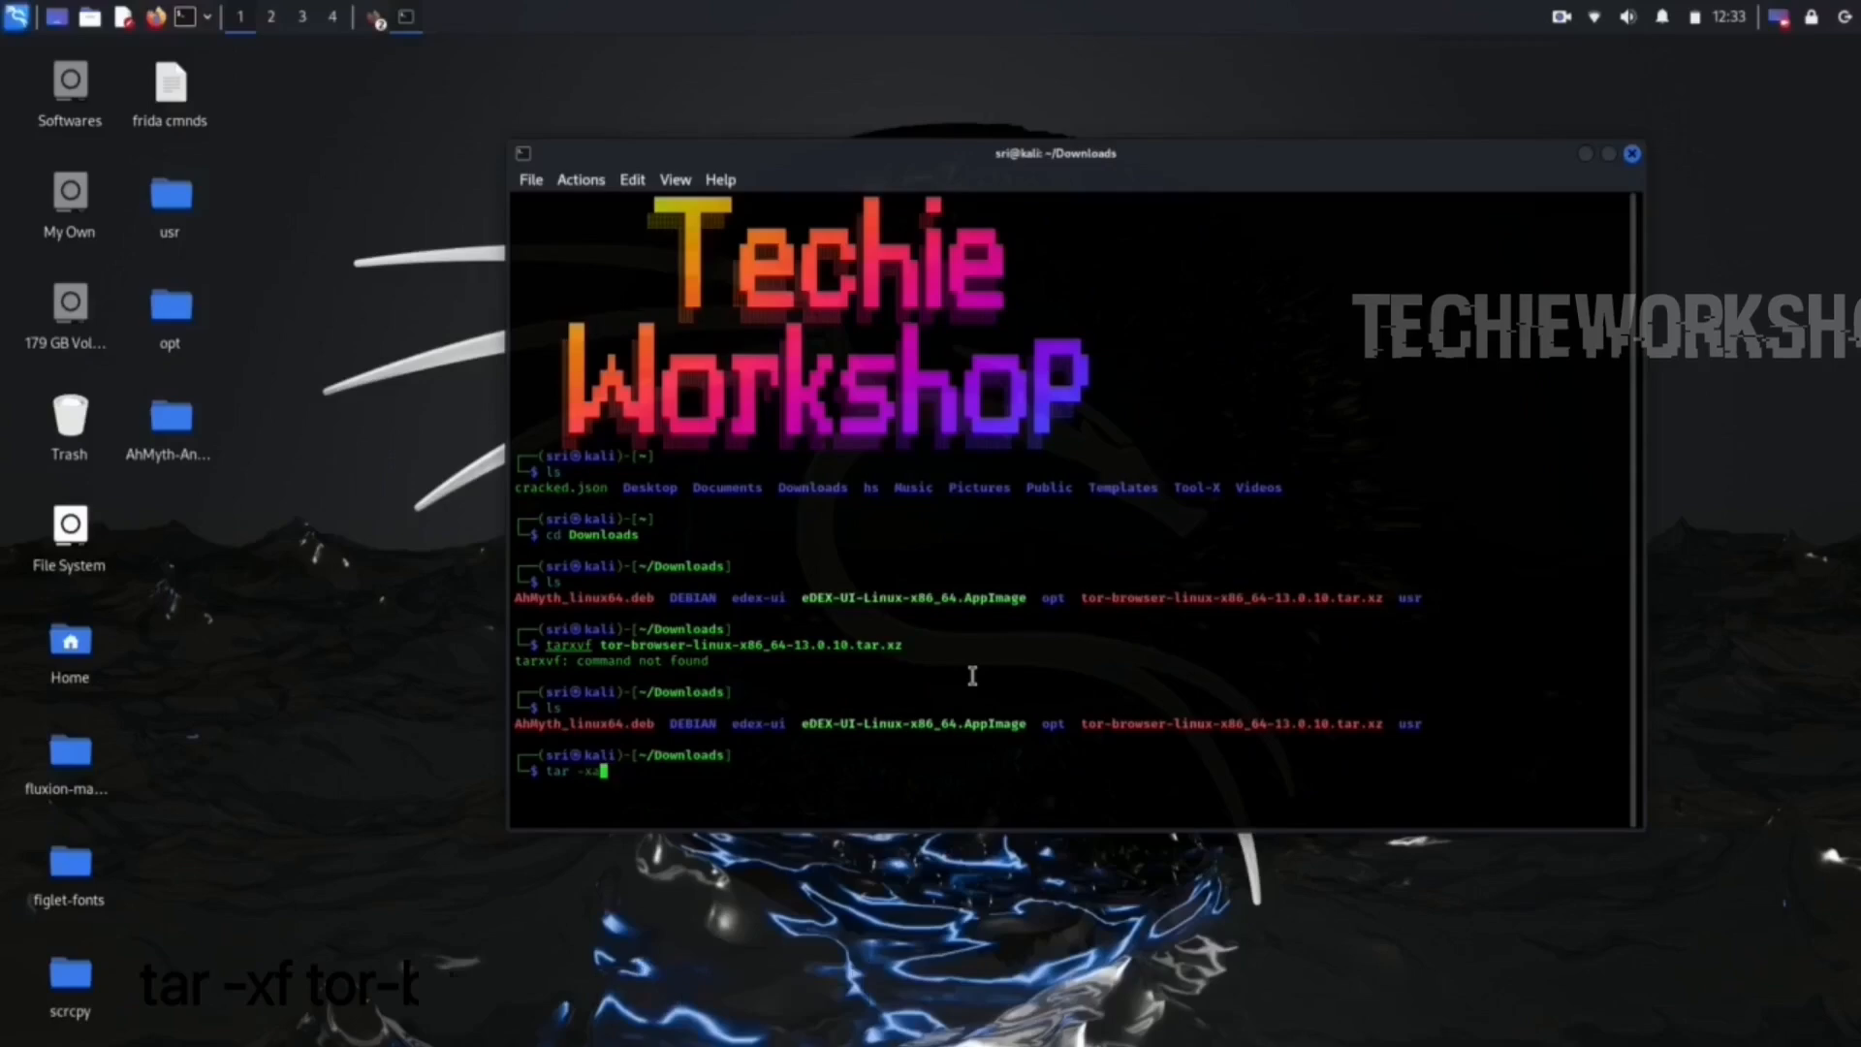
pyautogui.write('f')
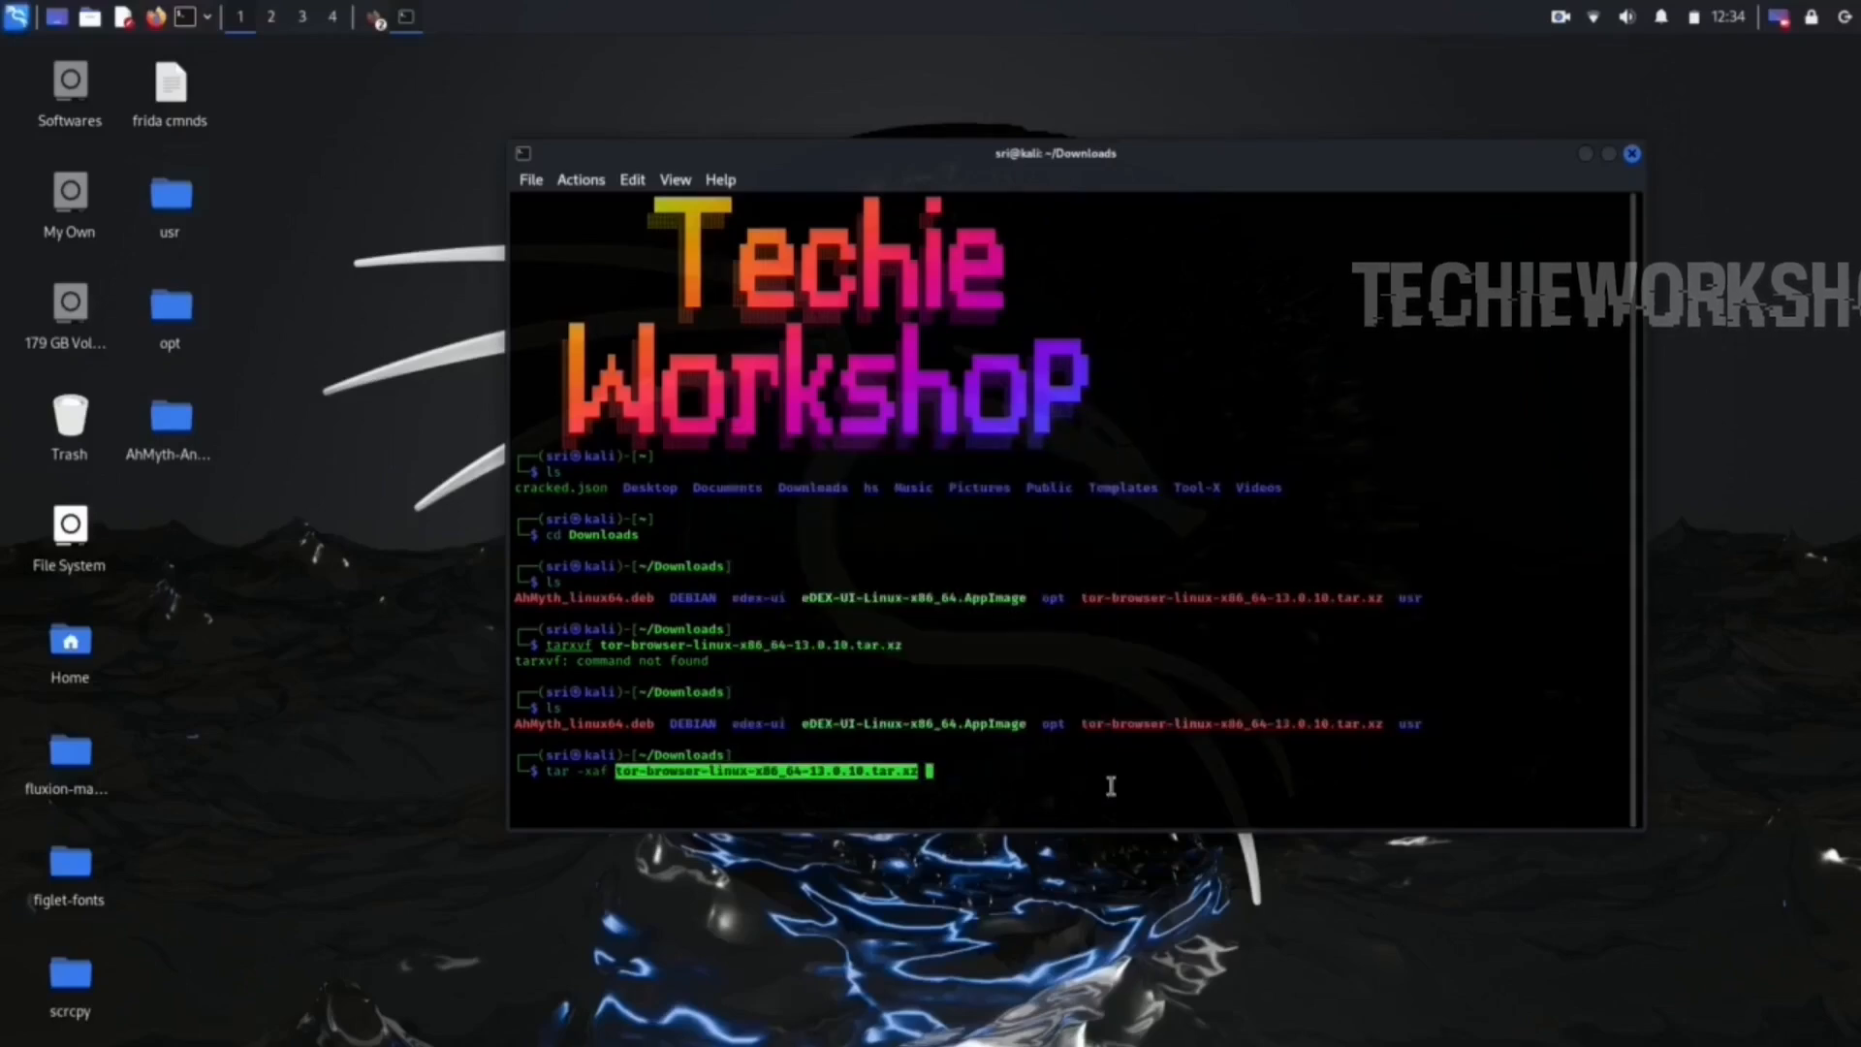
pyautogui.press('Return')
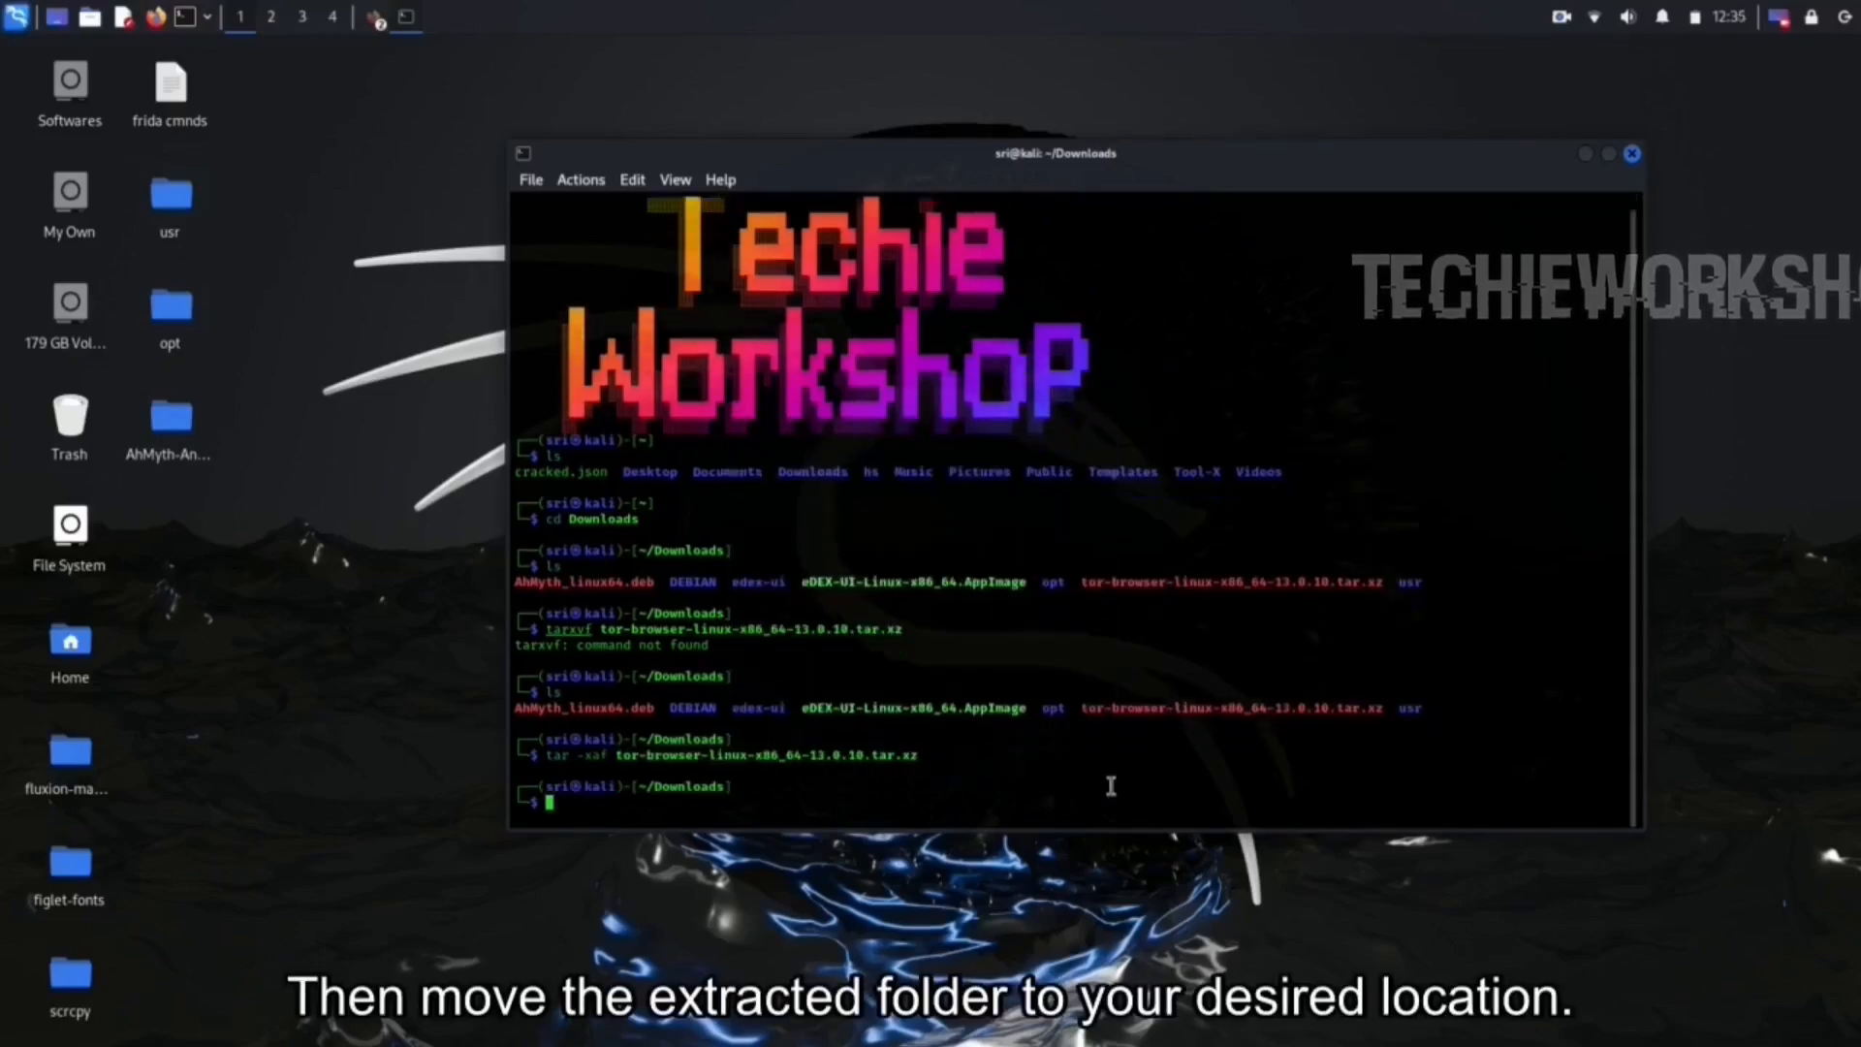
# Move the extracted tor-browser folder to /opt/tor-browser with sudo mv and the sudo password.
pyautogui.write('sudo mv')
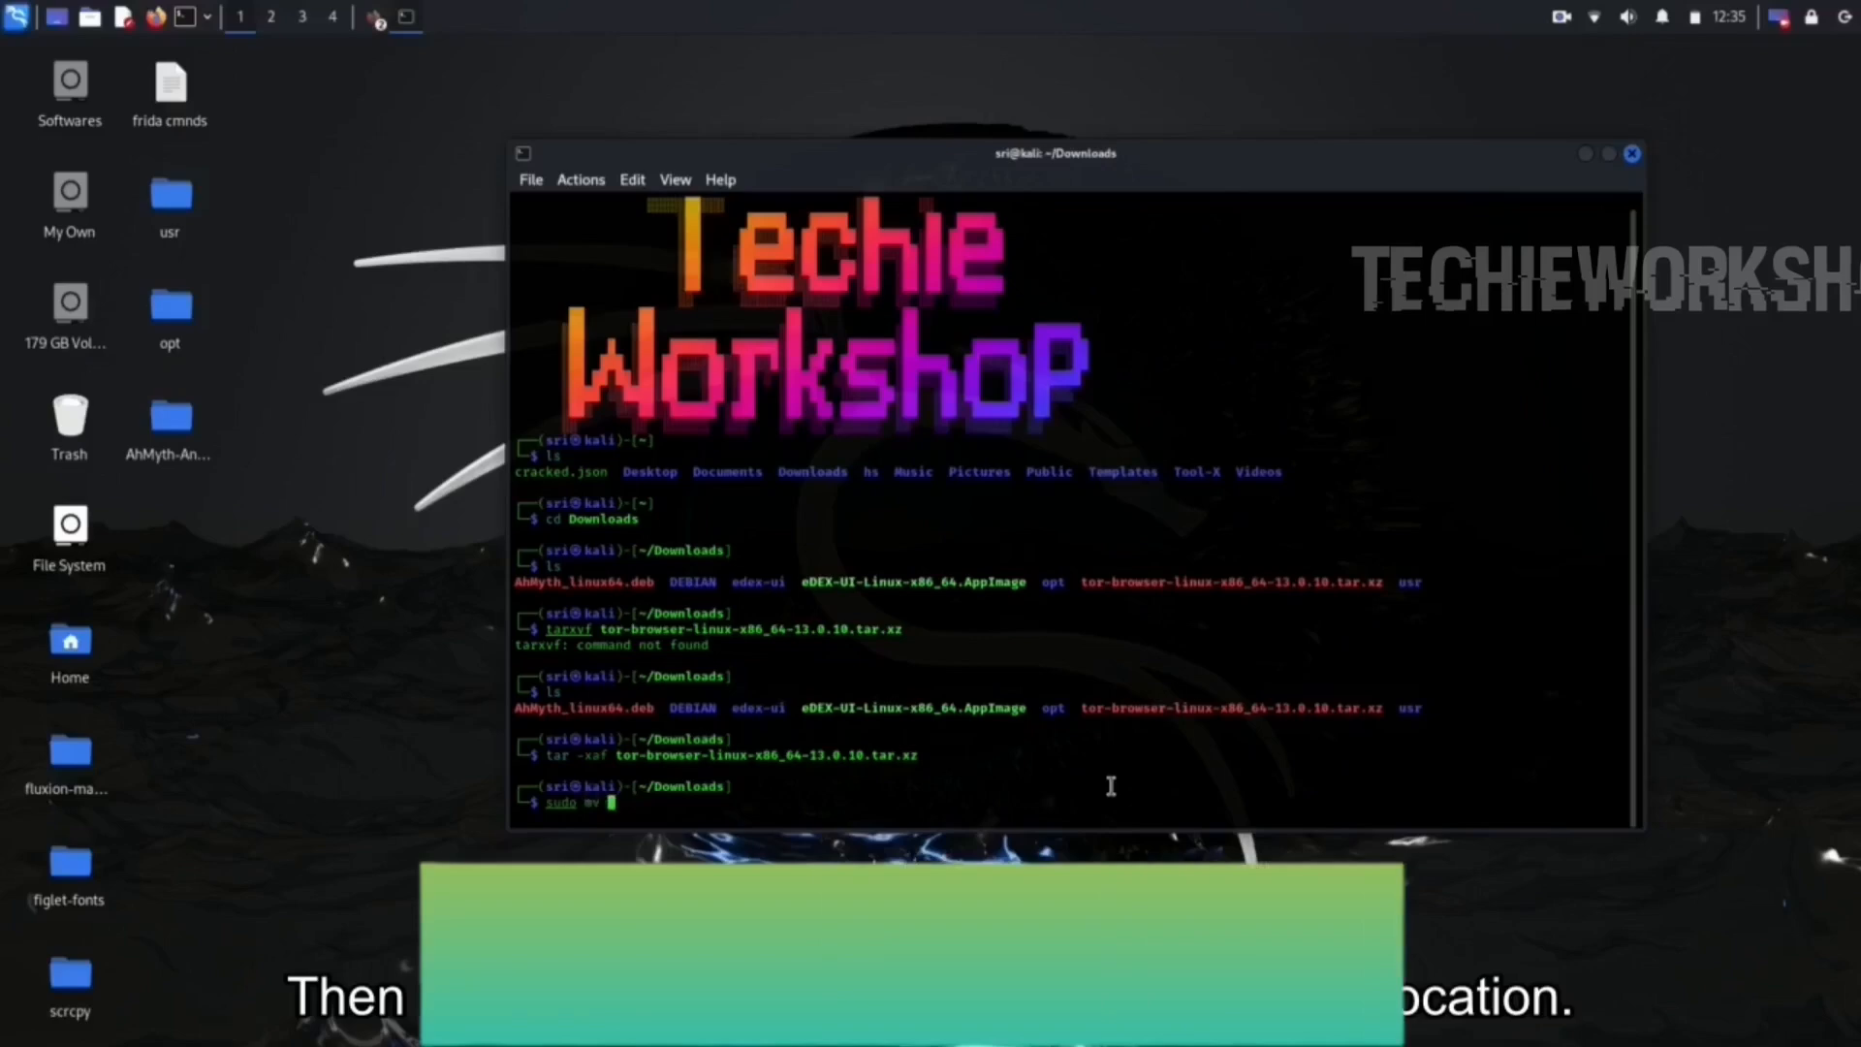
pyautogui.write('tor-browser /')
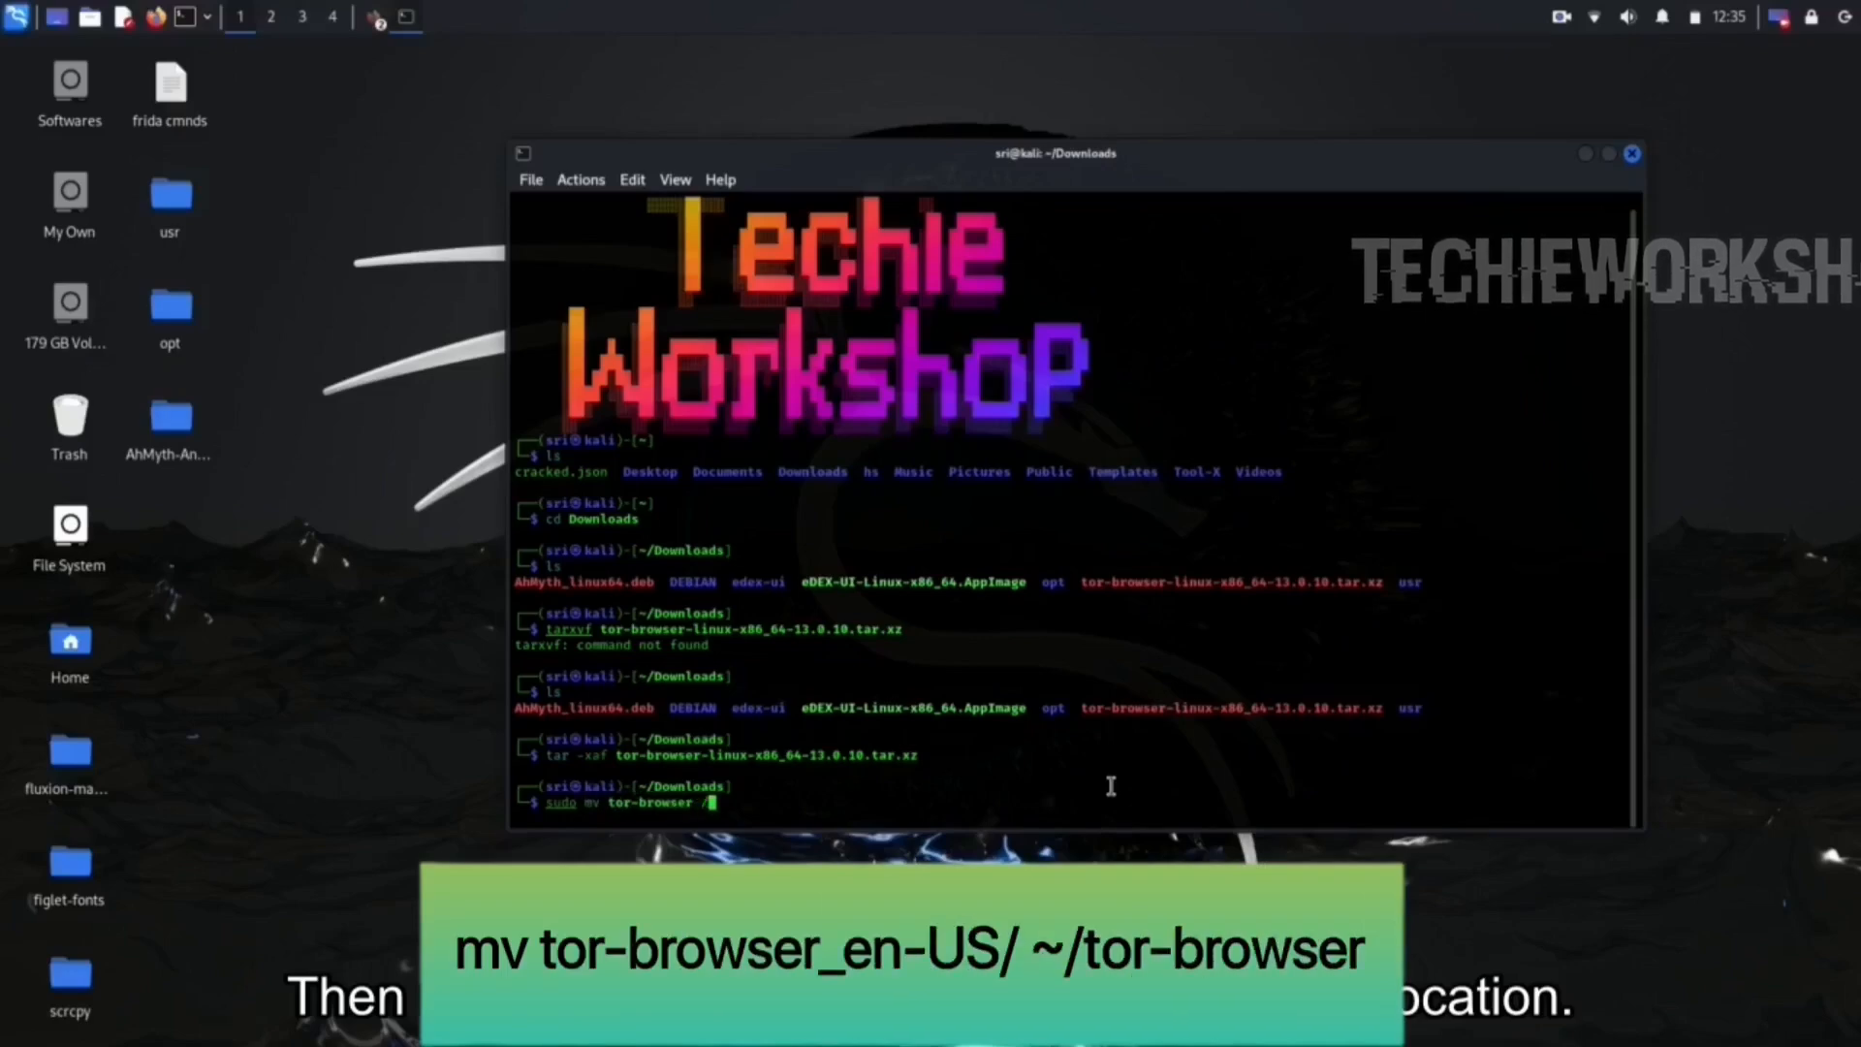
pyautogui.write('opt/tt')
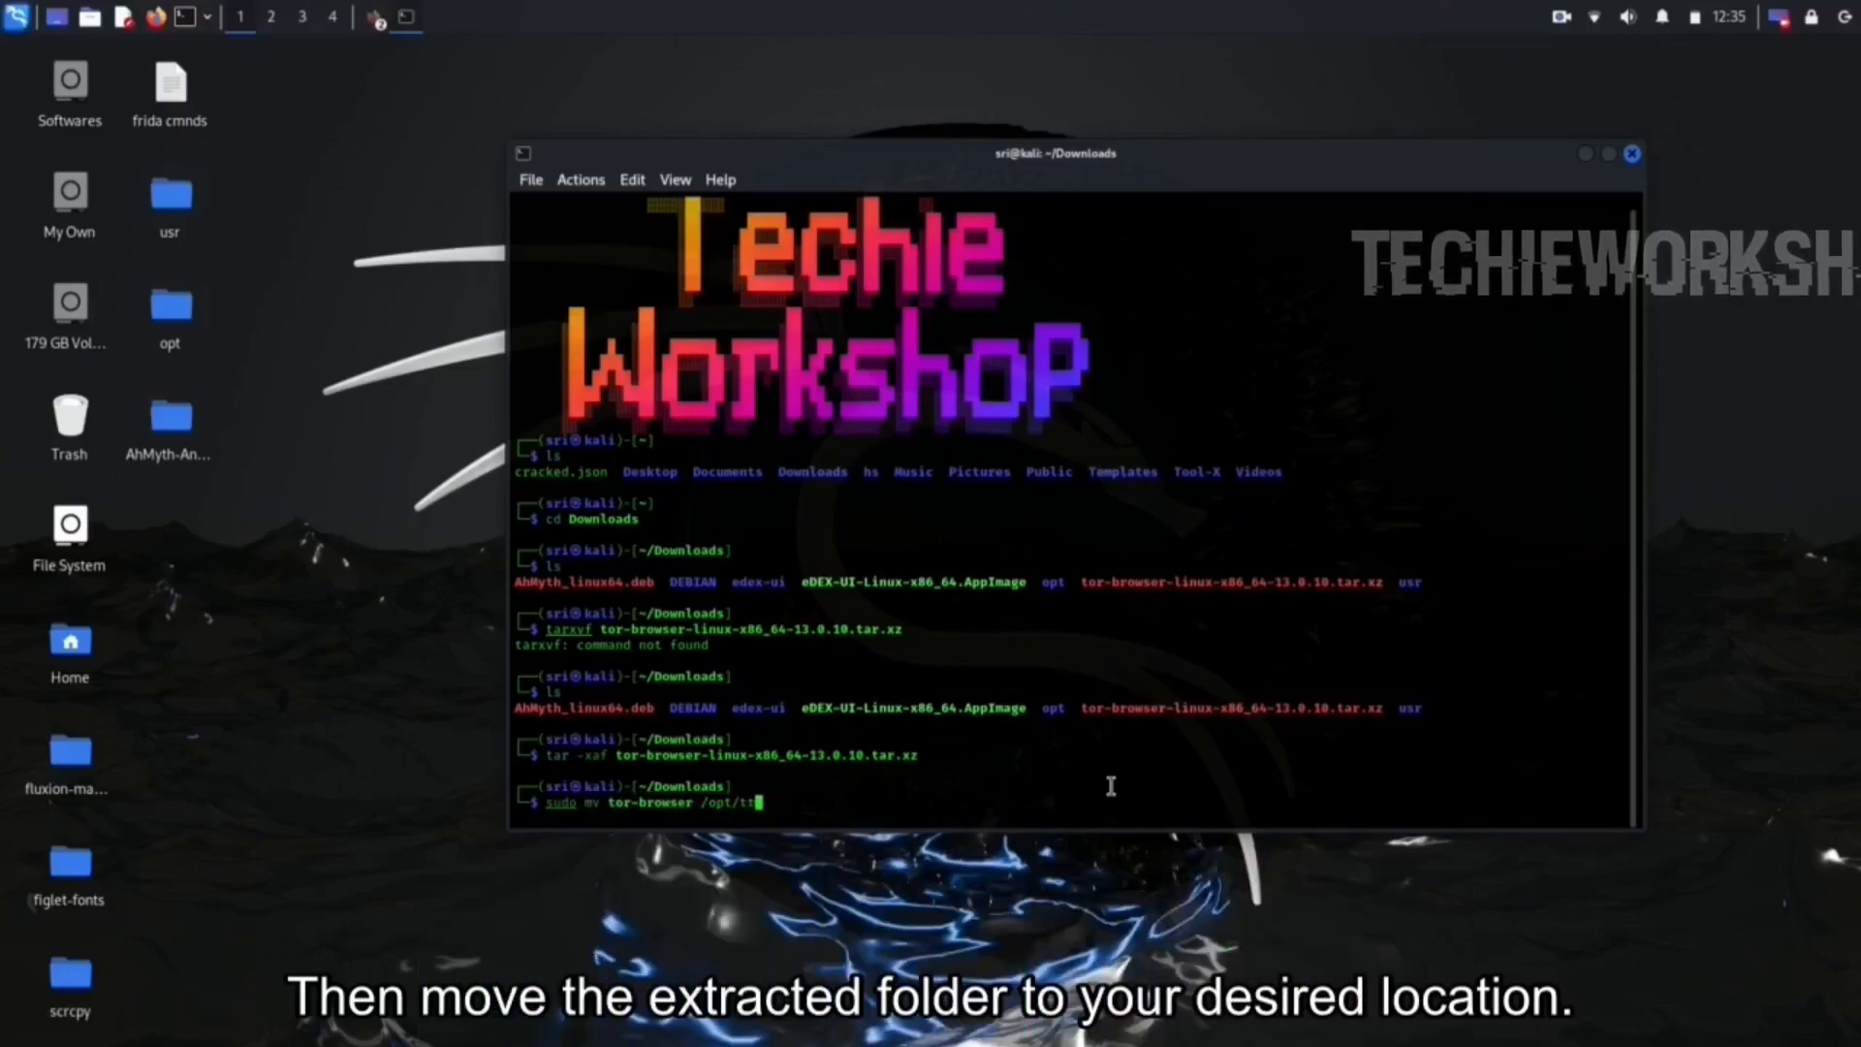
pyautogui.write('or-b')
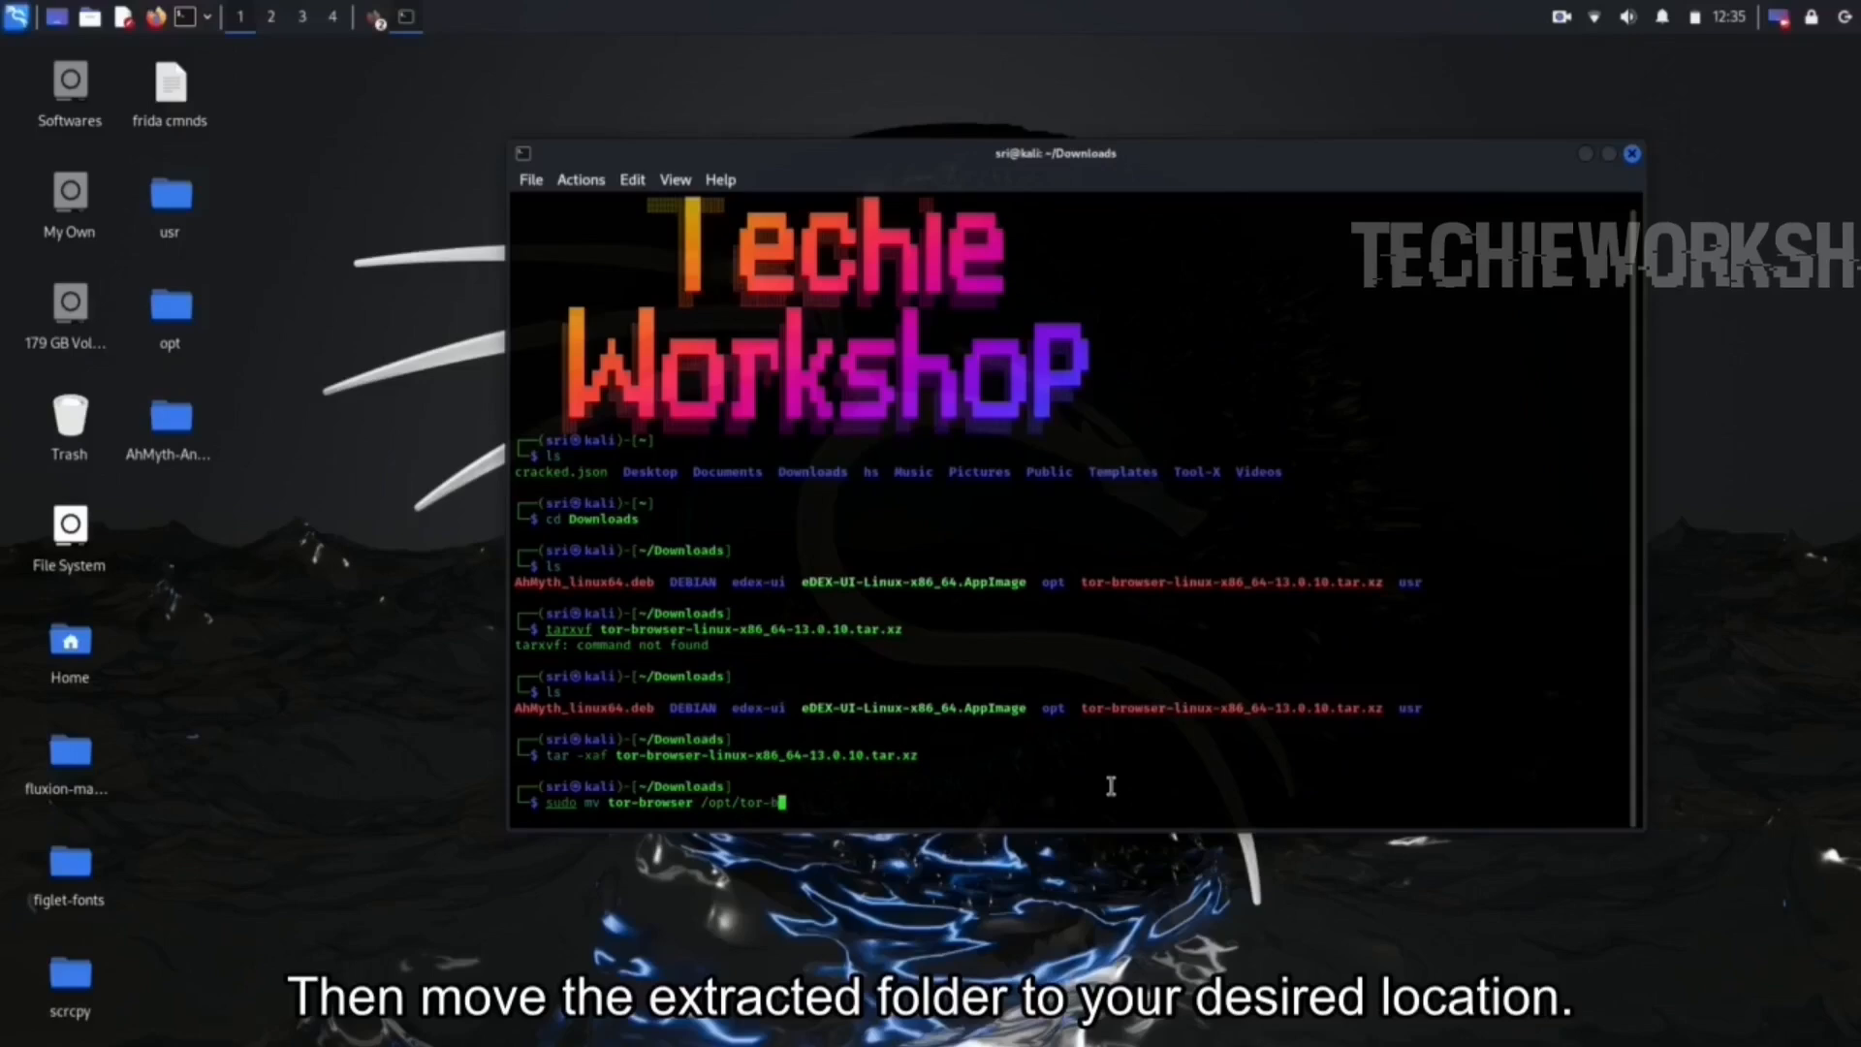
pyautogui.write('rowser')
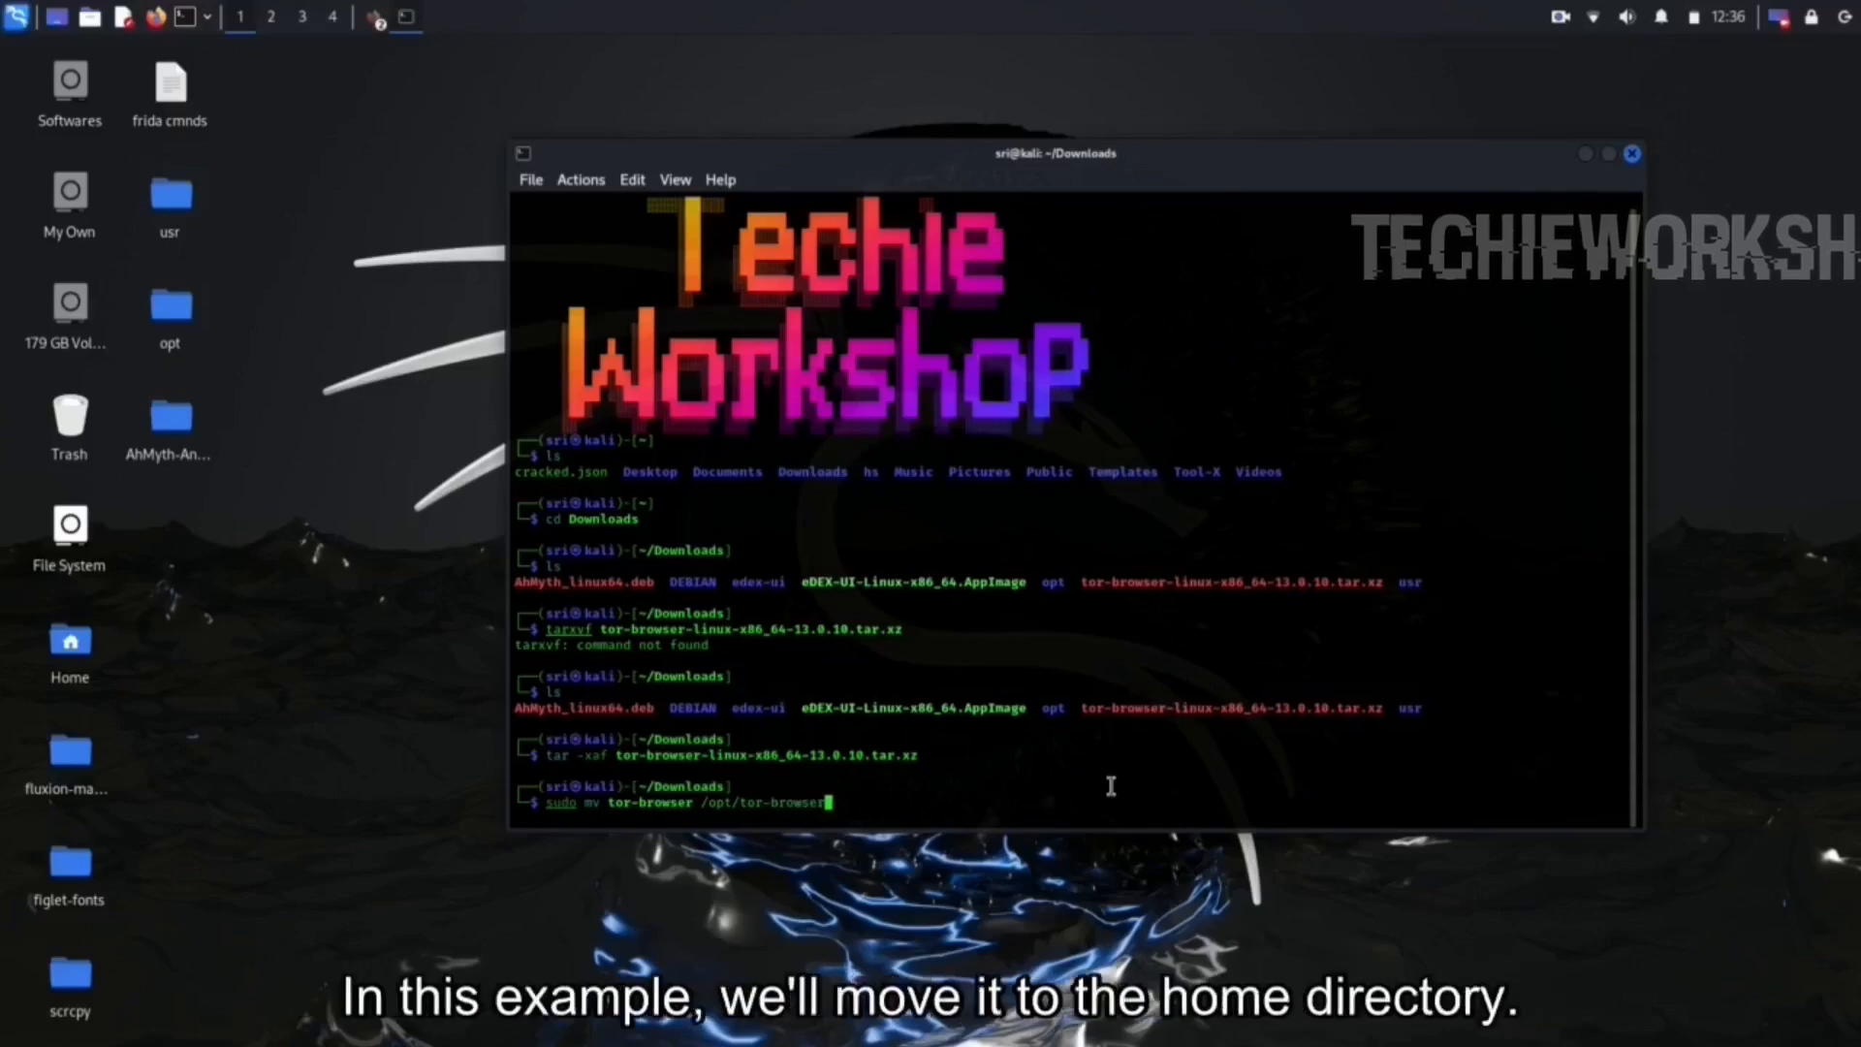
pyautogui.press('Return')
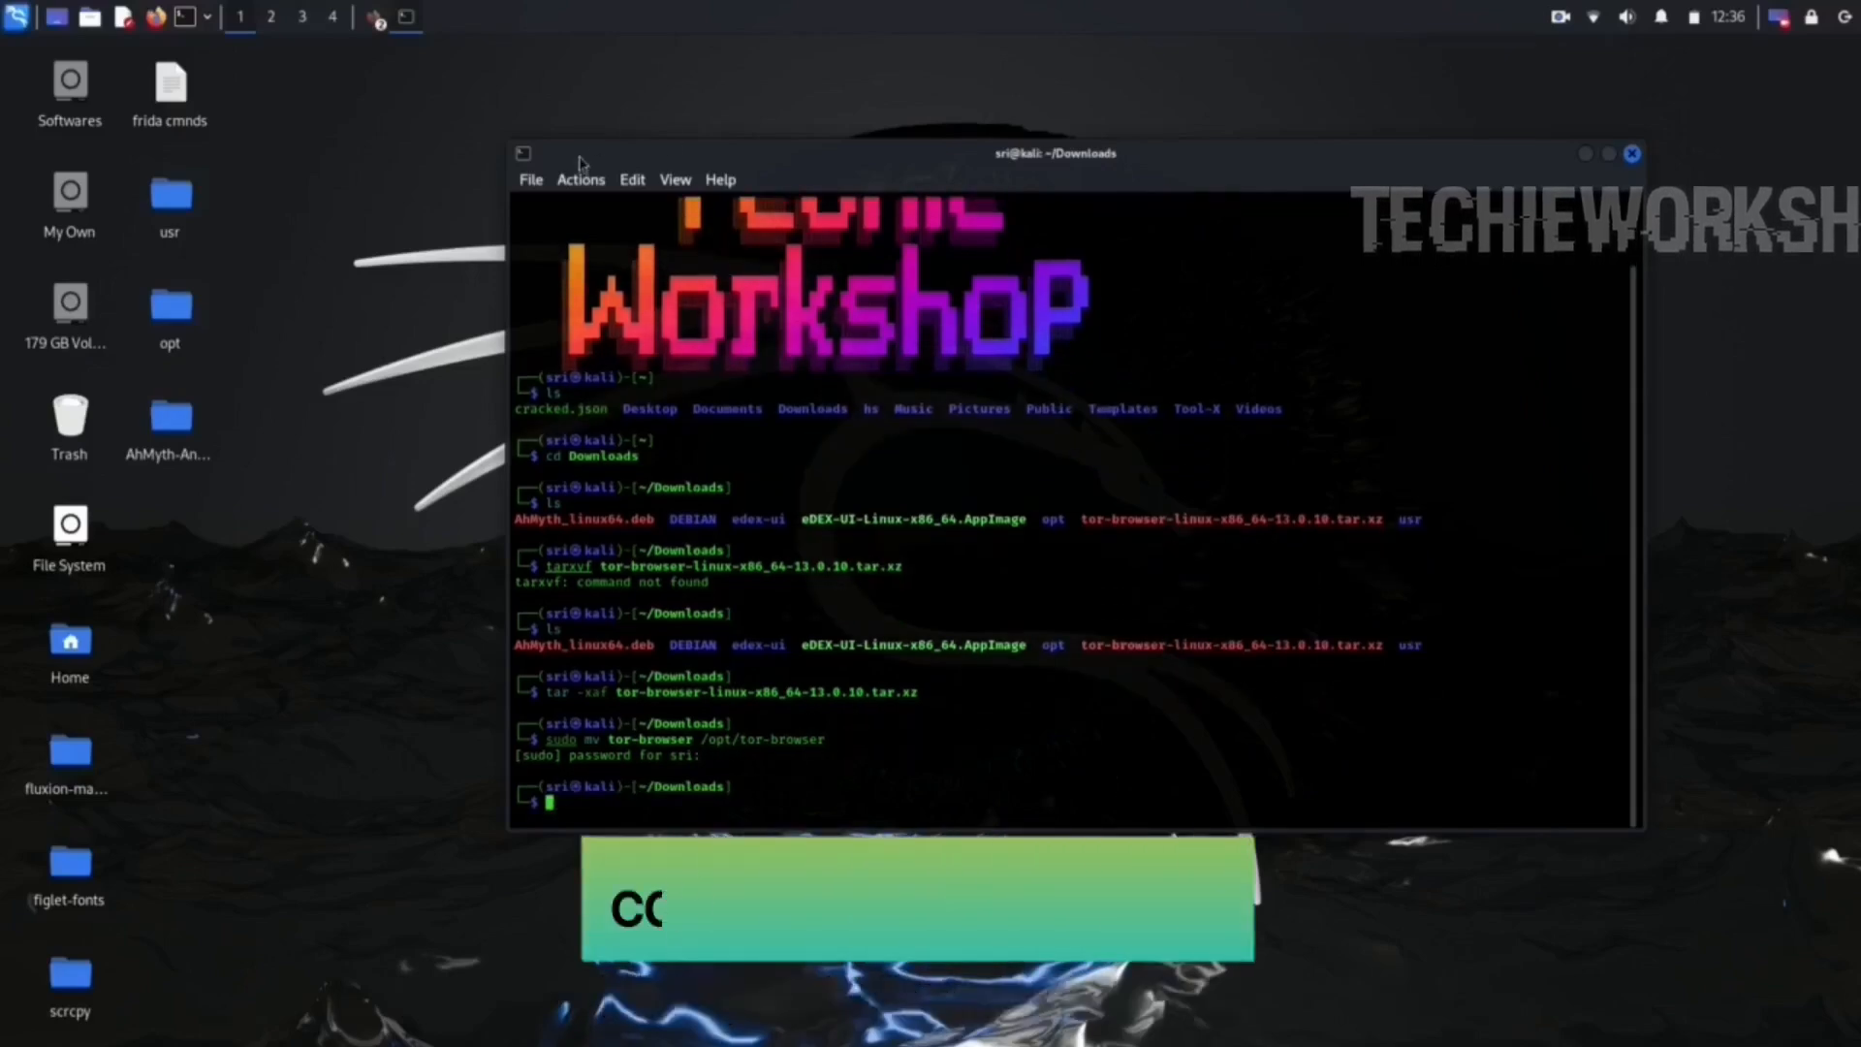
pyautogui.click(633, 179)
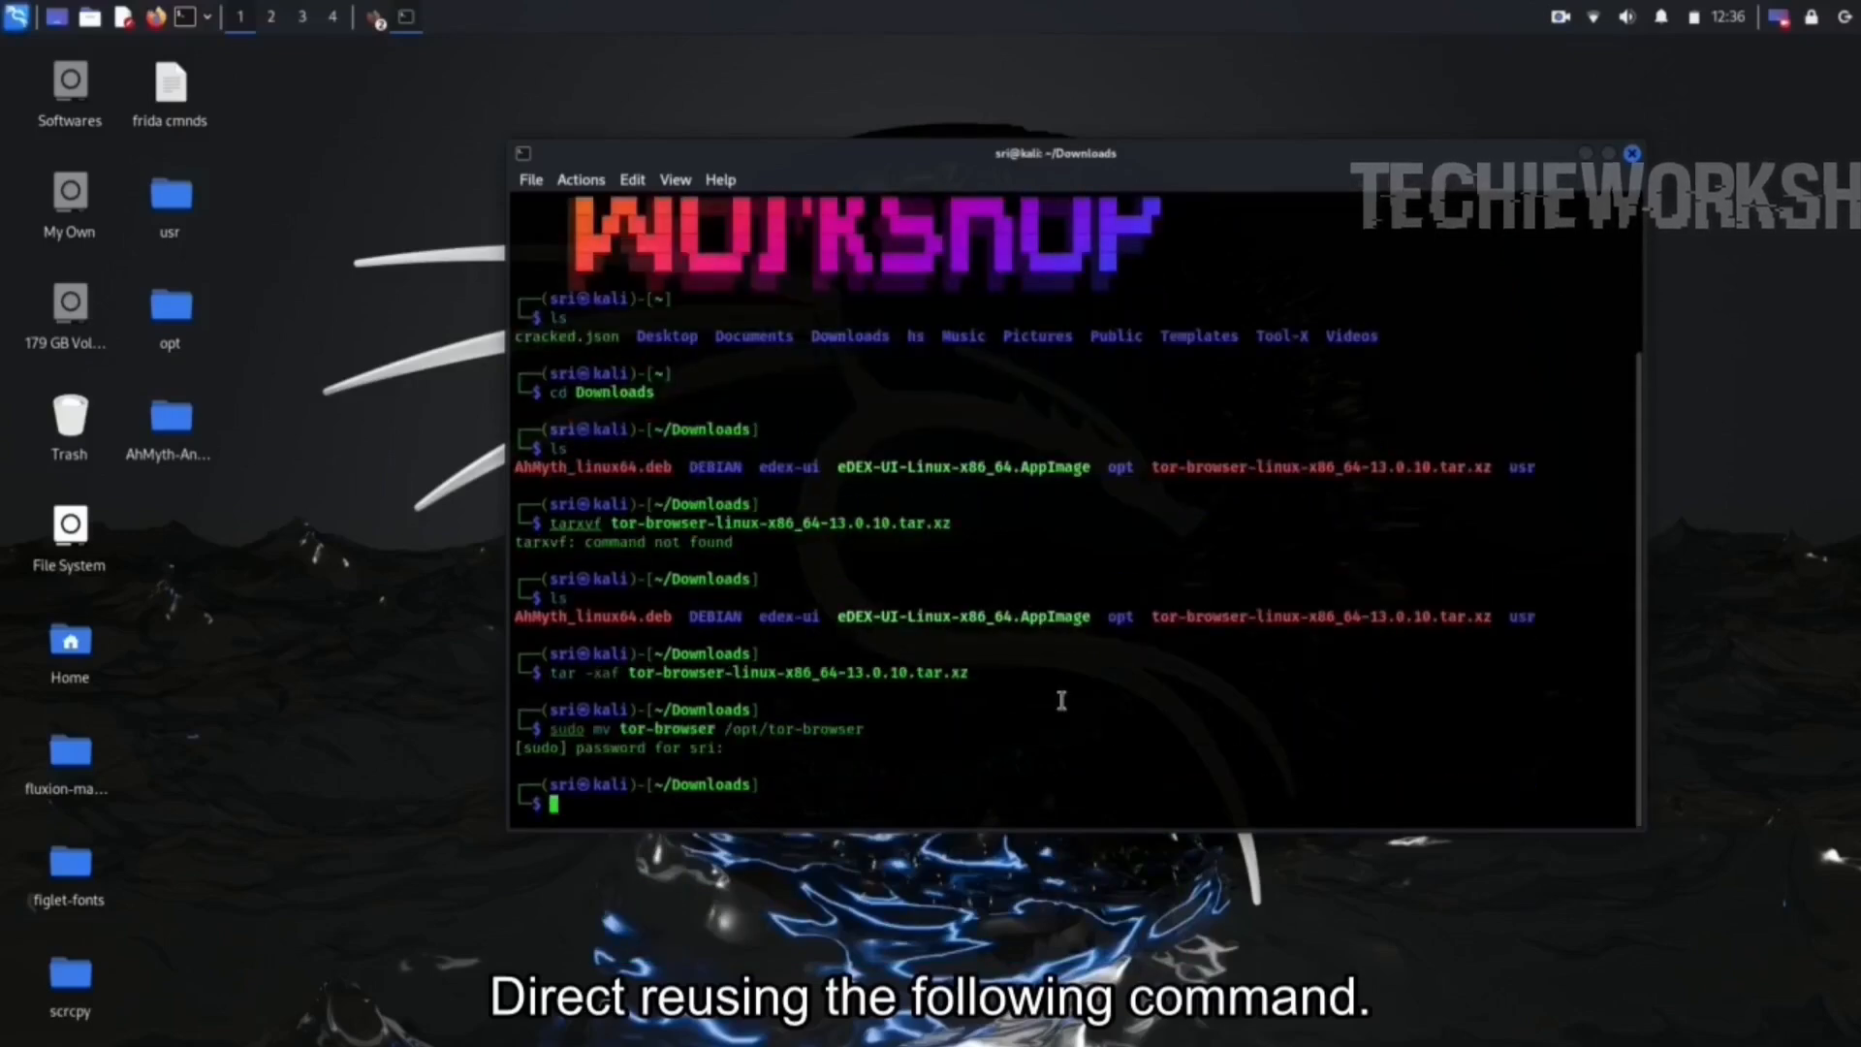
# Run ./start-tor-browser.desktop from /opt/tor-browser and connect to the Tor network.
pyautogui.write('cd Downloads')
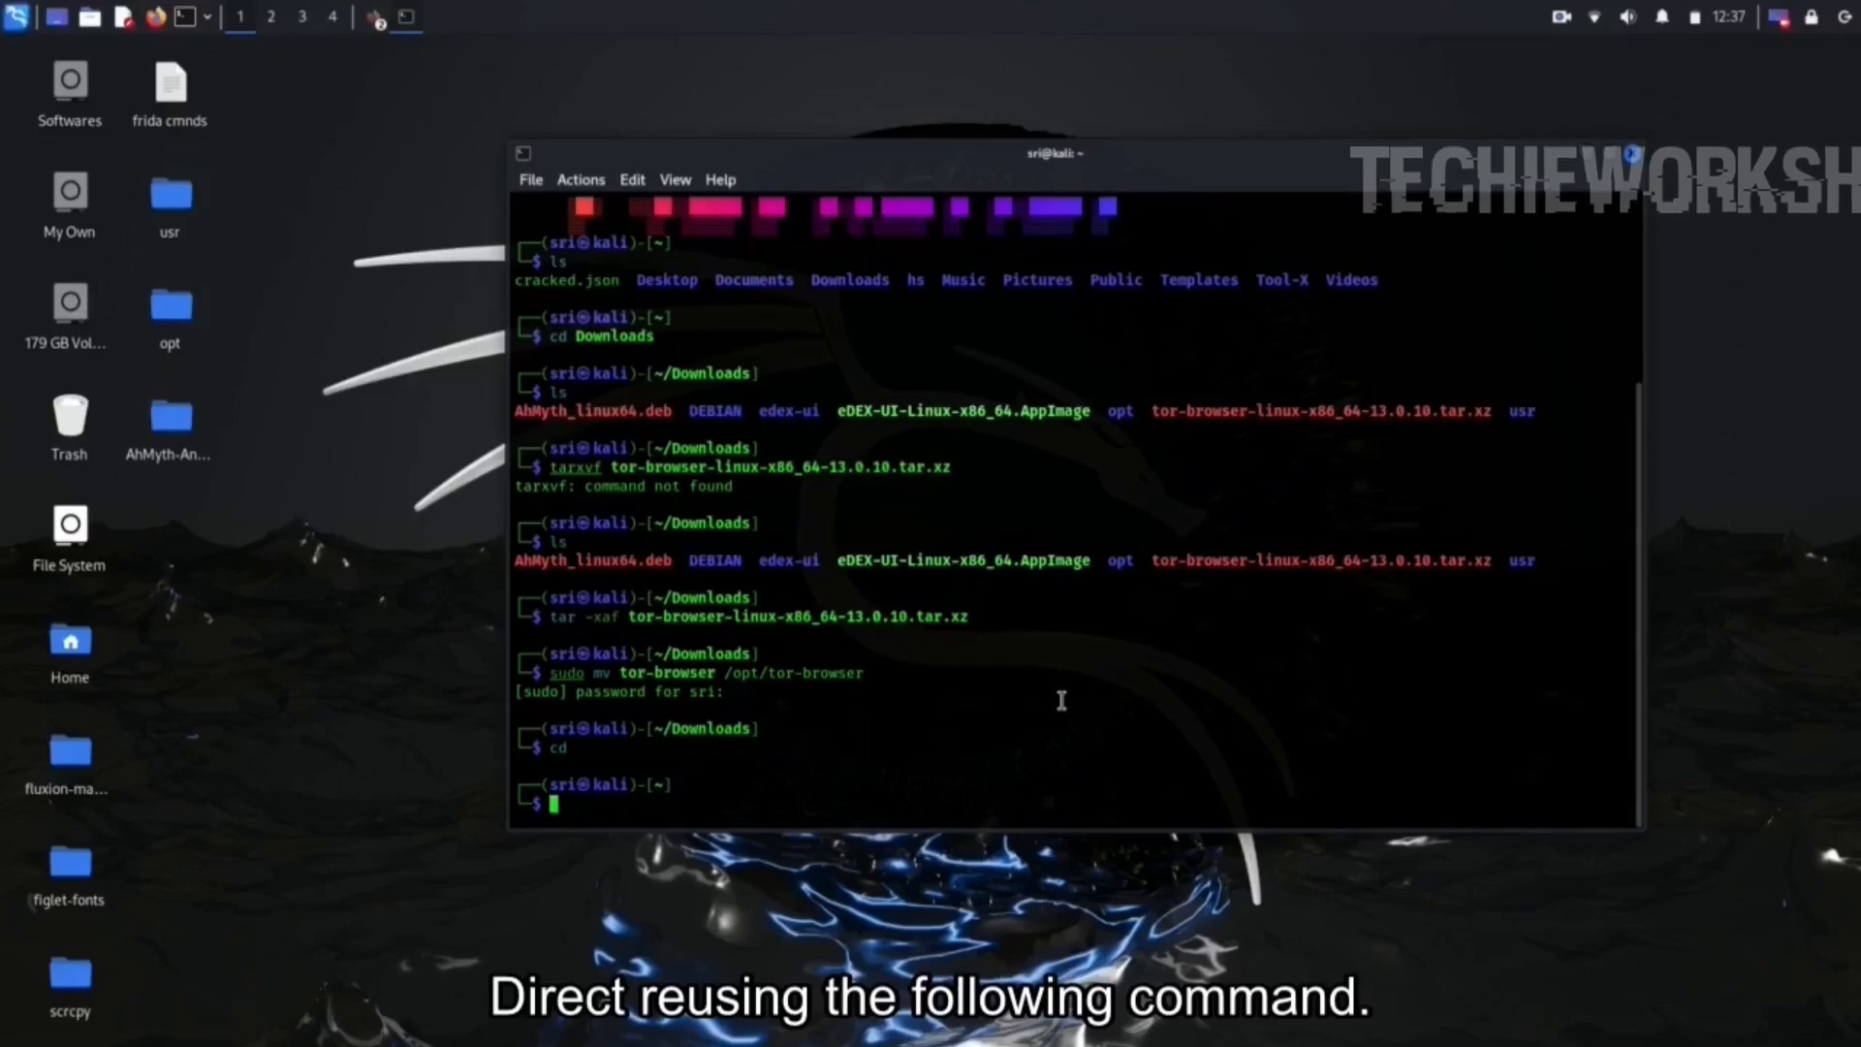
pyautogui.write('cd /opt/tor-browser')
pyautogui.write('./')
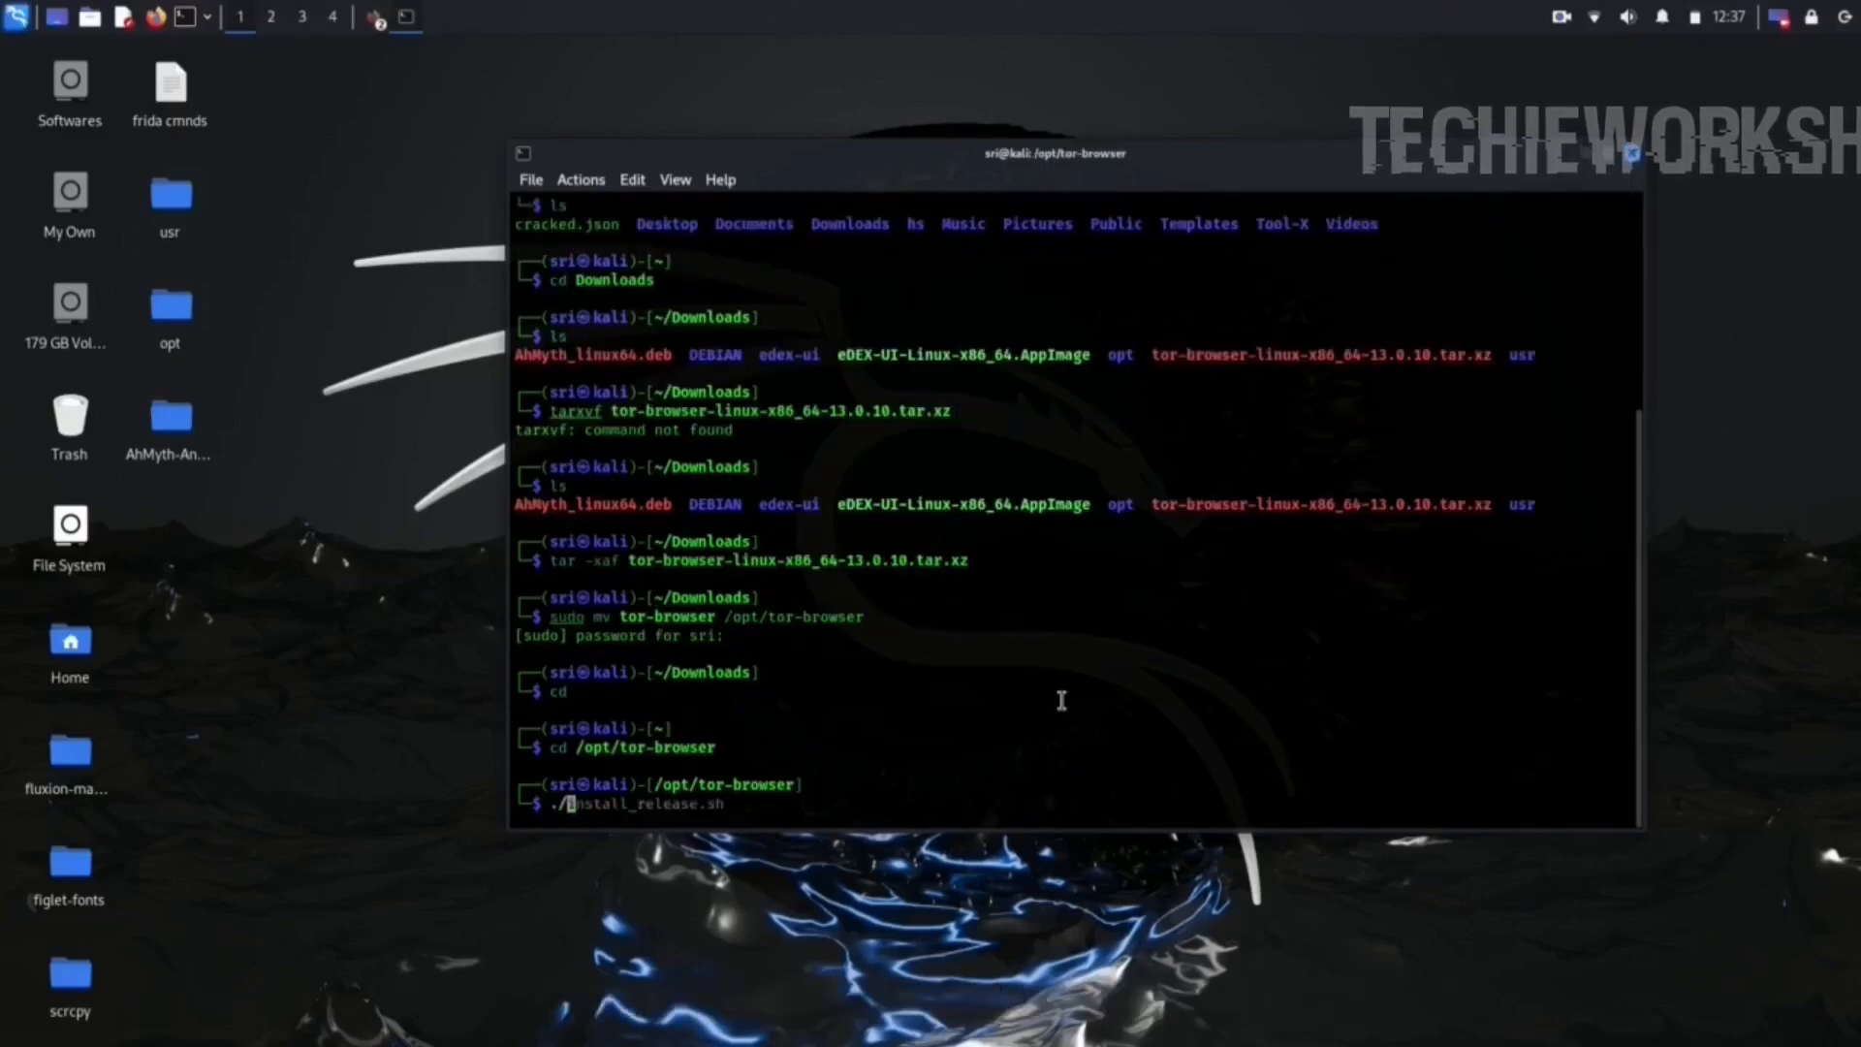
pyautogui.write('start-tor-browser.de')
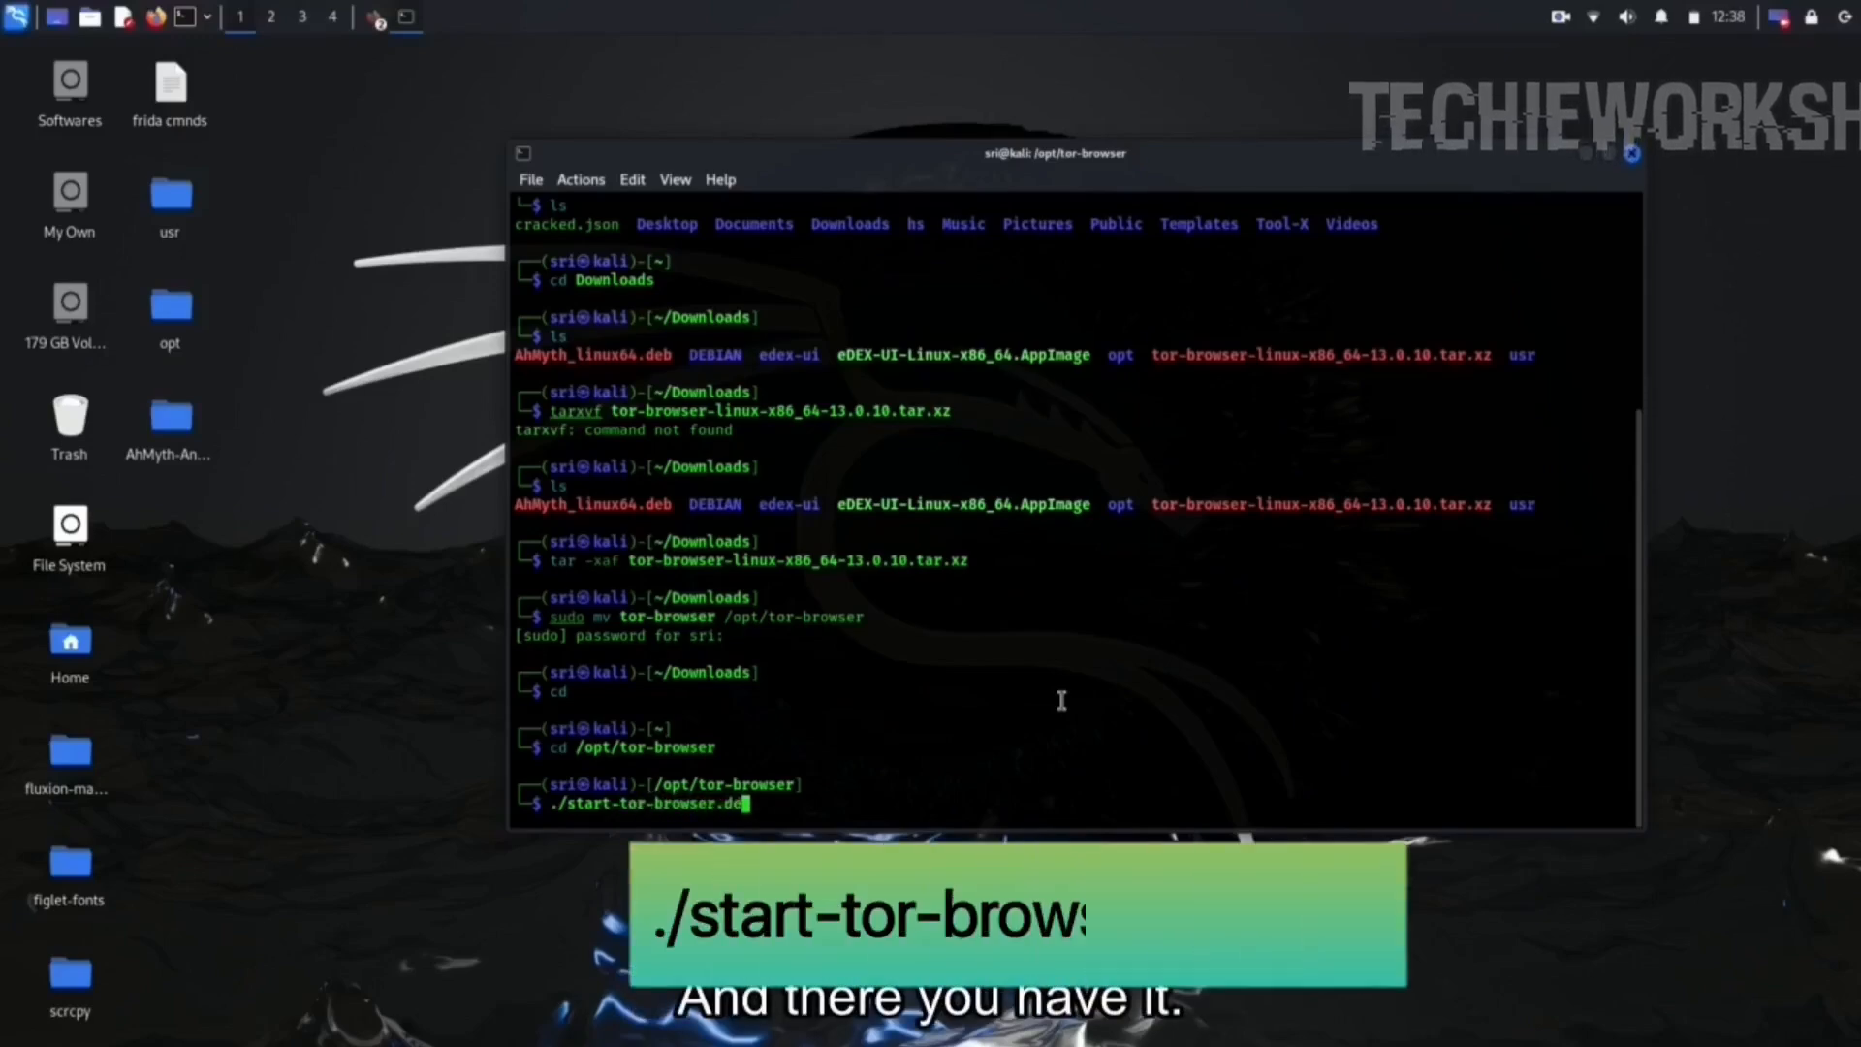
pyautogui.press('Return')
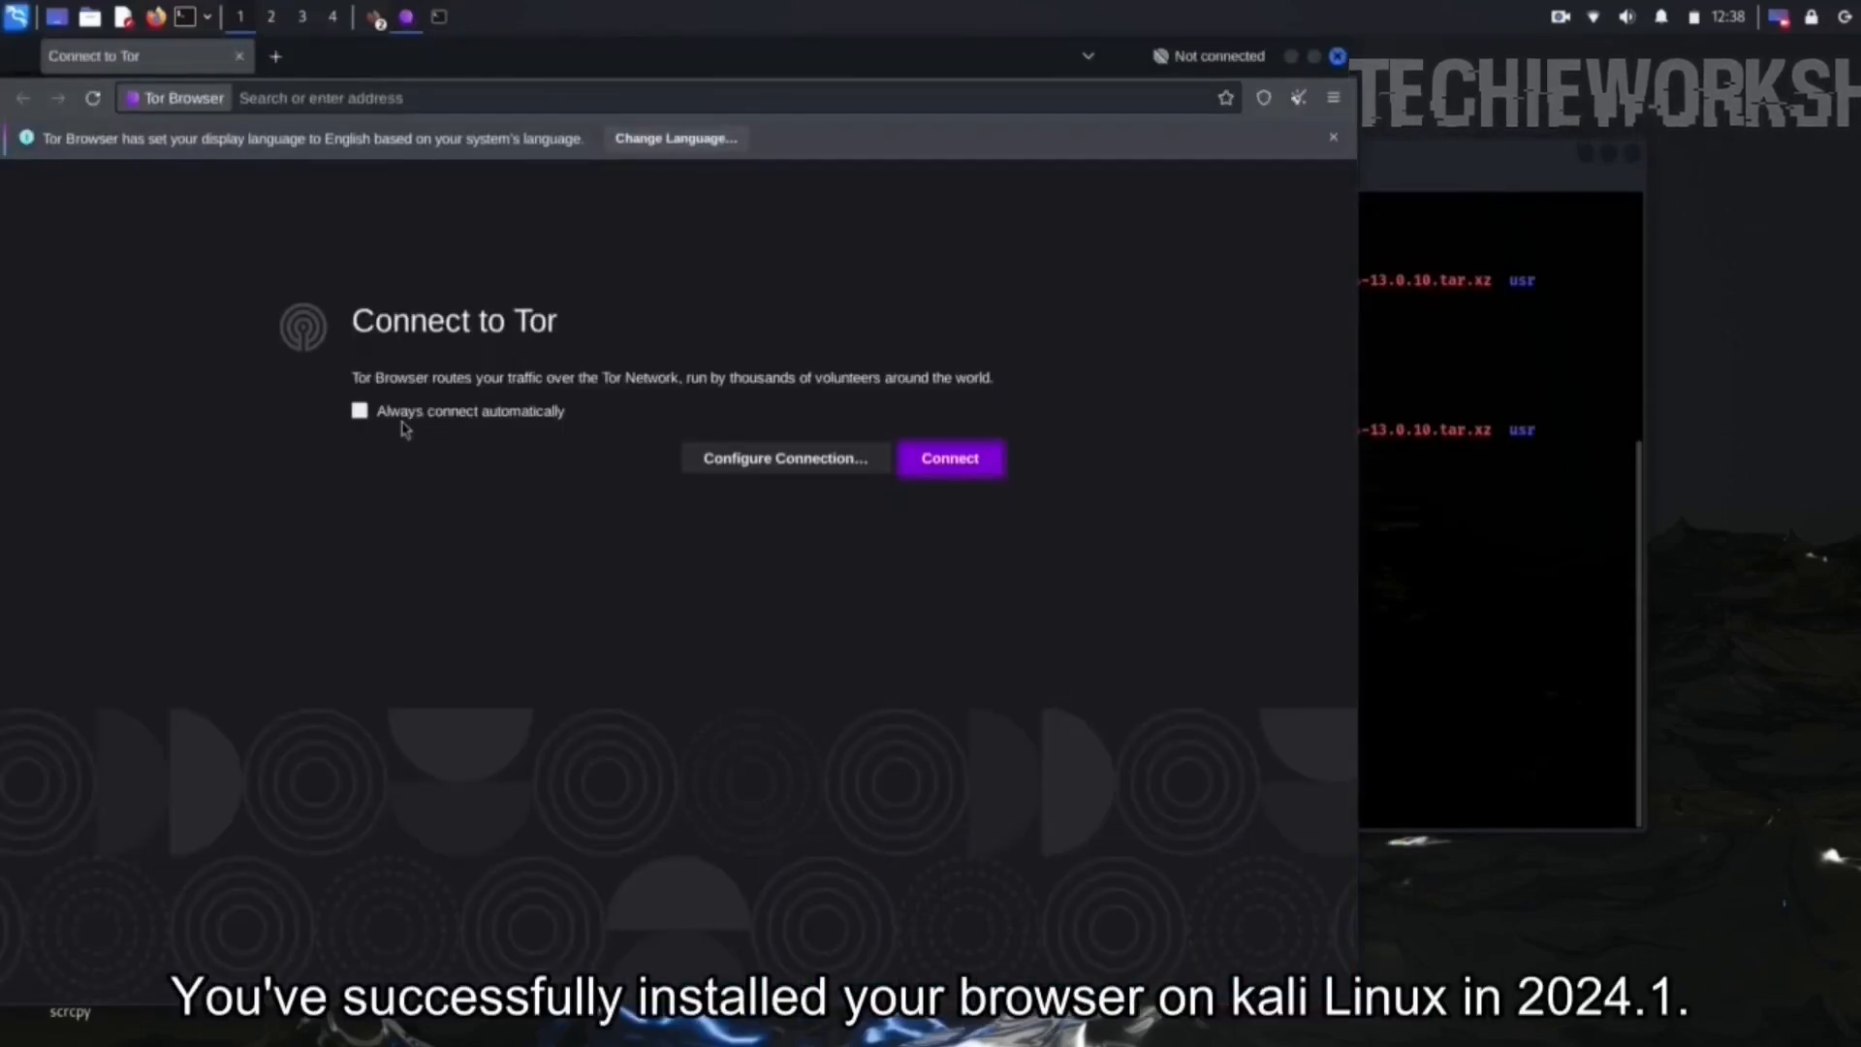
pyautogui.click(948, 459)
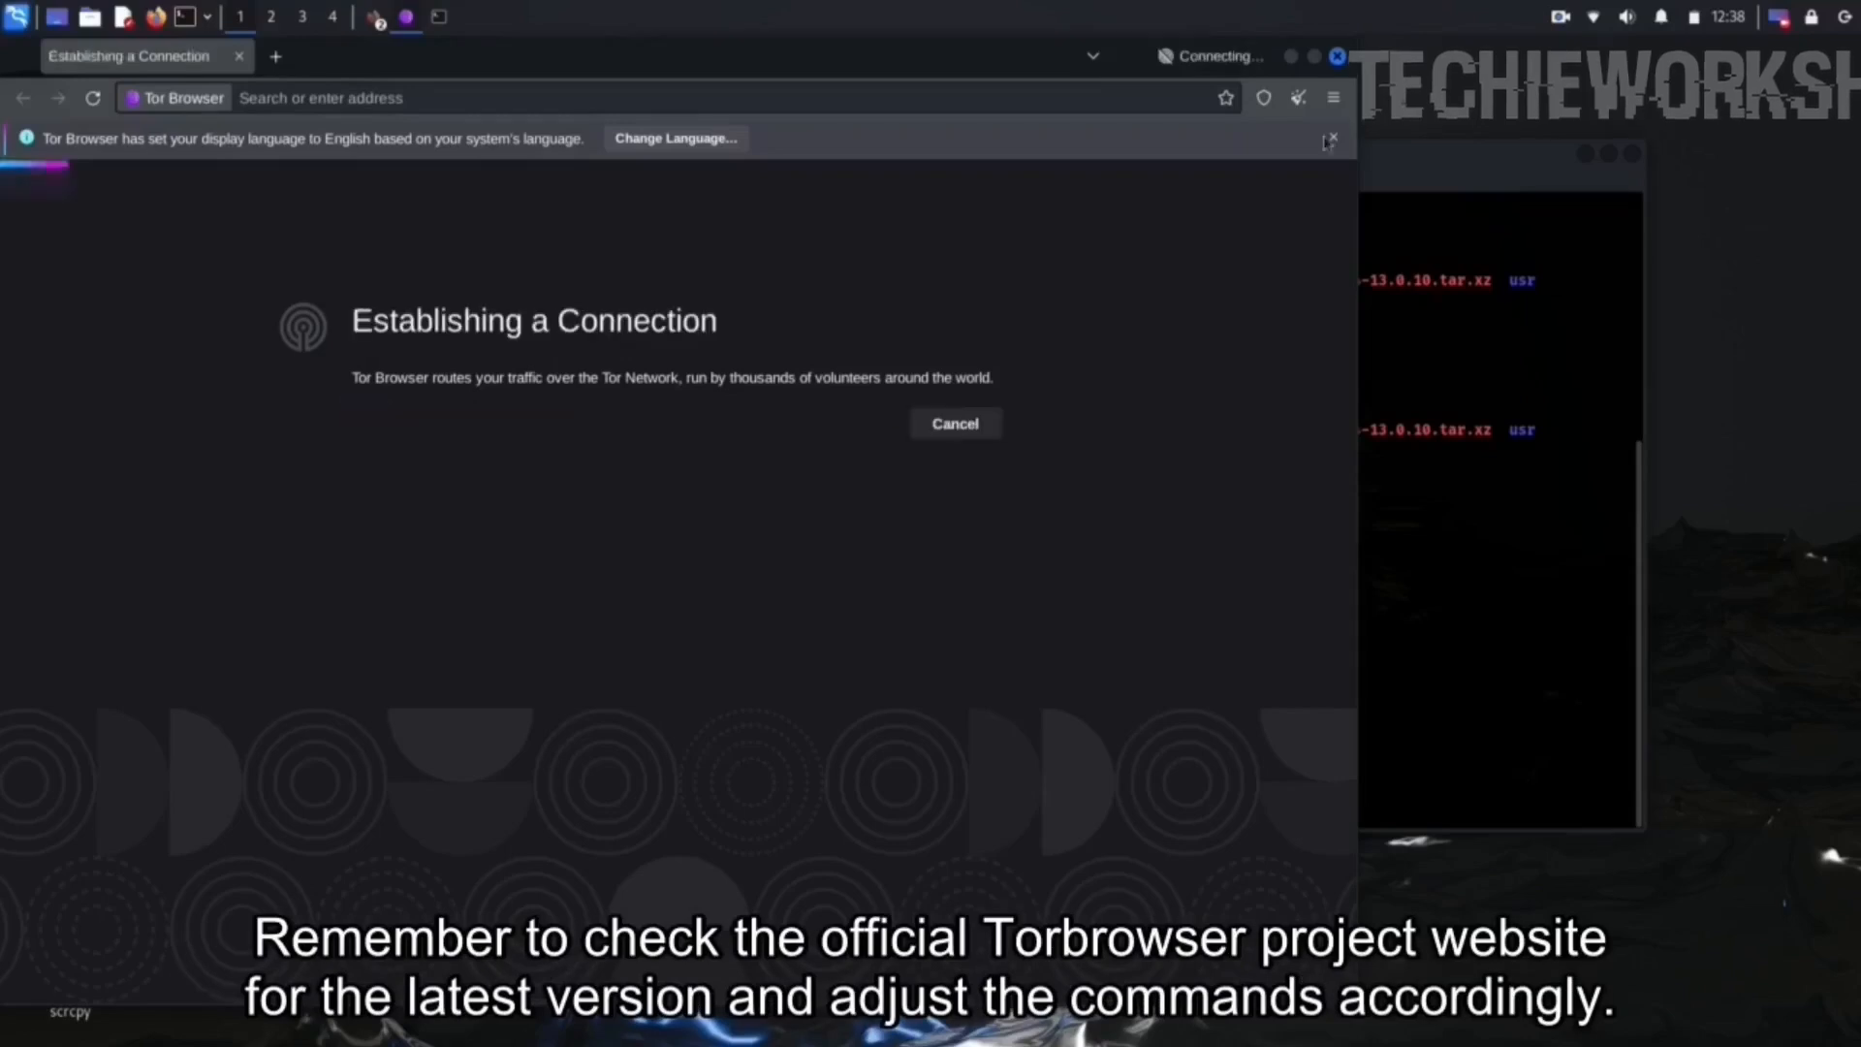